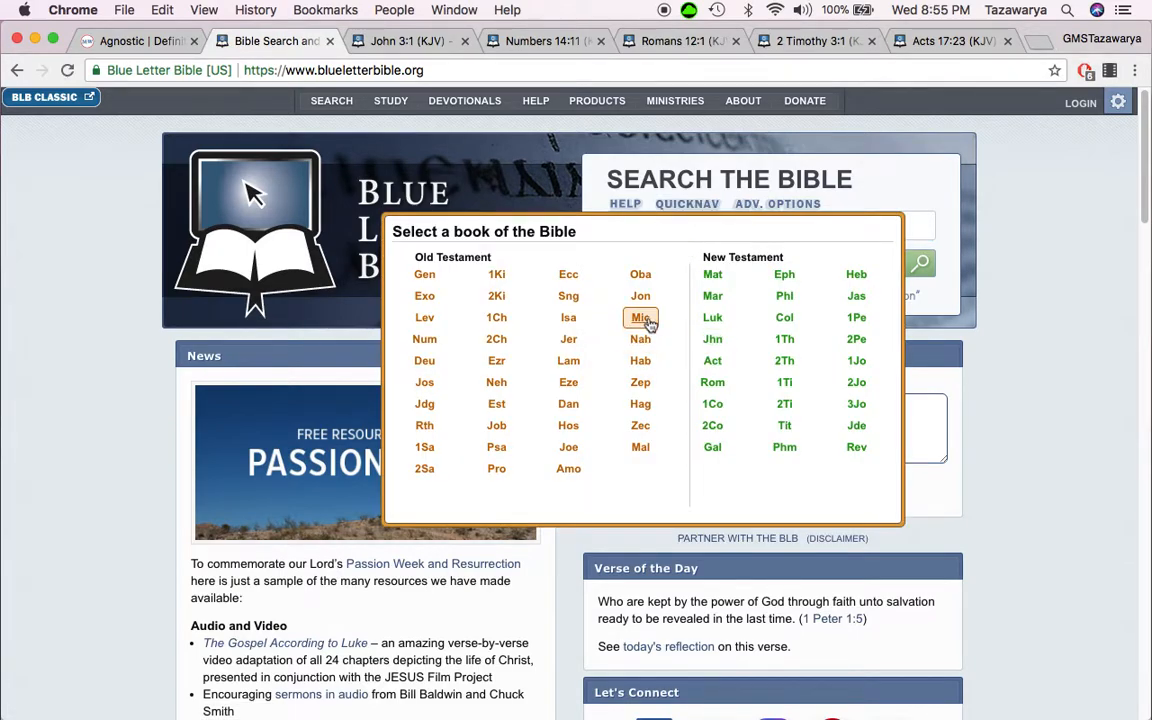
# Step: Pick Habakkuk, then chapter 1, from the Blue Letter Bible book picker
pyautogui.click(640, 360)
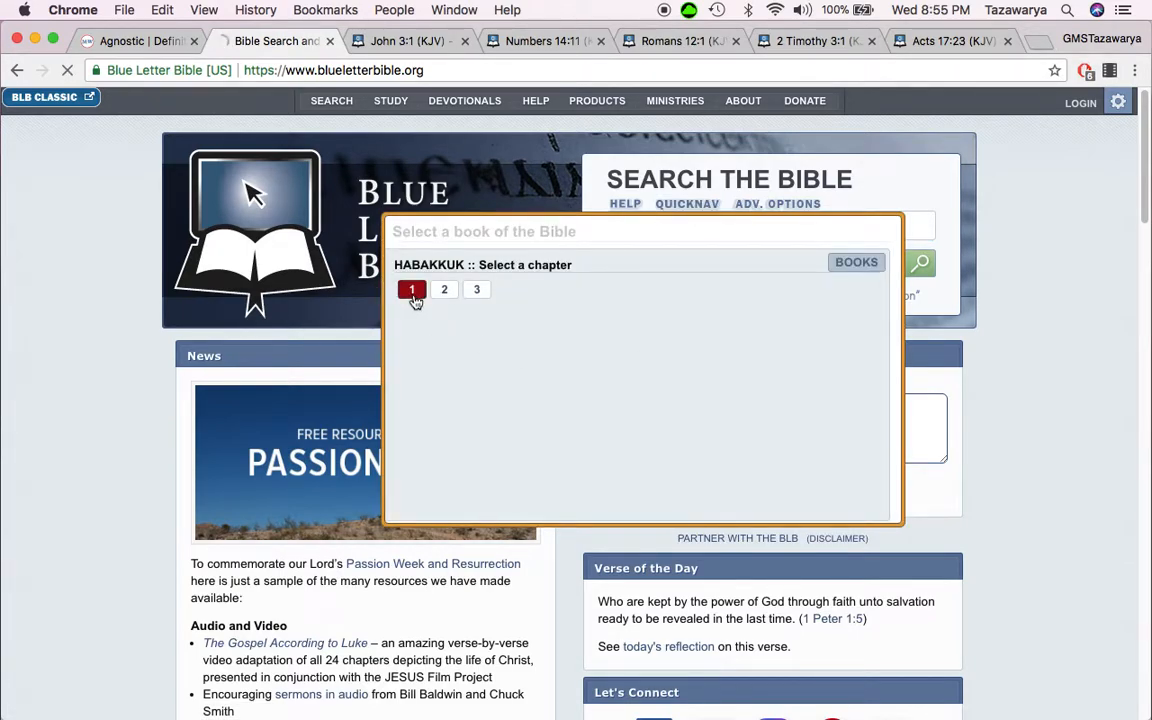
pyautogui.click(411, 289)
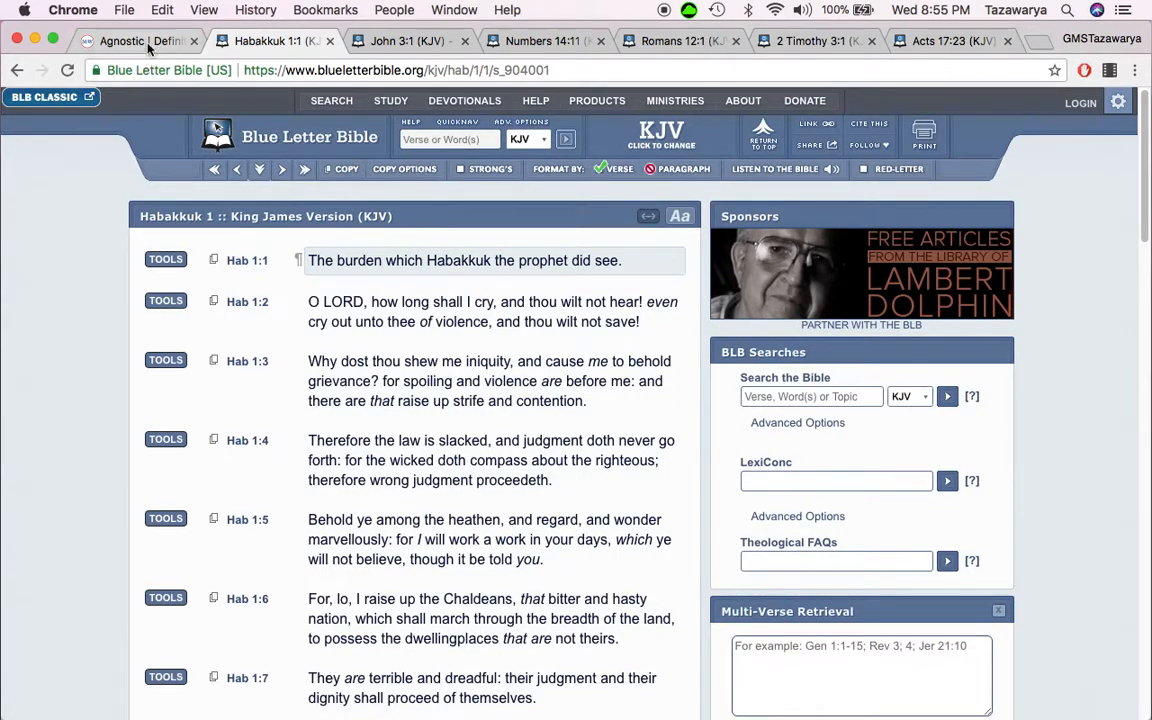
# Step: Switch to the agnostic dictionary tab and move the John 3:1 tab right after it
pyautogui.click(120, 41)
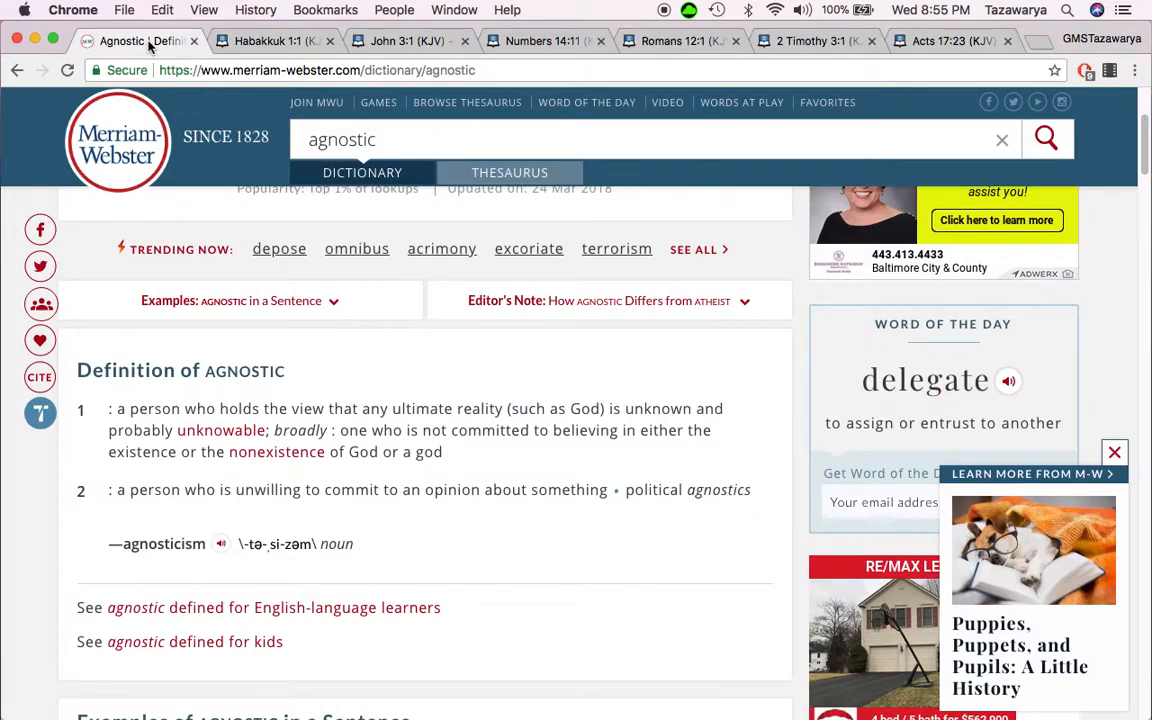
pyautogui.click(400, 41)
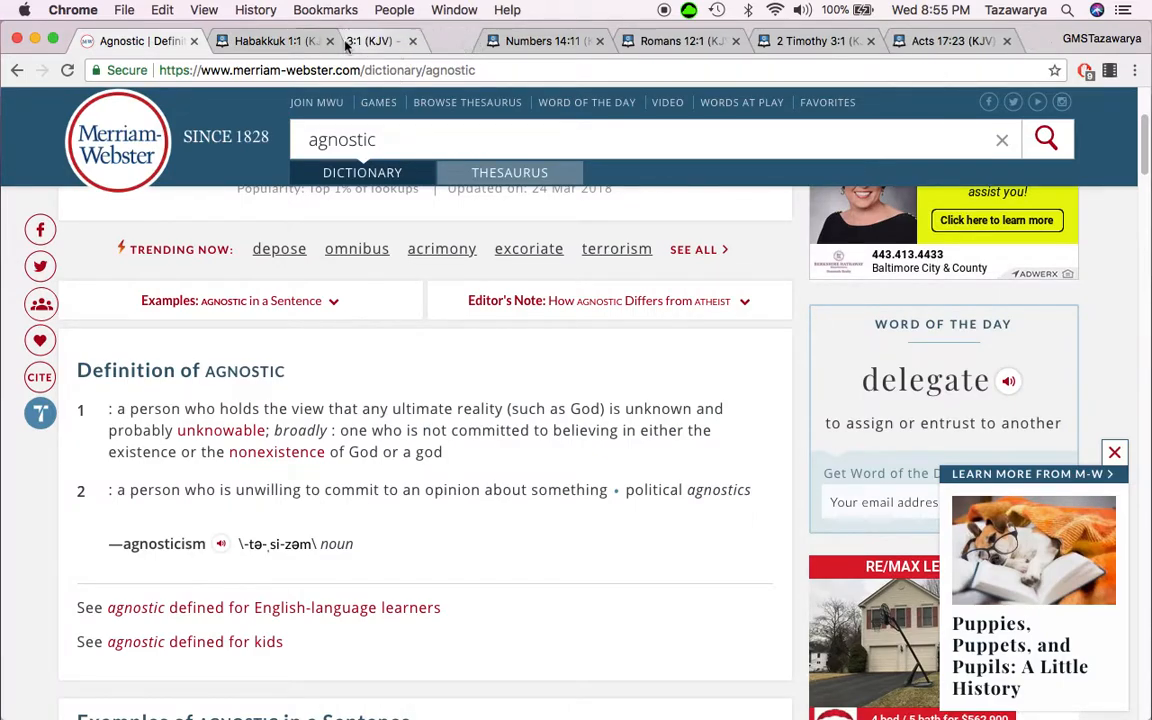
pyautogui.click(280, 41)
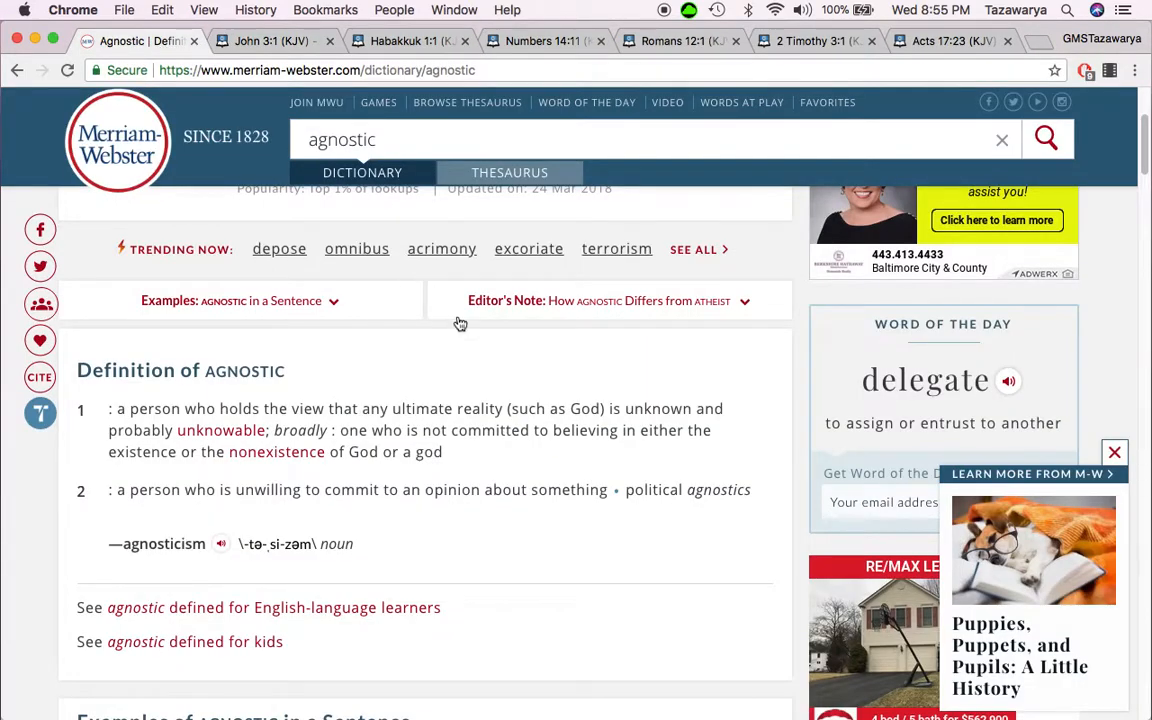
# Step: Scroll to the agnostic definitions and highlight phrases from both senses
pyautogui.scroll(-3)
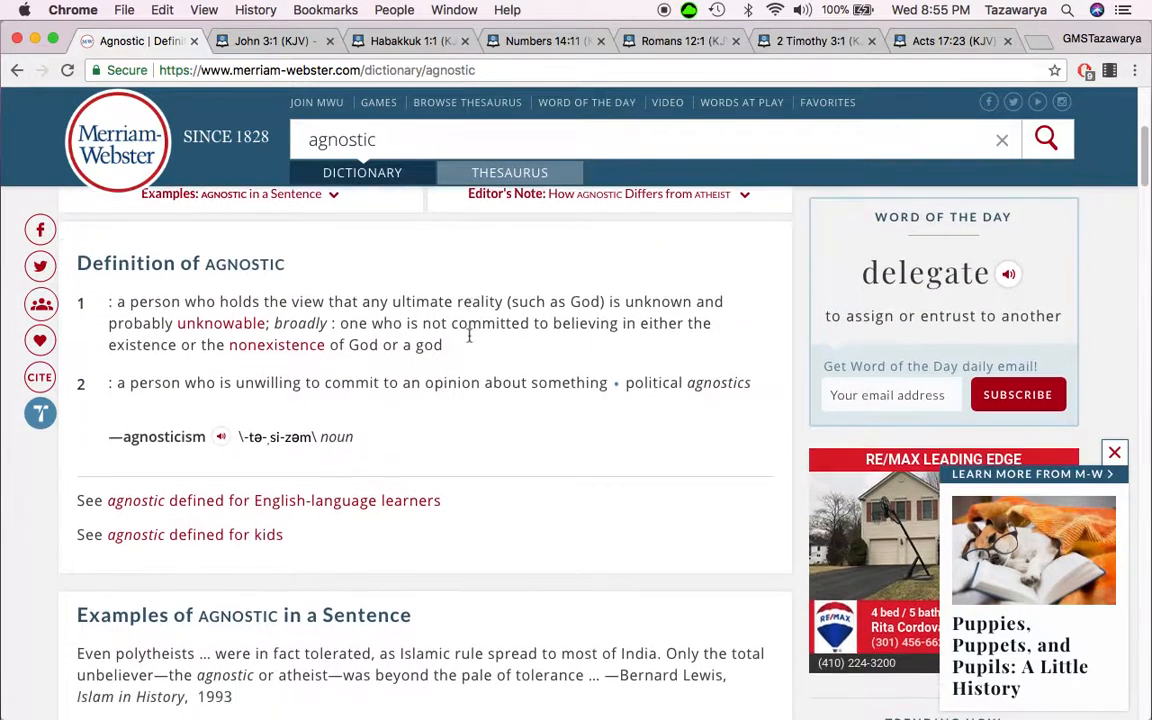
pyautogui.scroll(-3)
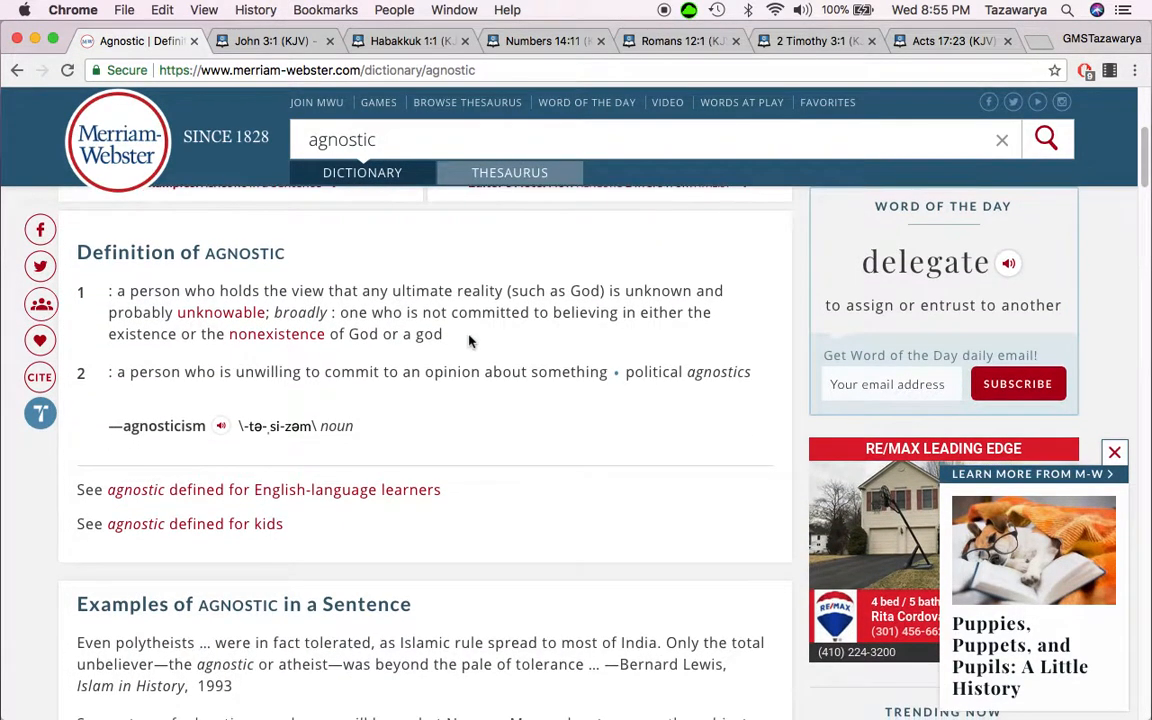
pyautogui.scroll(-3)
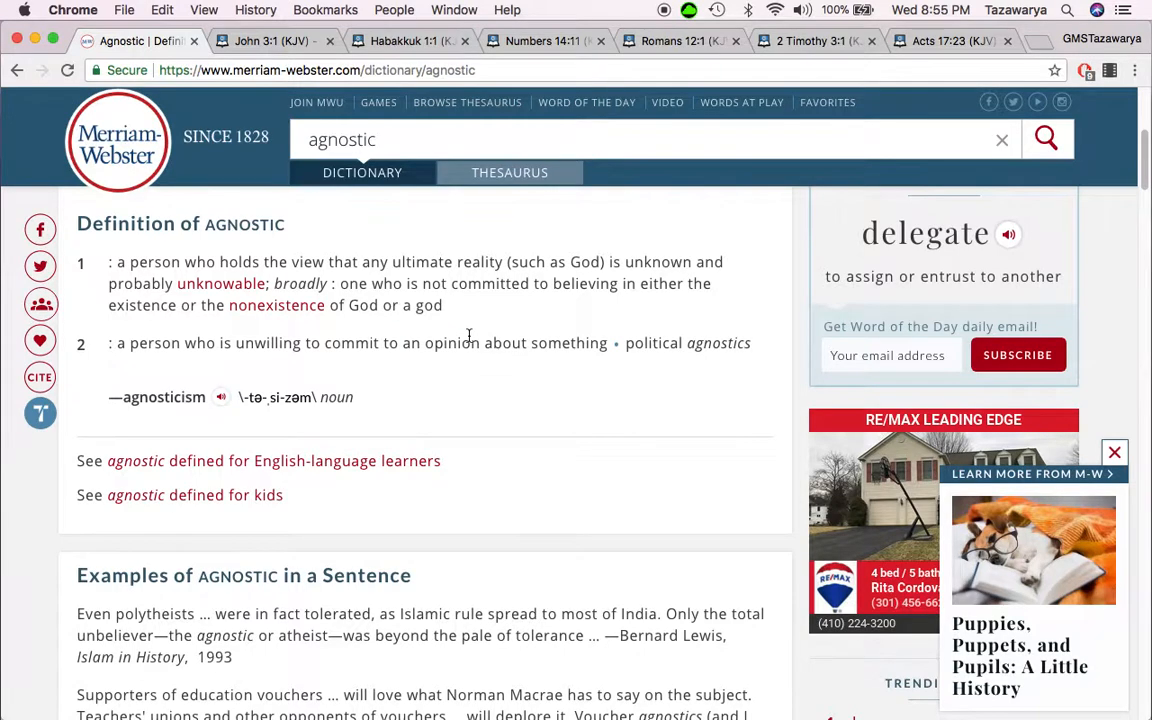
pyautogui.scroll(-3)
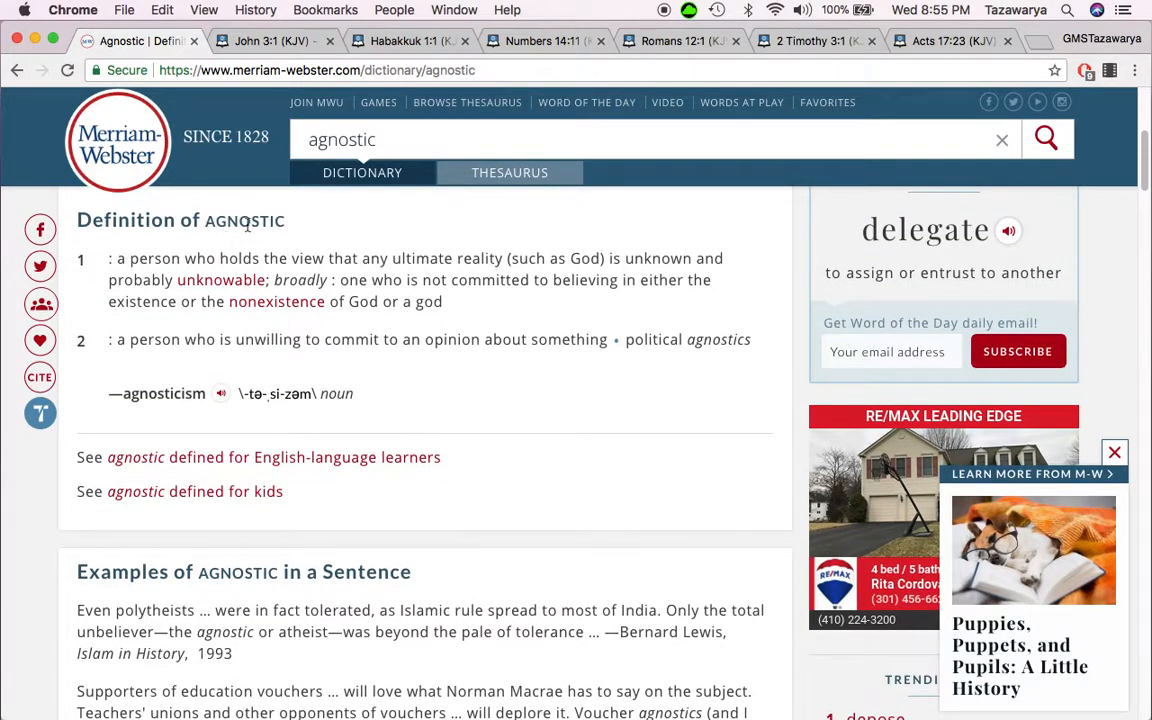
pyautogui.moveTo(520, 335)
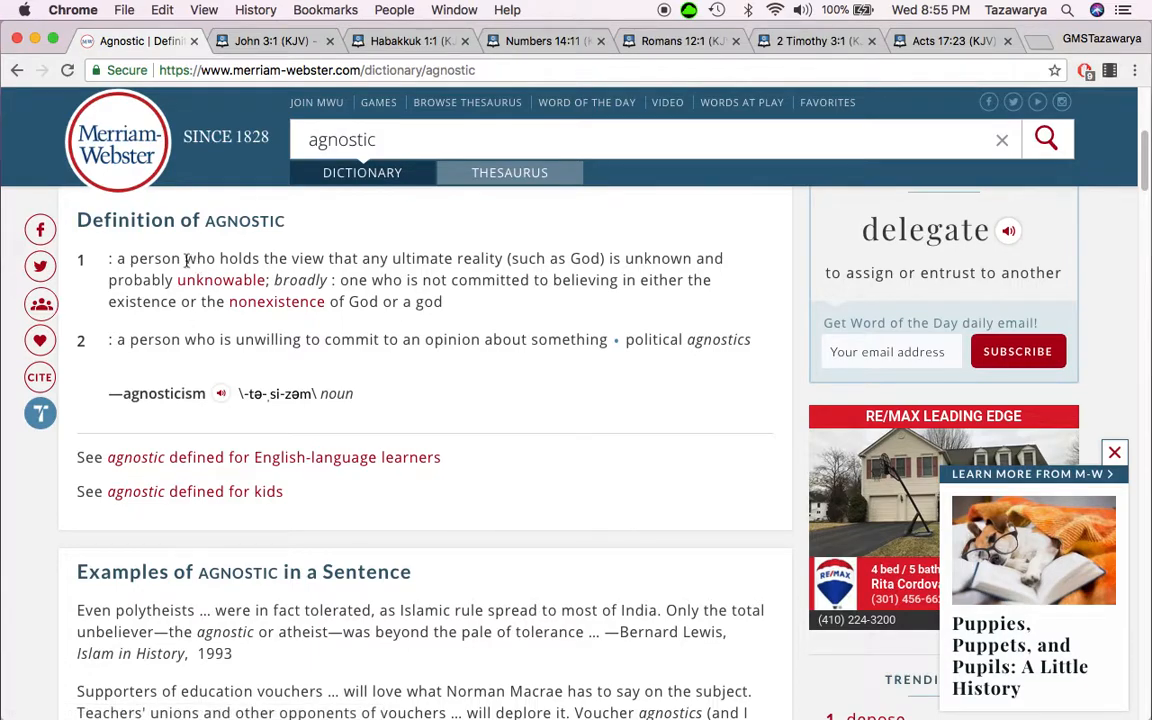
pyautogui.moveTo(184, 258); pyautogui.dragTo(387, 258)
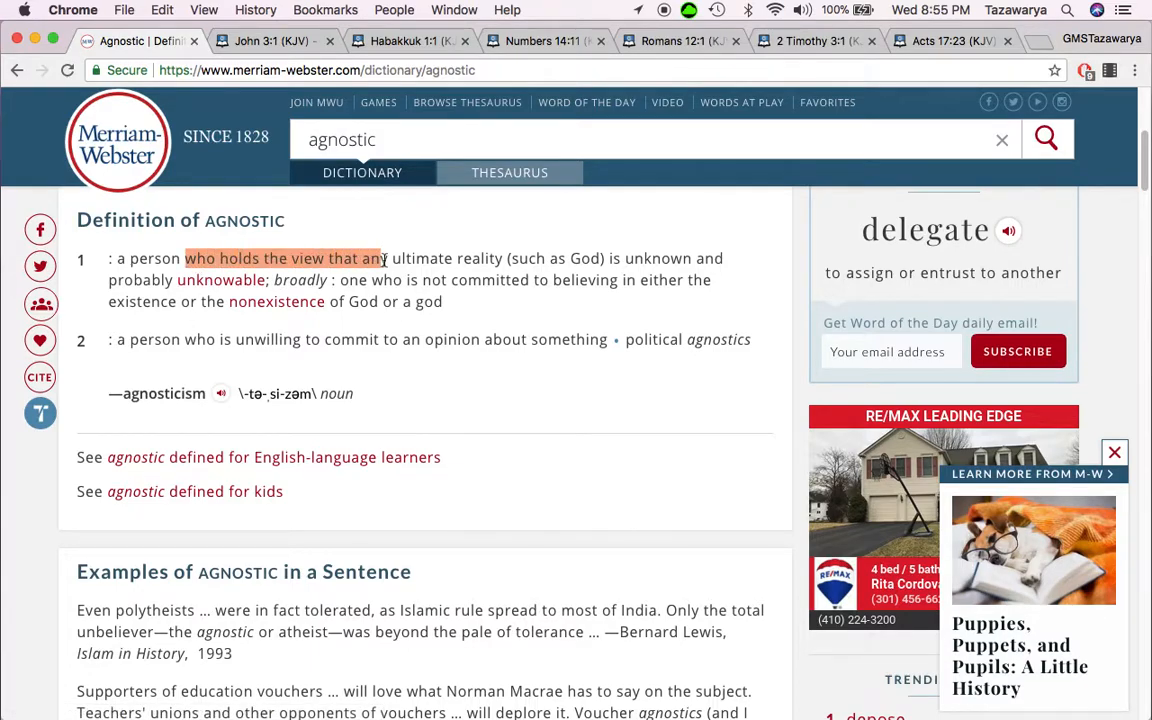
pyautogui.moveTo(380, 258); pyautogui.dragTo(465, 258)
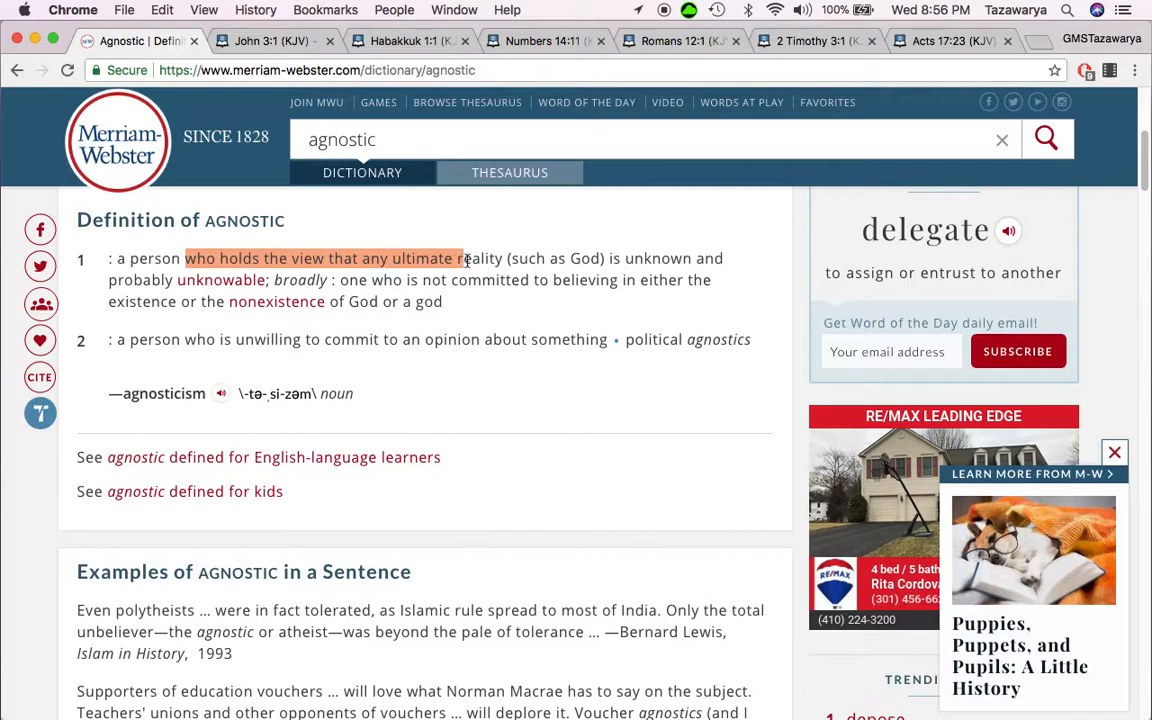
pyautogui.moveTo(460, 258); pyautogui.dragTo(645, 258)
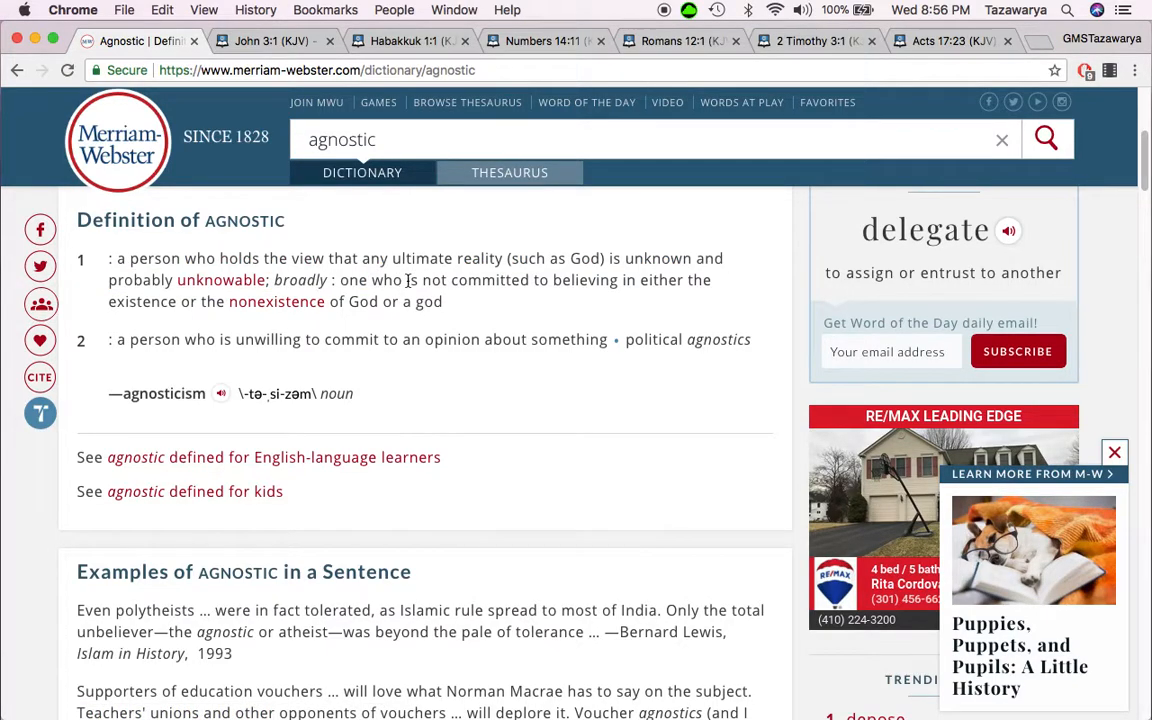
pyautogui.moveTo(412, 280); pyautogui.dragTo(443, 301)
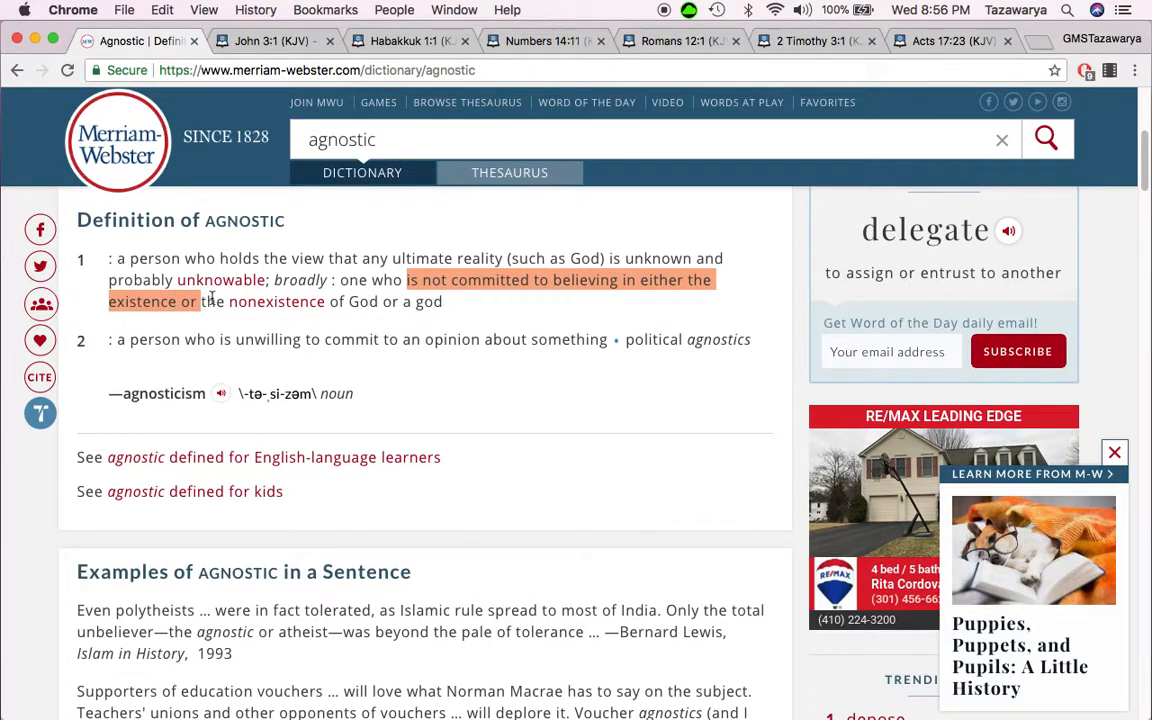
pyautogui.moveTo(197, 301); pyautogui.dragTo(380, 301)
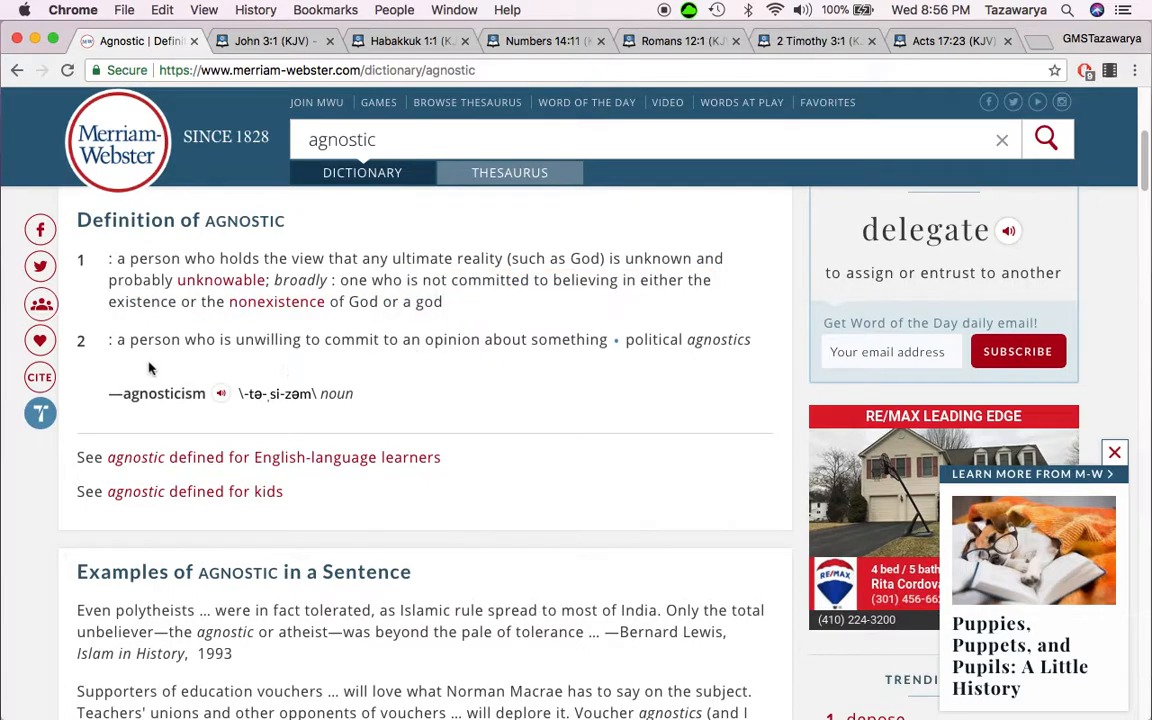
pyautogui.moveTo(118, 339); pyautogui.dragTo(424, 339)
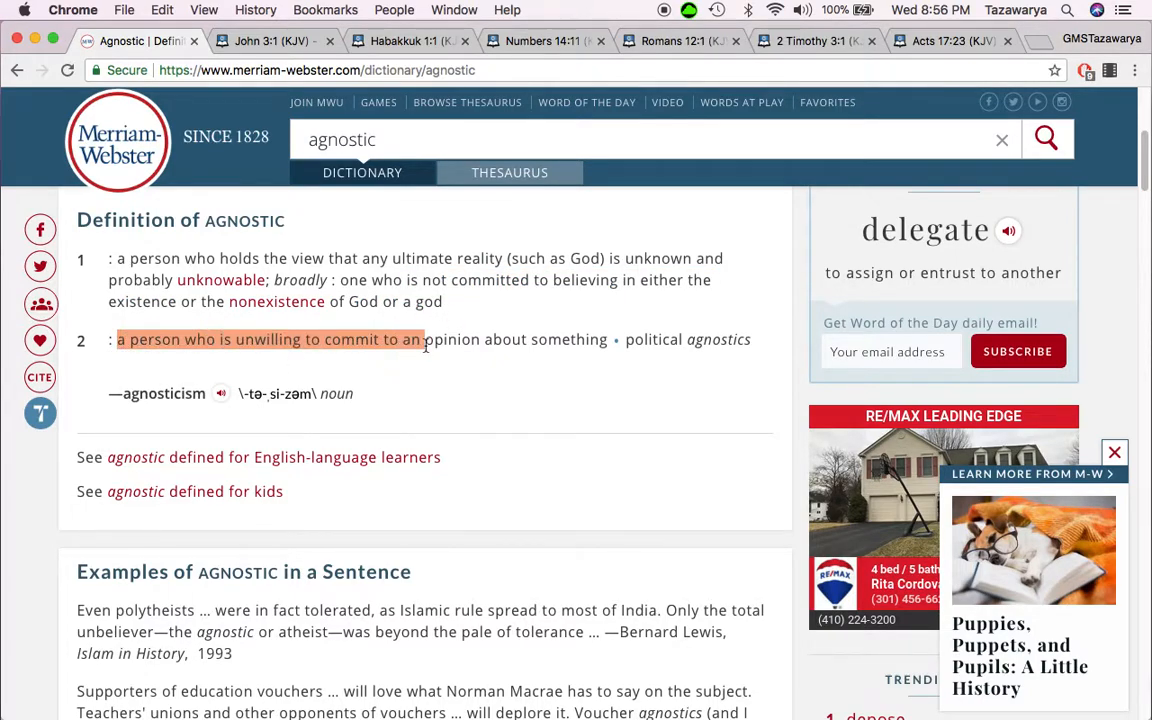
pyautogui.moveTo(424, 339); pyautogui.dragTo(595, 339)
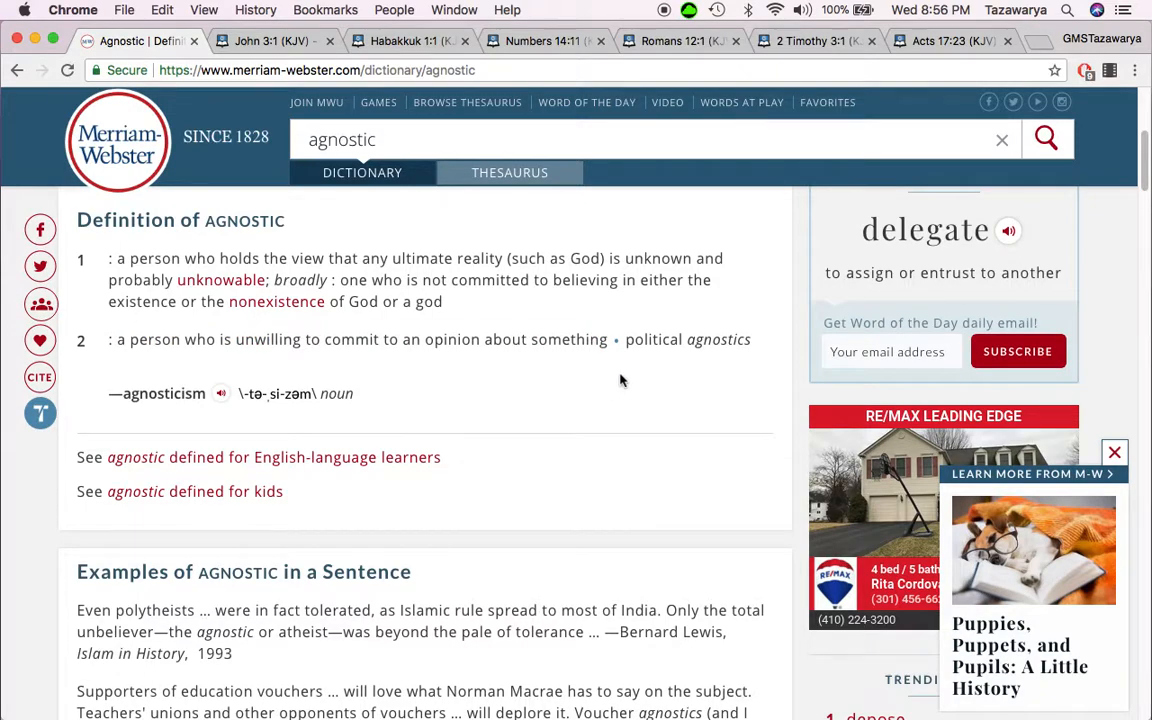
pyautogui.scroll(-3)
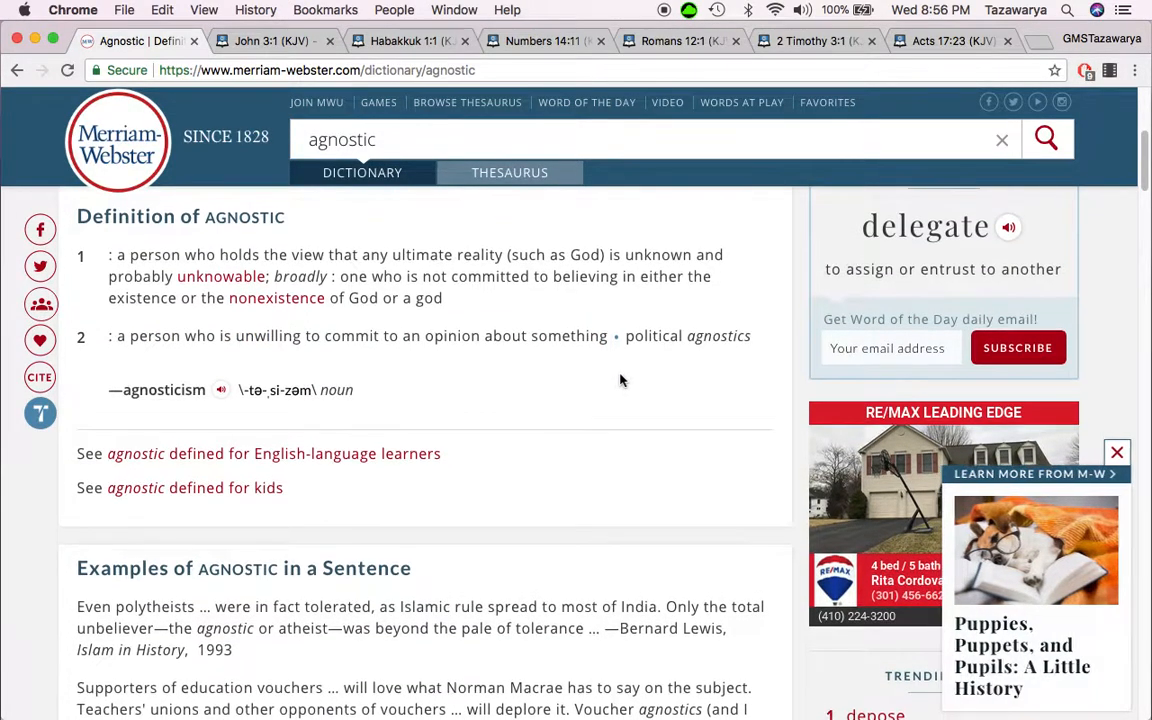
pyautogui.scroll(-3)
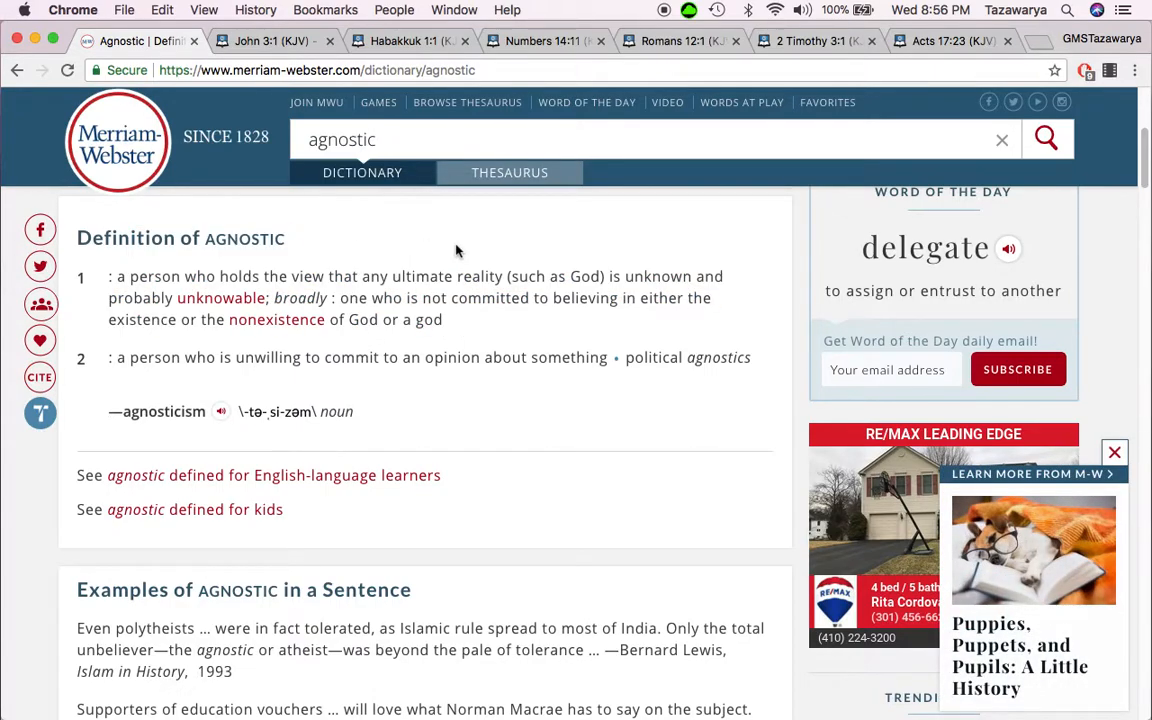
# Step: Mark John 3:36 on the John 3 tab, glance at the agnostic definition, then return
pyautogui.click(265, 40)
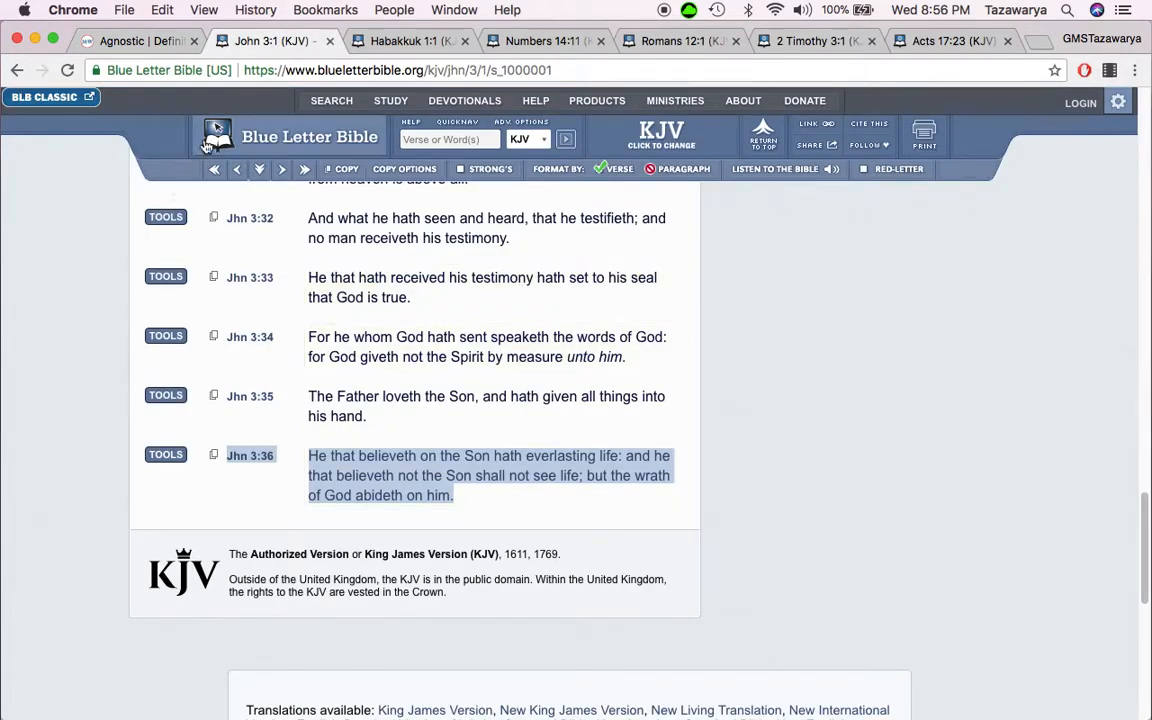
pyautogui.click(490, 475)
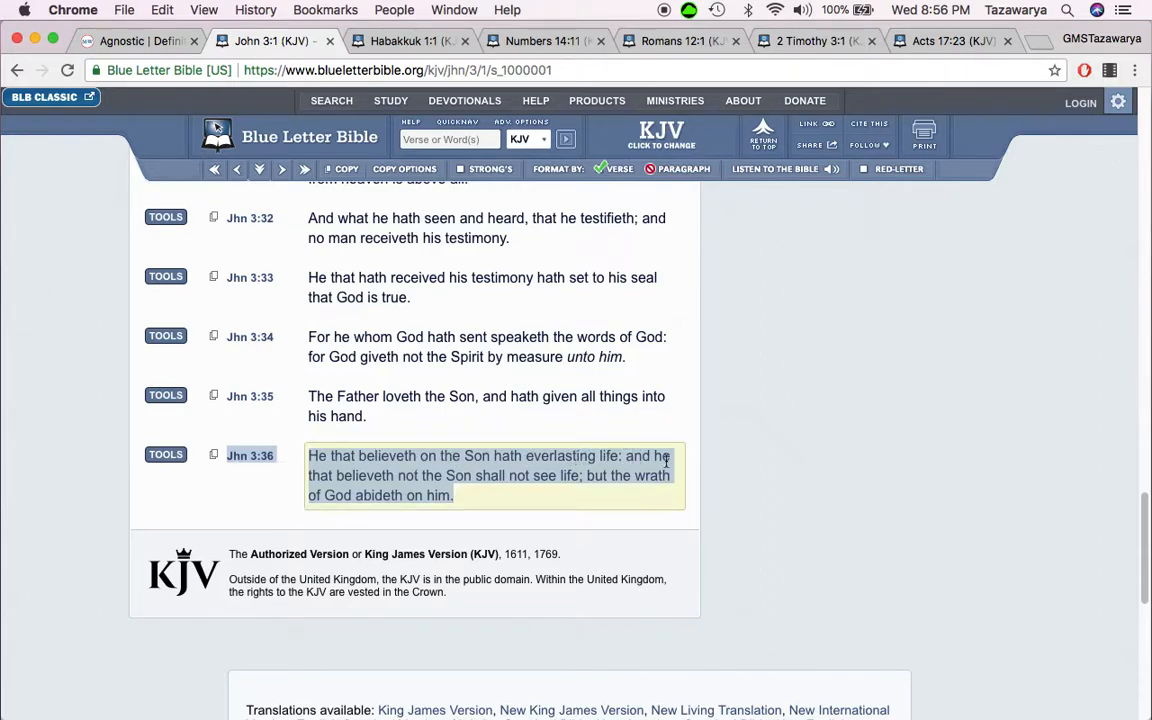
pyautogui.moveTo(455, 477)
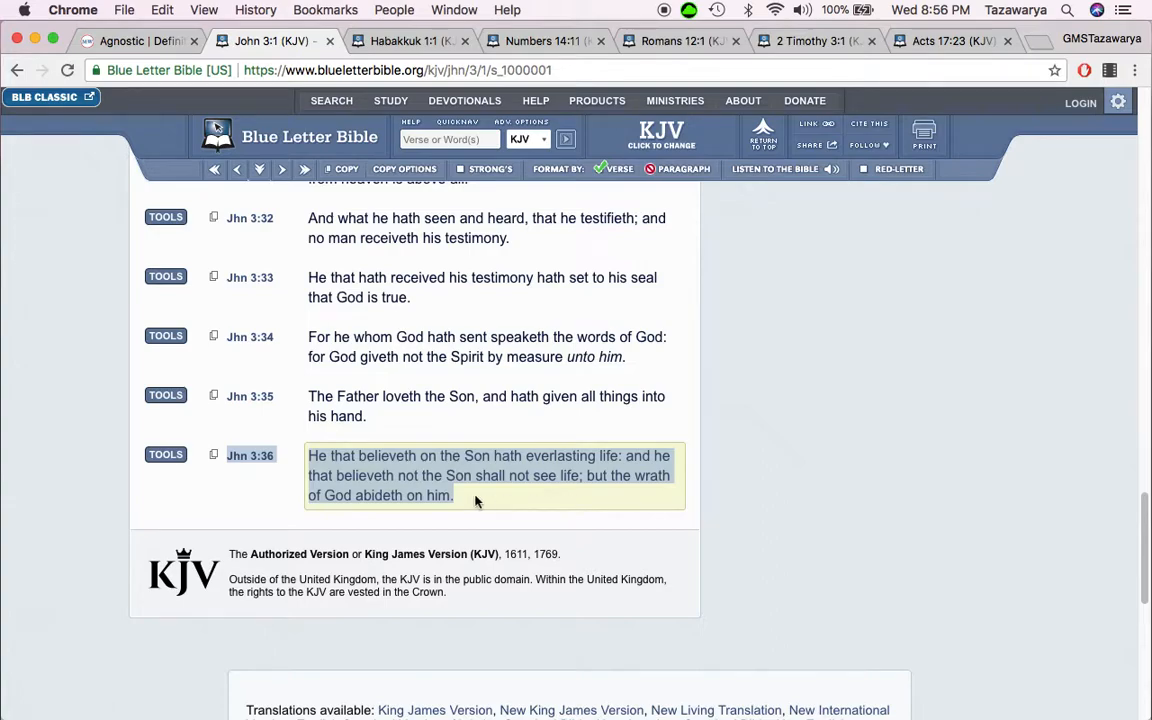
pyautogui.moveTo(485, 505)
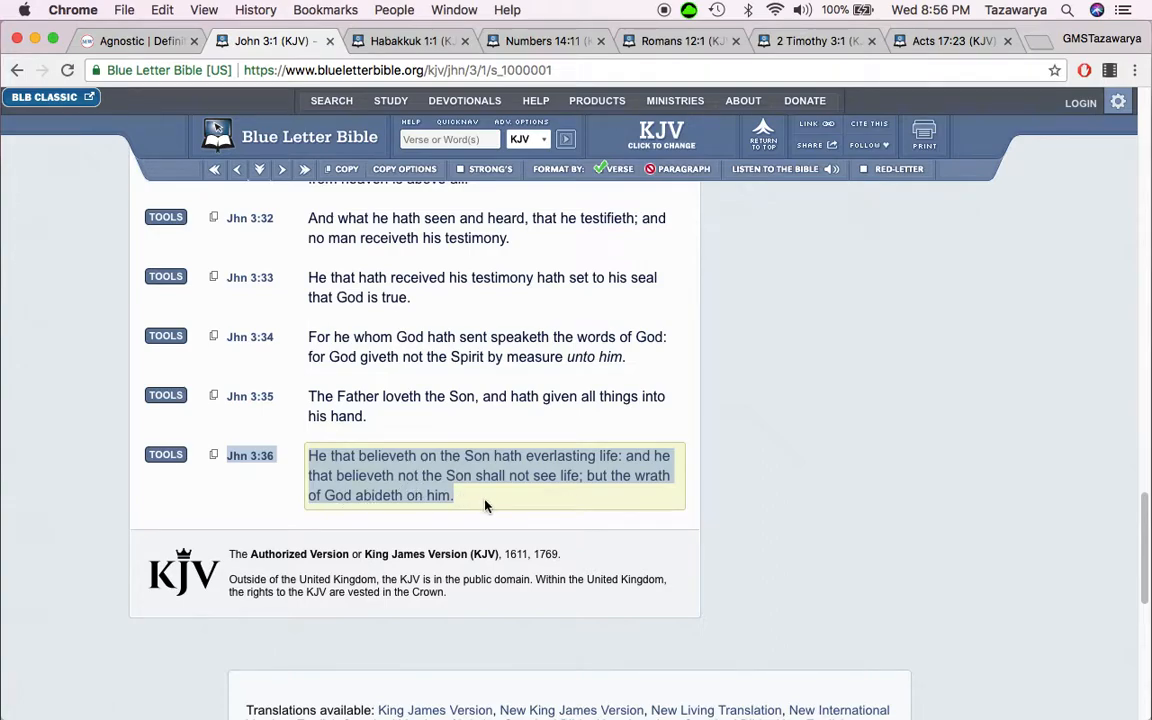
pyautogui.moveTo(533, 480)
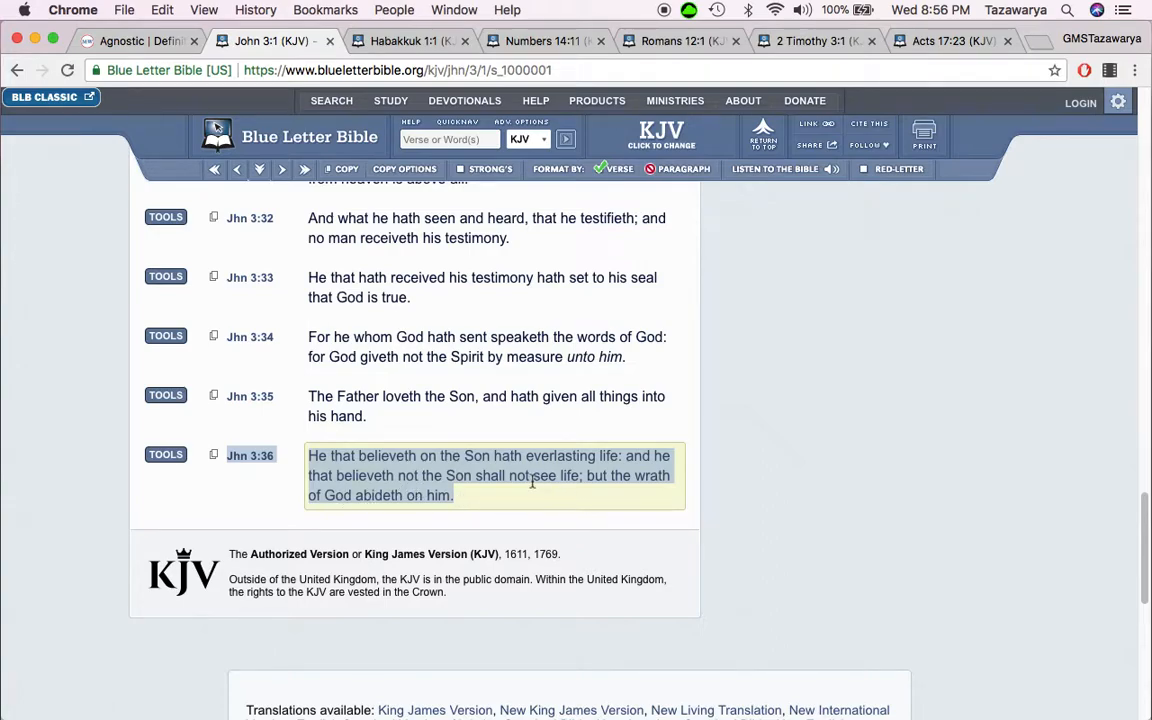
pyautogui.click(130, 41)
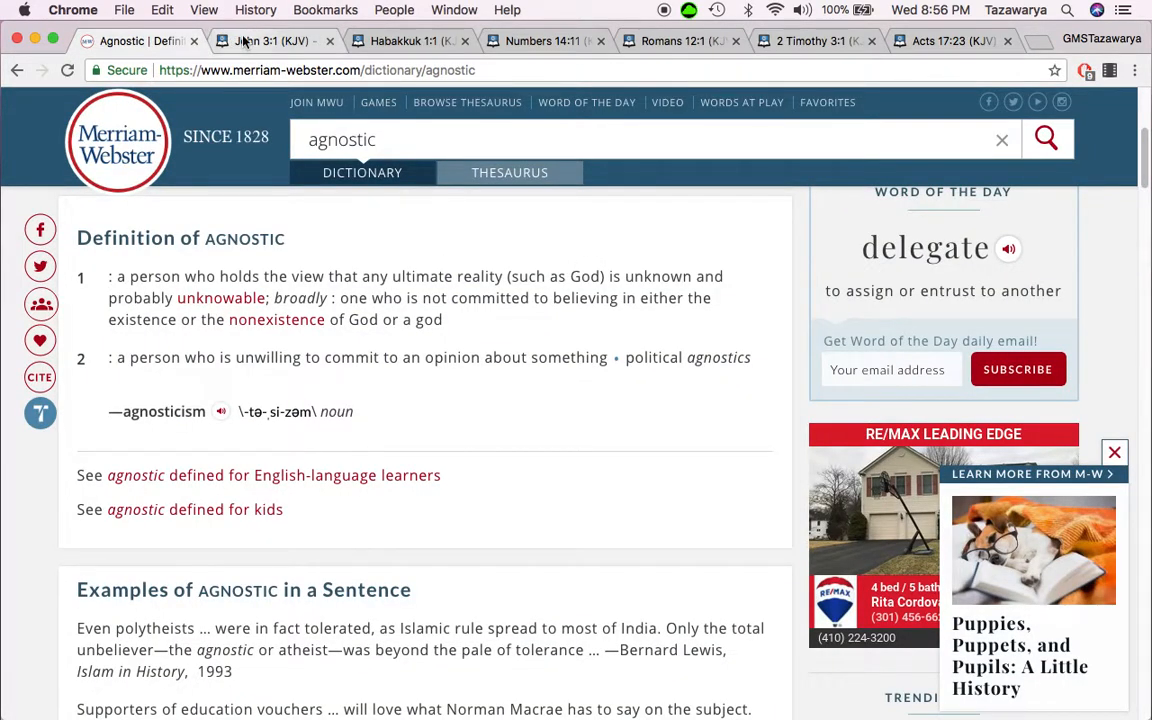
pyautogui.moveTo(268, 41)
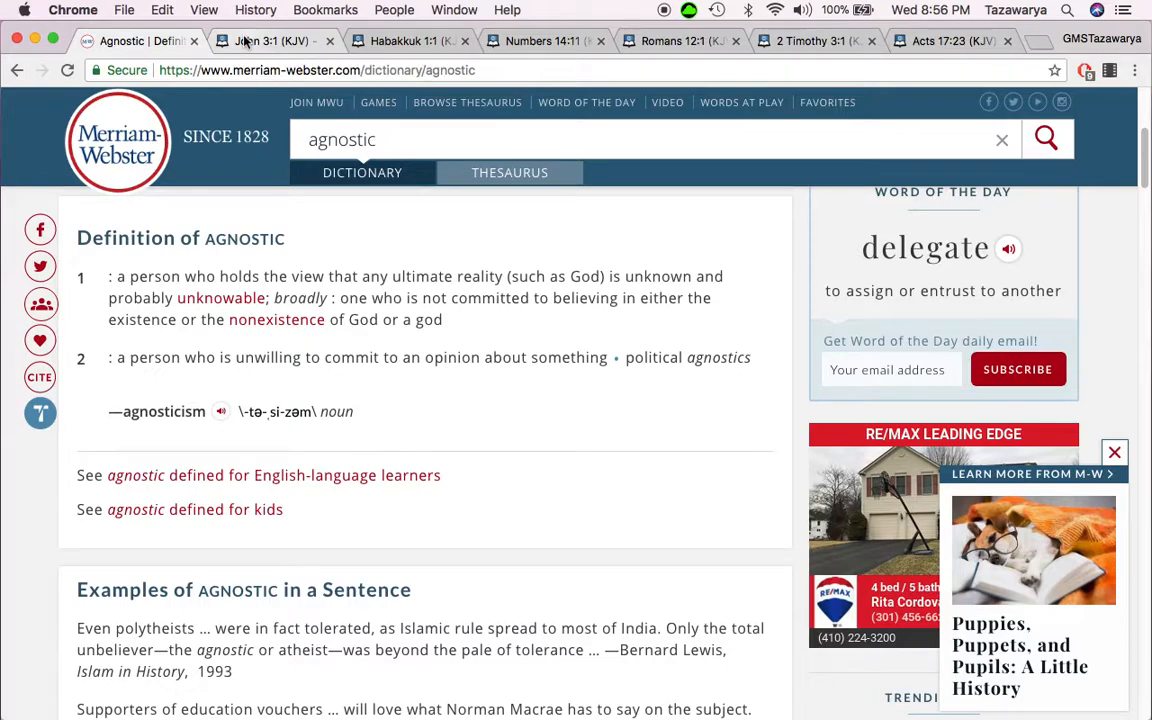
pyautogui.click(265, 41)
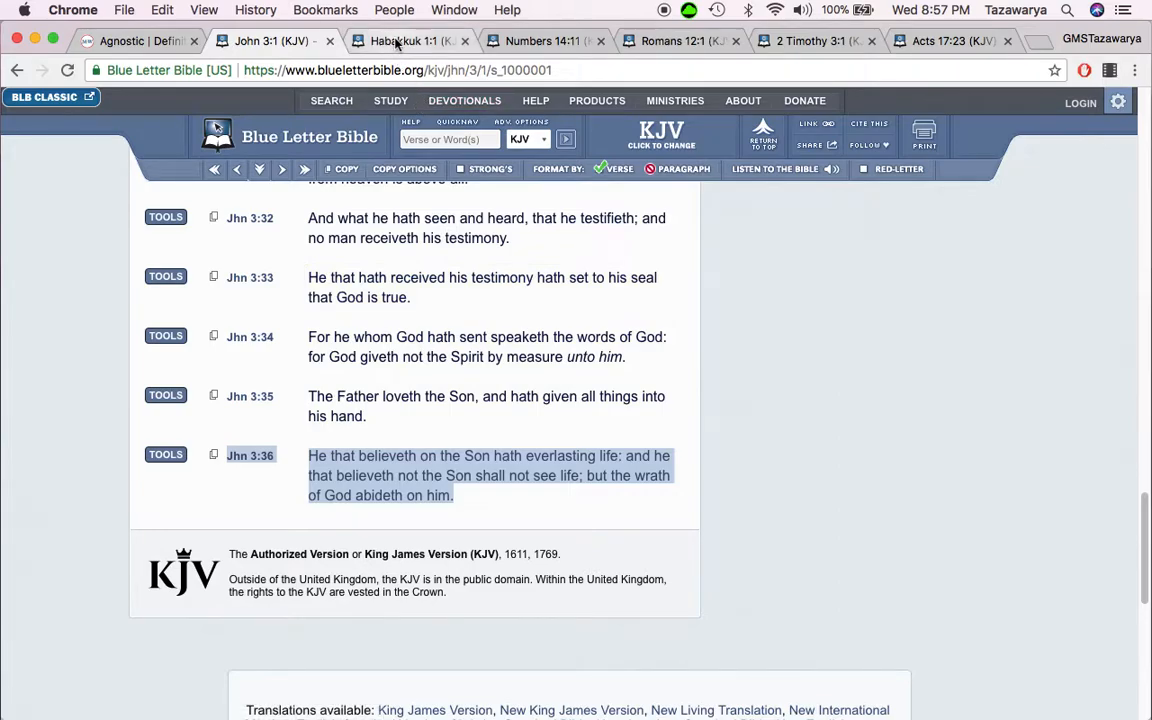
pyautogui.moveTo(410, 41)
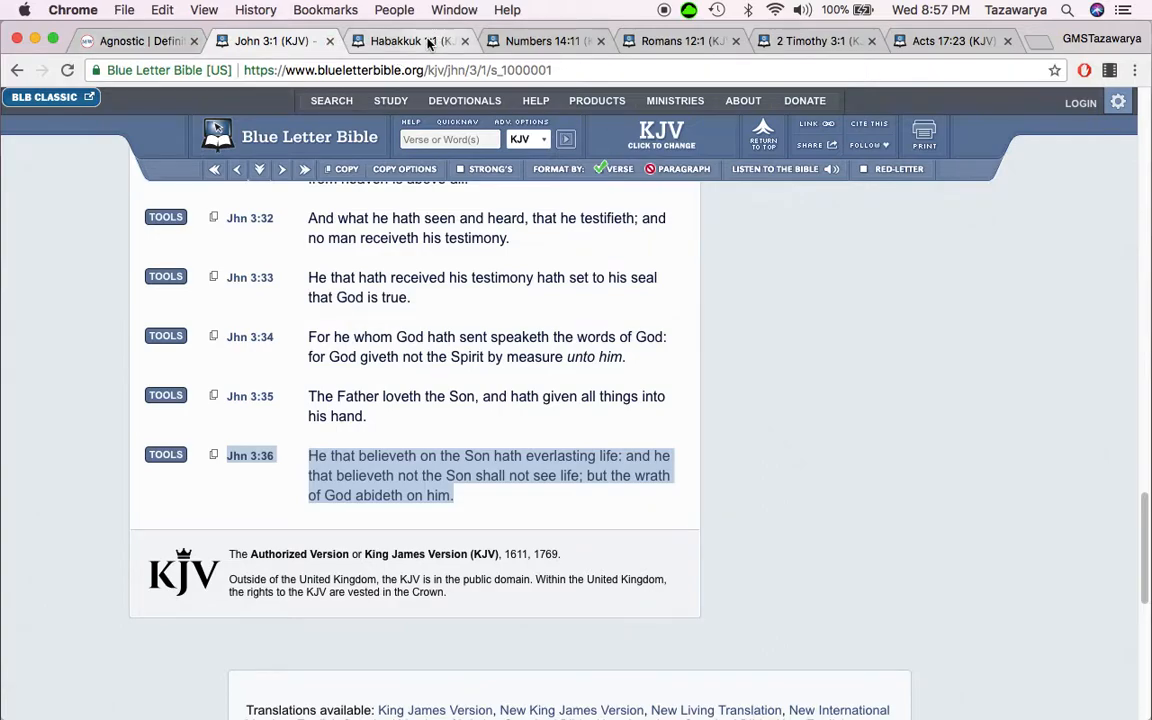
# Step: On the Habakkuk 1 tab, select the full text of verse 1:4
pyautogui.click(400, 41)
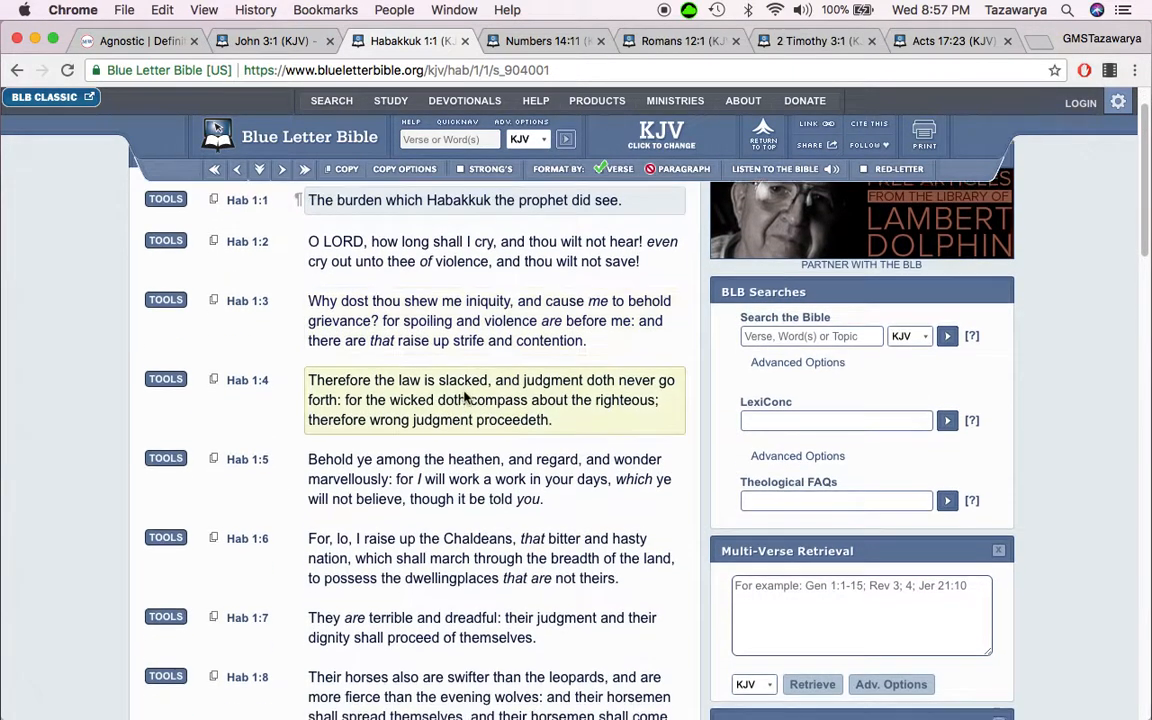
pyautogui.scroll(-3)
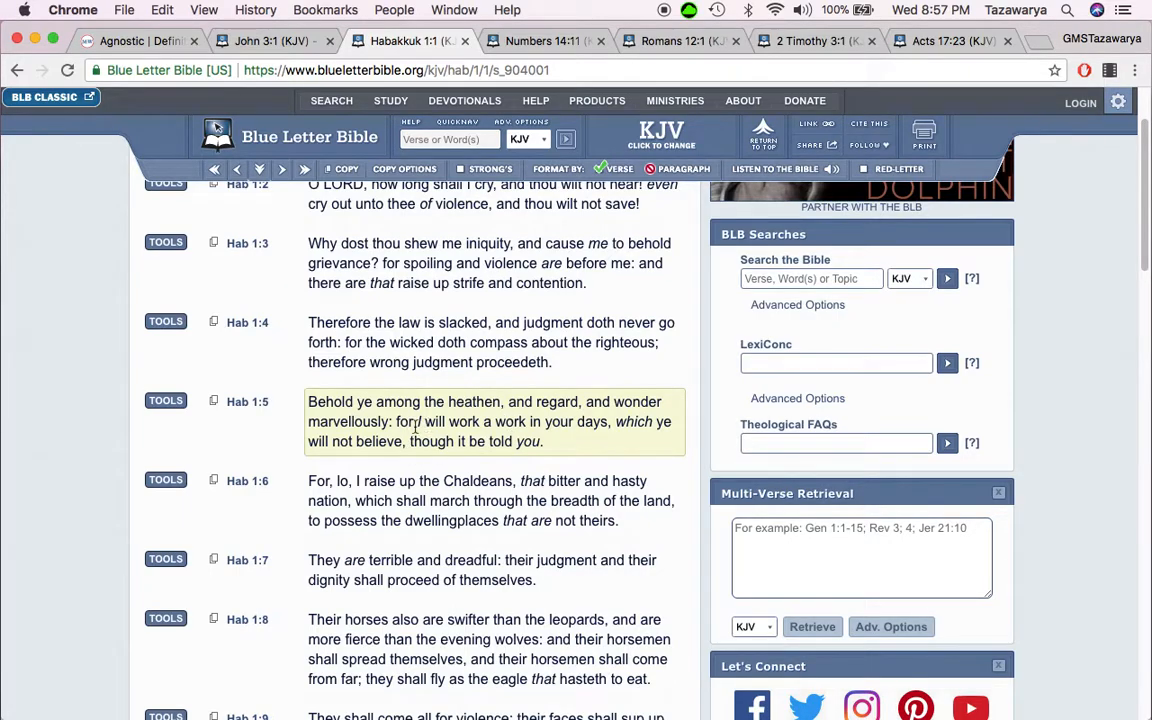
pyautogui.doubleClick(327, 401)
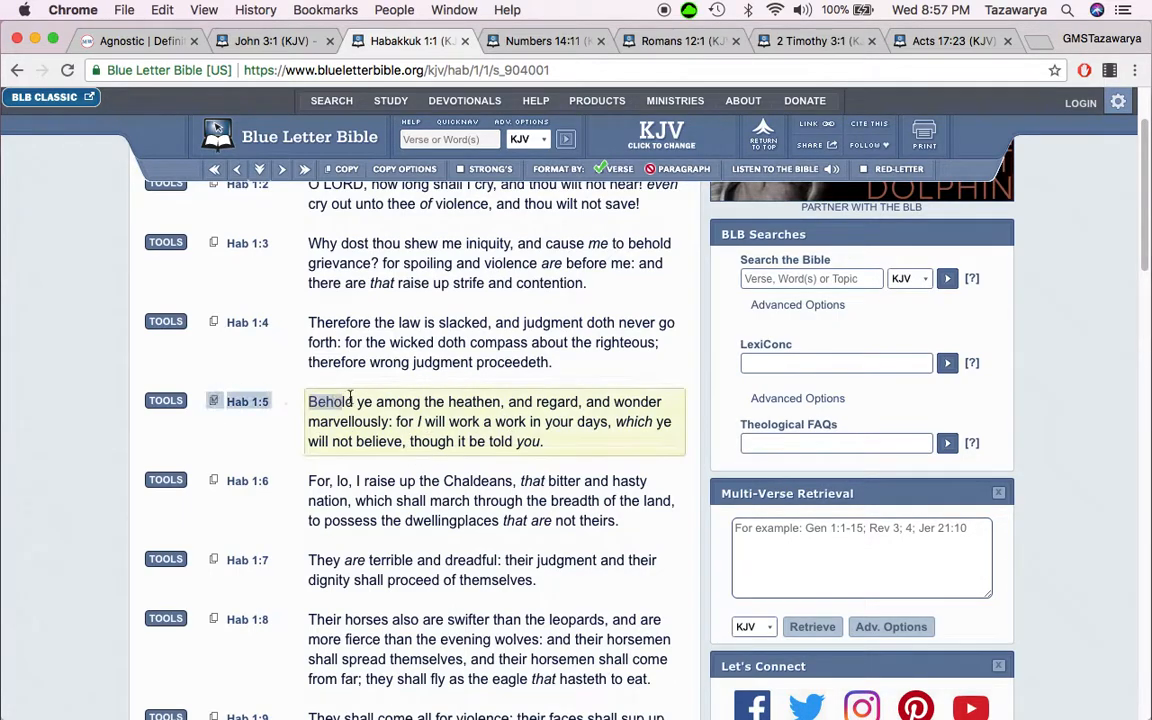
pyautogui.doubleClick(364, 401)
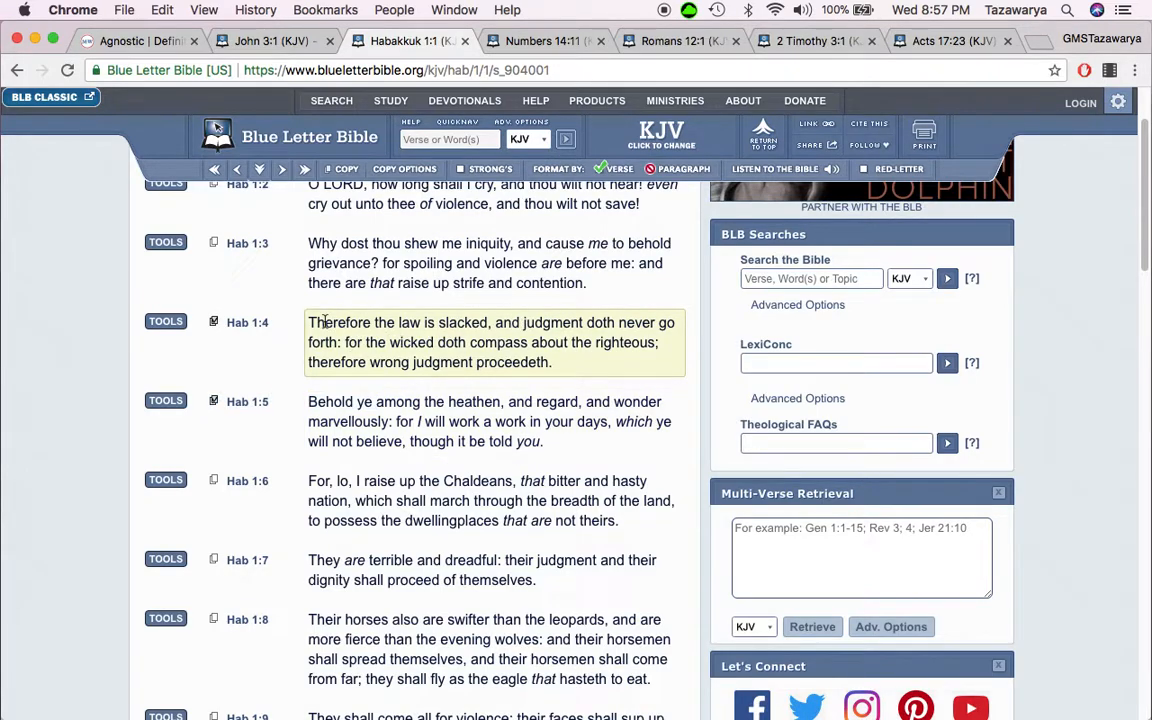
pyautogui.moveTo(308, 322); pyautogui.dragTo(490, 322)
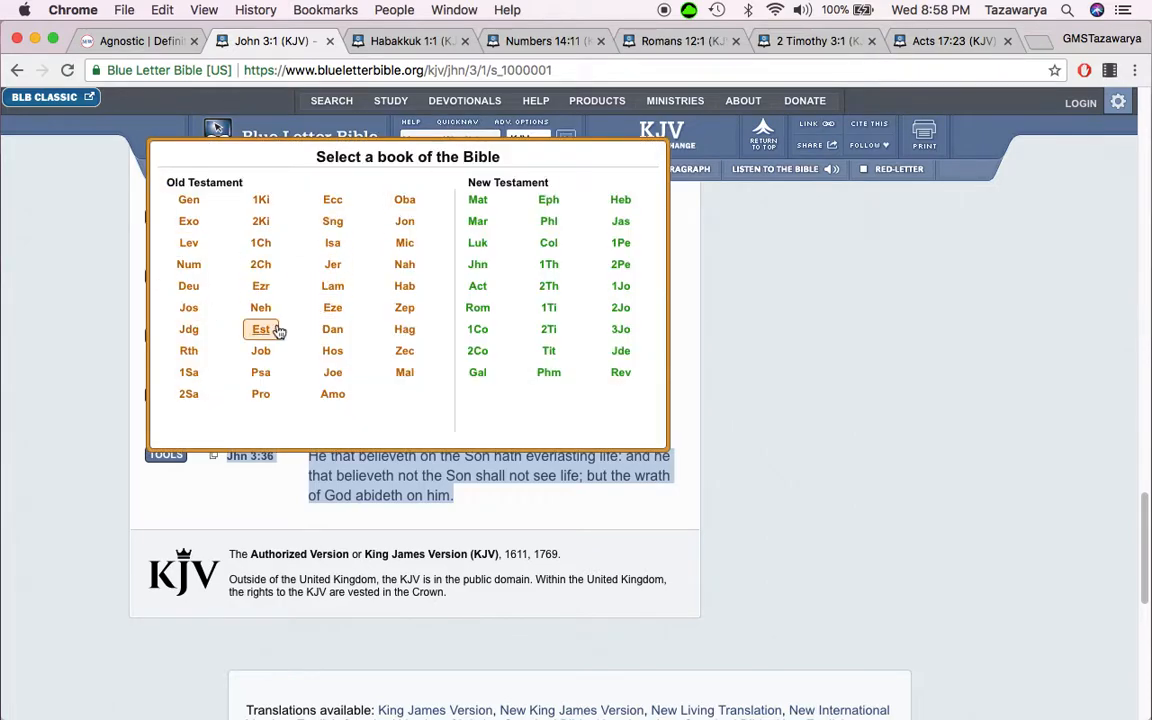
# Step: Choose Job chapter 9 and scroll through to verses 9:20–9:28
pyautogui.click(261, 350)
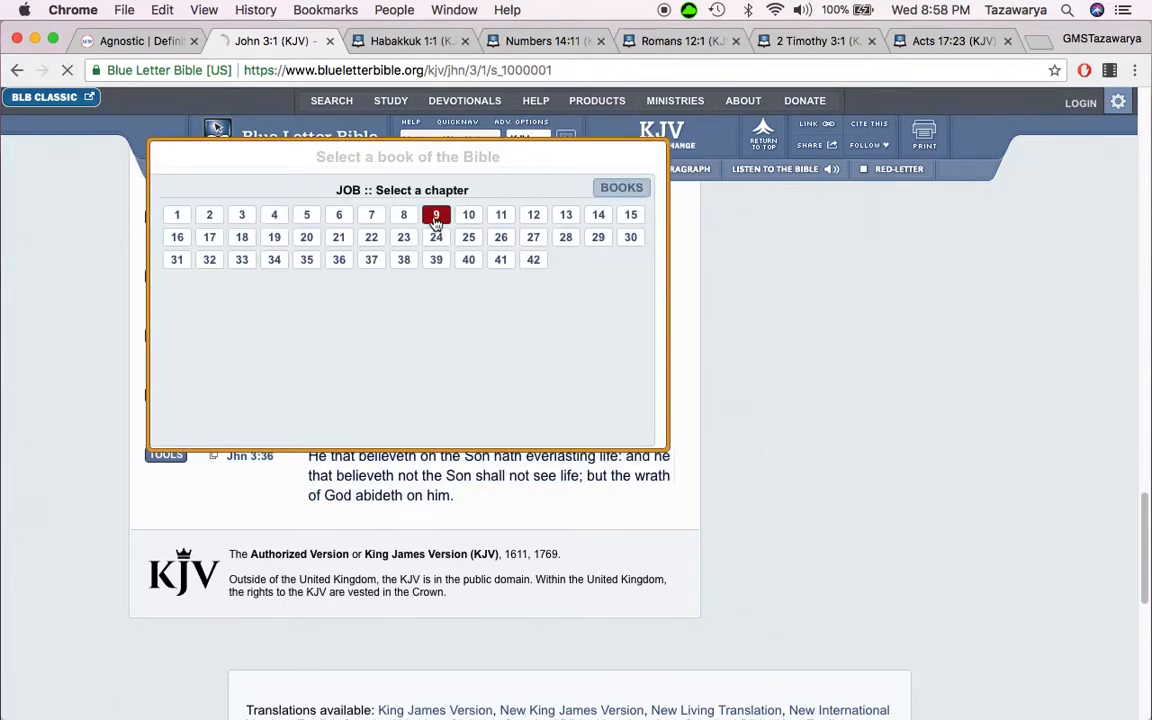
pyautogui.click(435, 214)
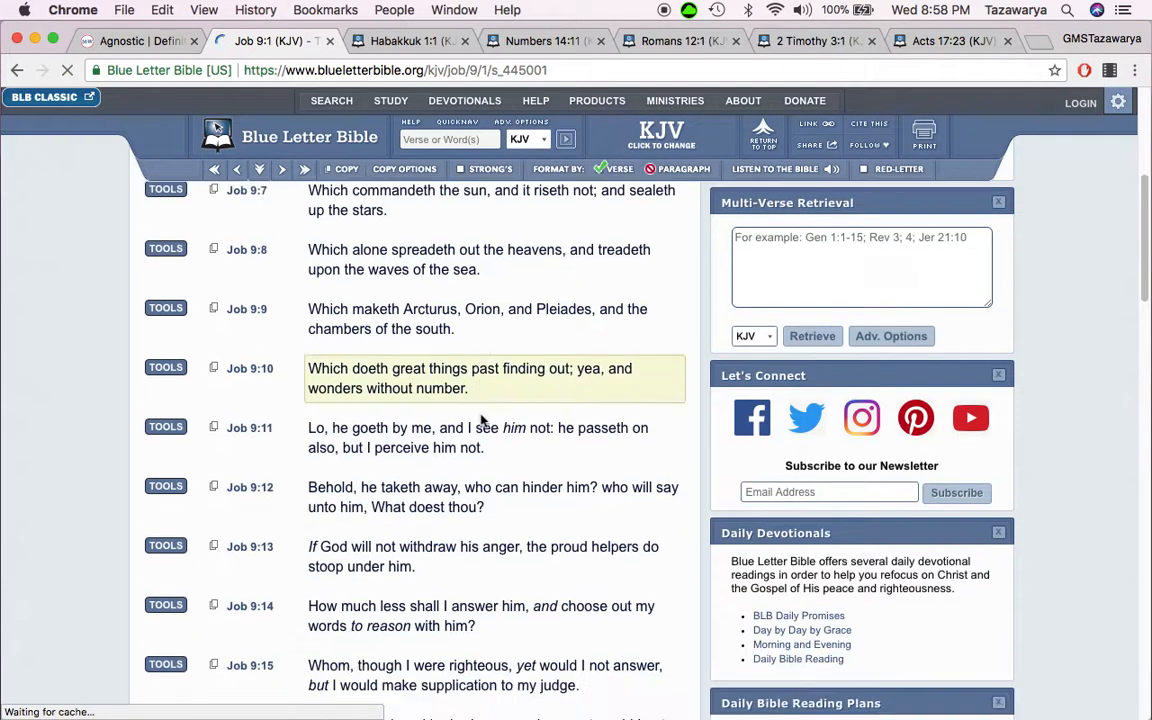
pyautogui.scroll(-3)
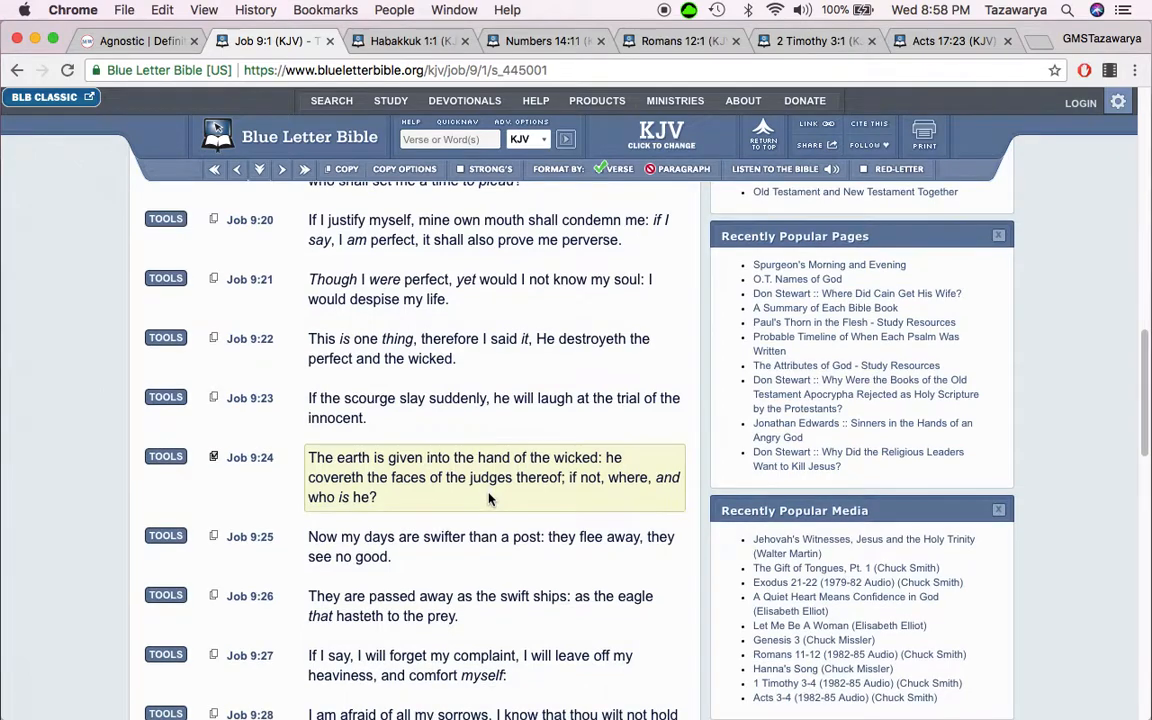
pyautogui.scroll(-3)
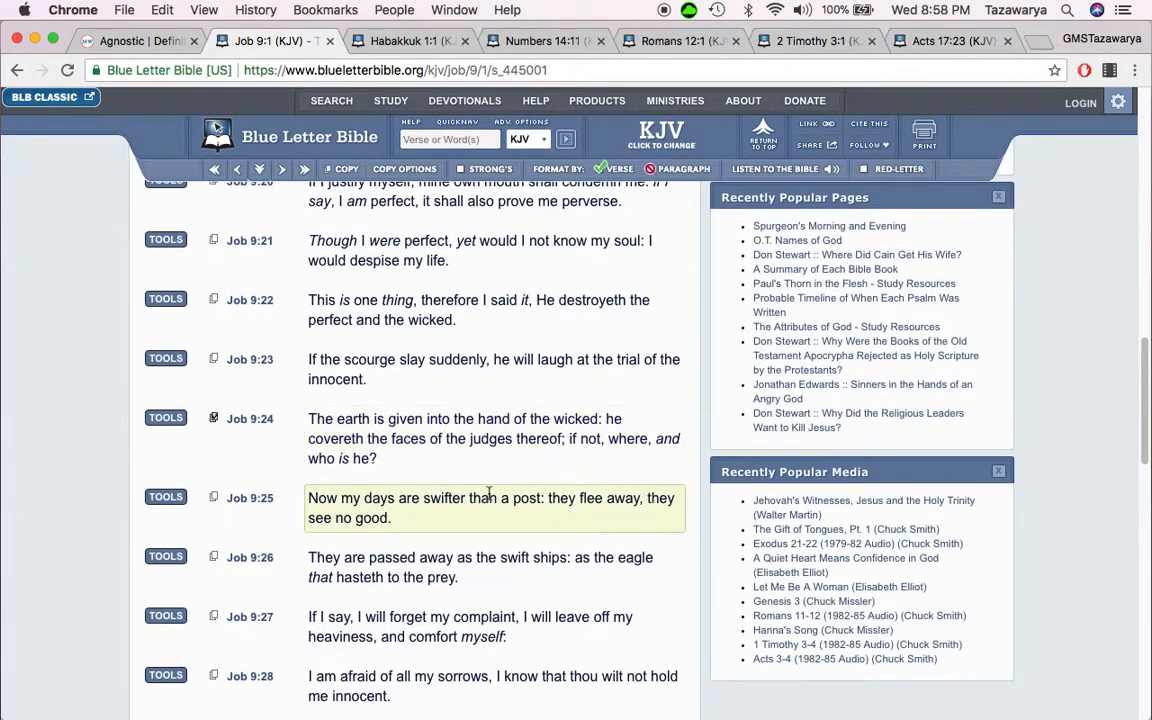
pyautogui.scroll(-3)
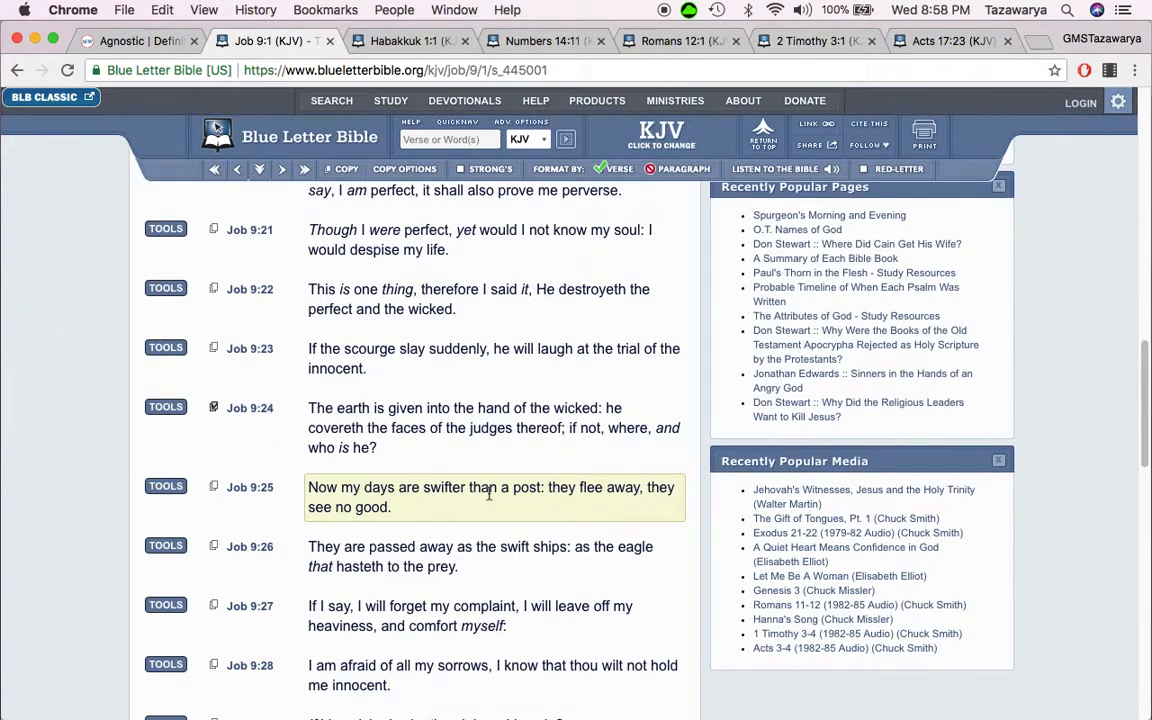
pyautogui.scroll(-3)
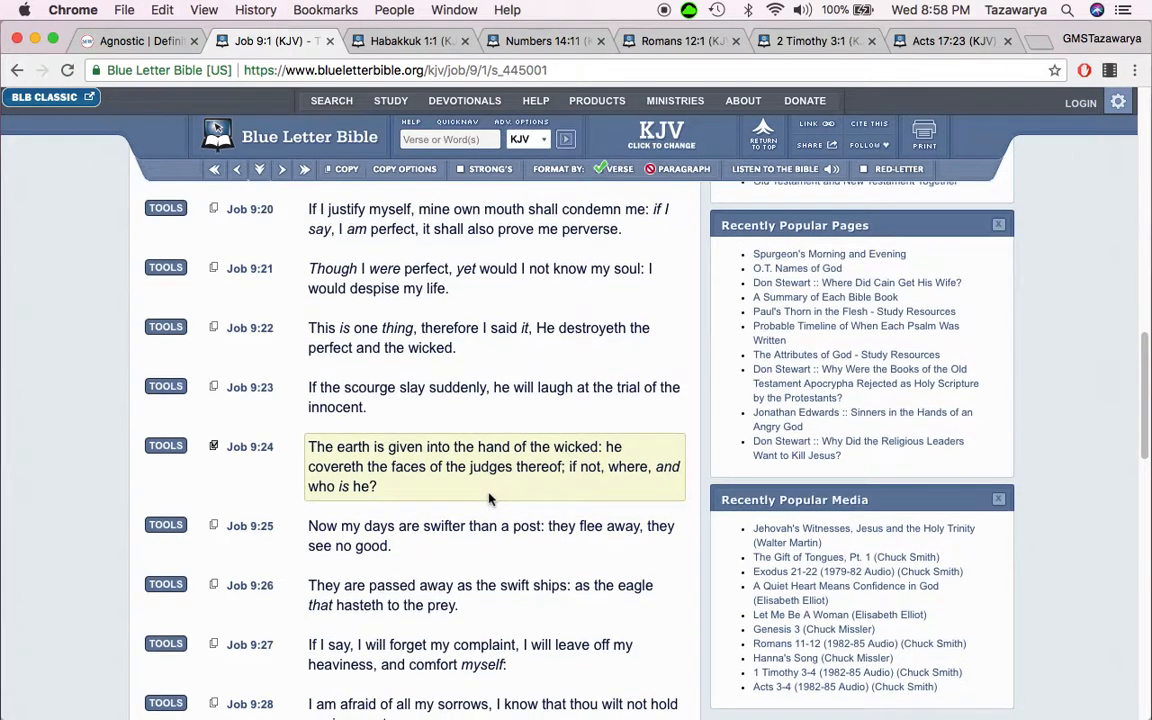
pyautogui.scroll(-3)
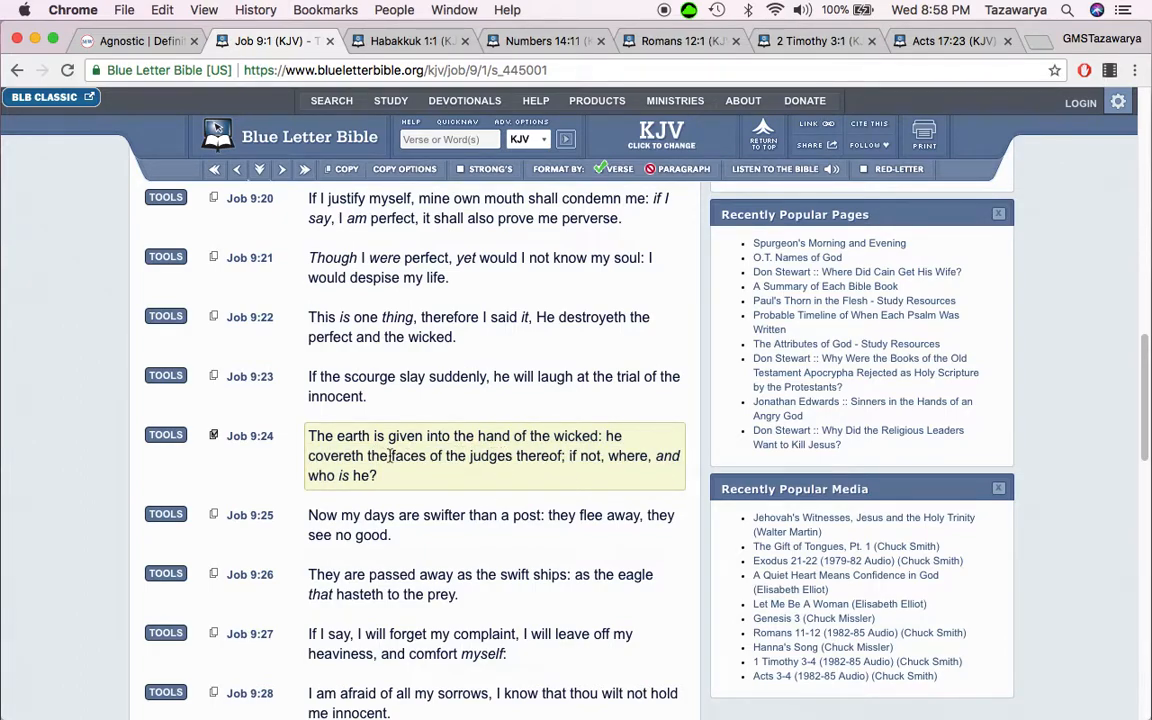
pyautogui.moveTo(478, 473)
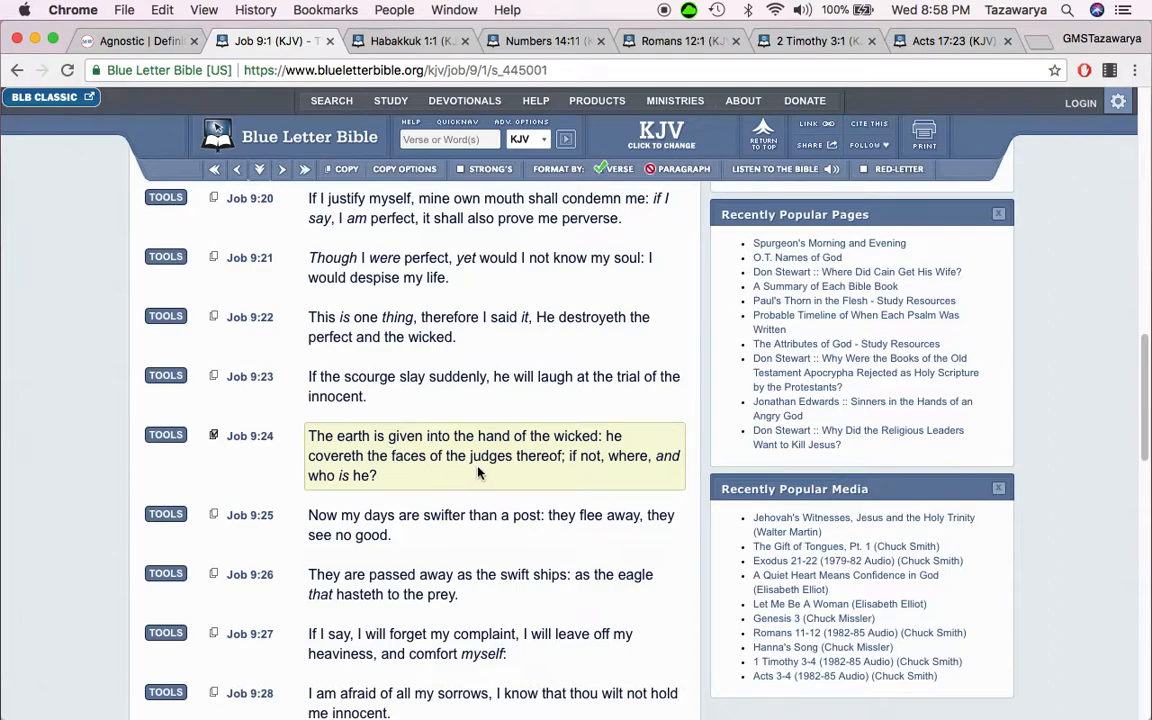
pyautogui.moveTo(510, 478)
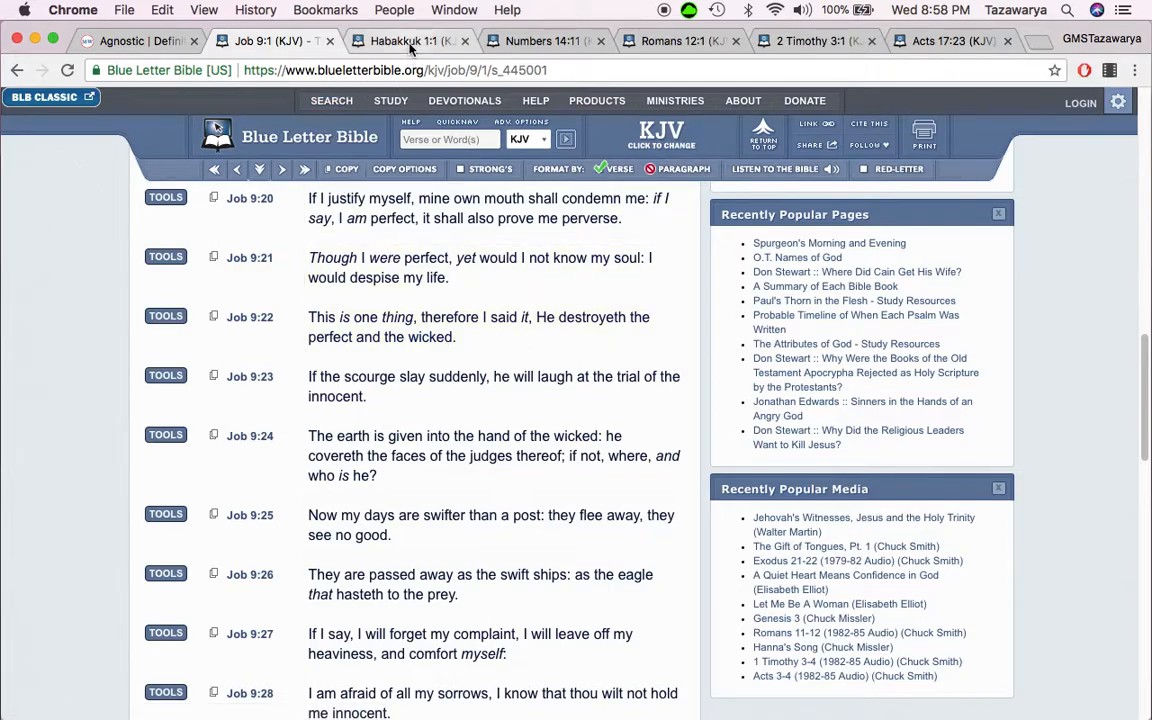
pyautogui.moveTo(410, 40)
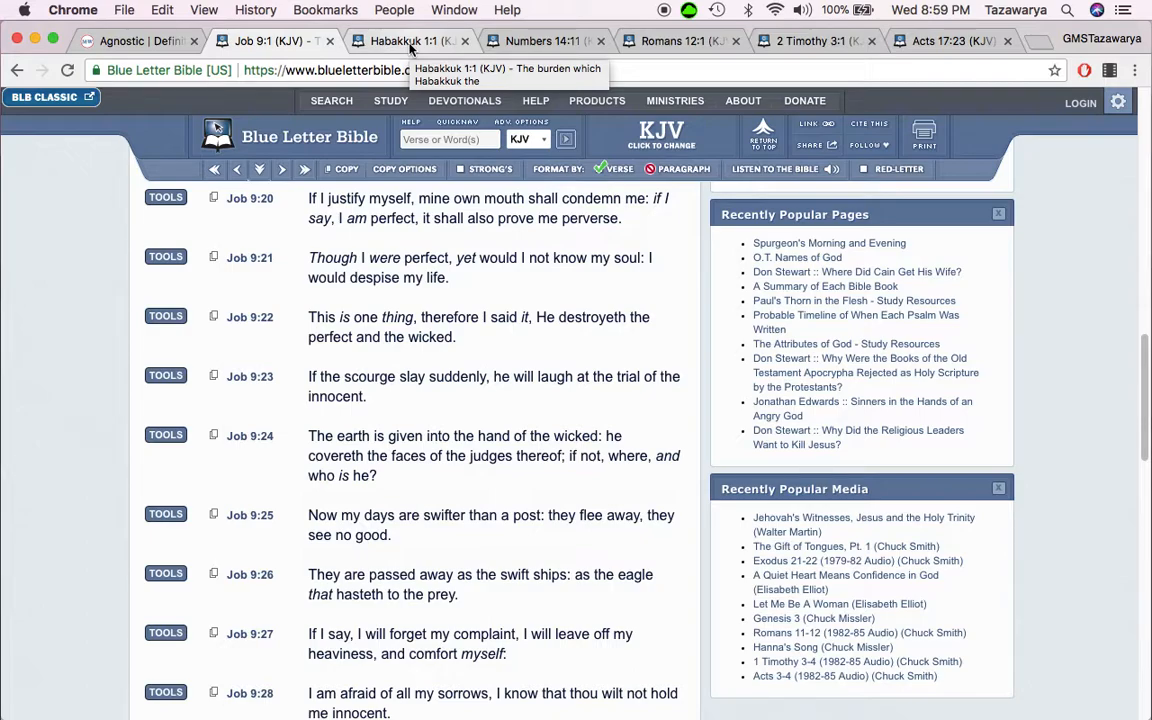
# Step: Reread and highlight Habakkuk 1:4, then bring the agnostic definition tab to the front
pyautogui.click(410, 40)
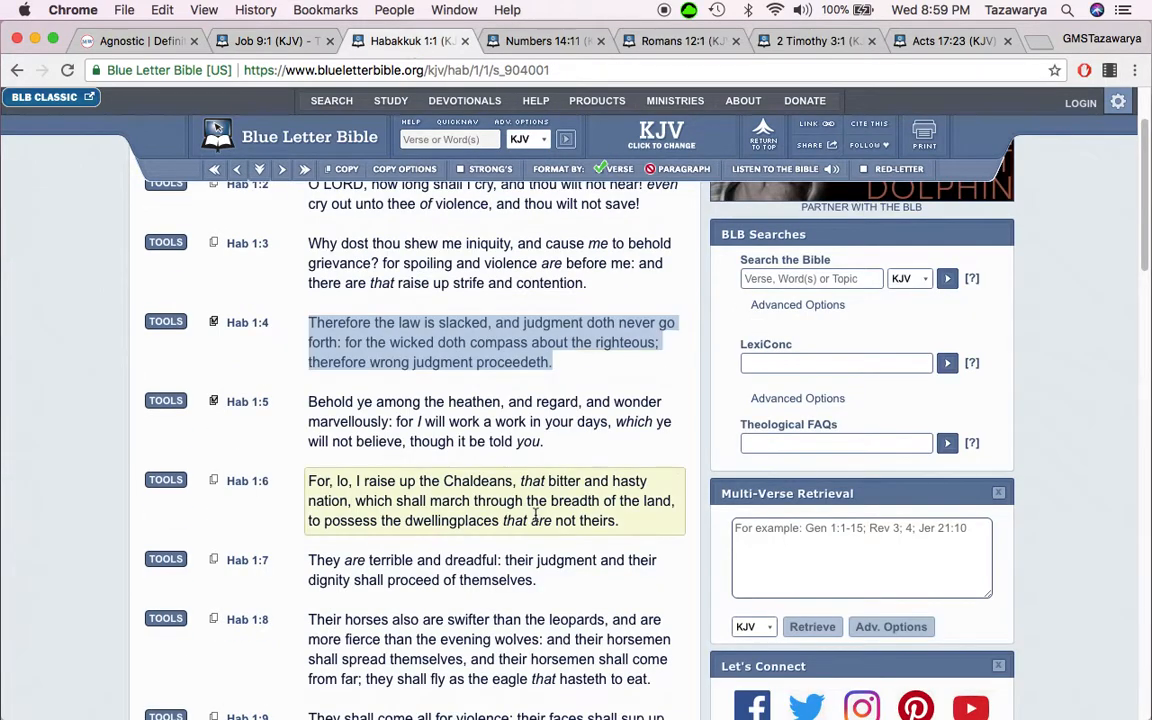
pyautogui.scroll(-3)
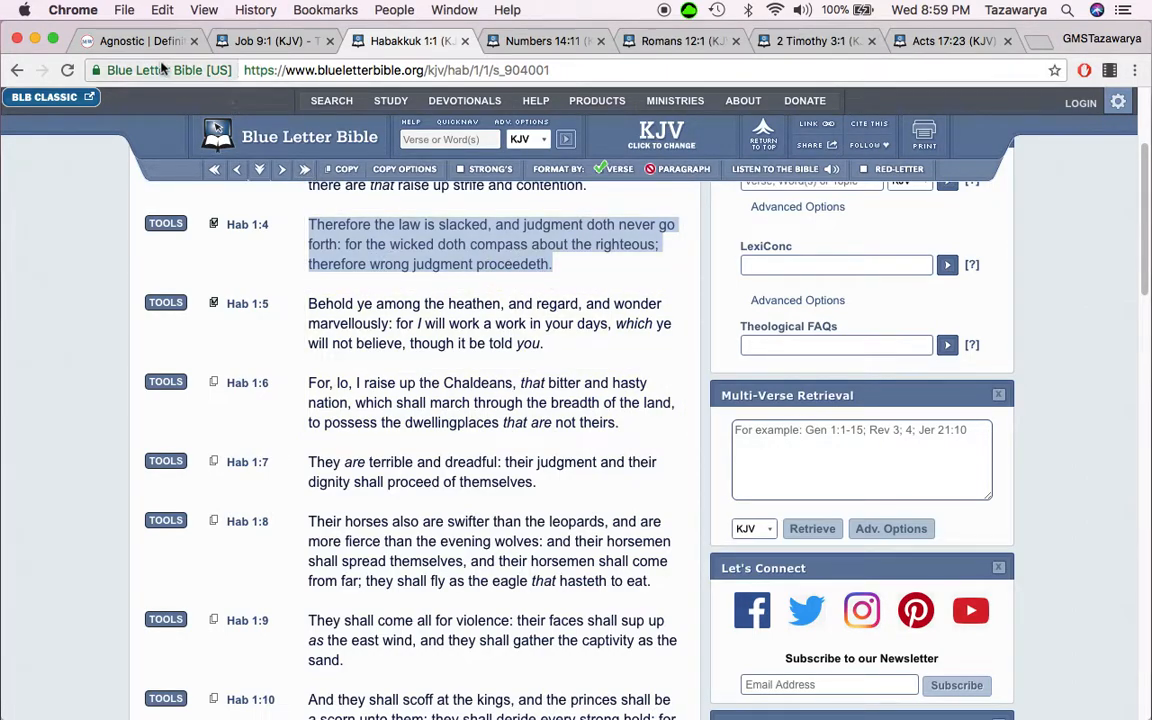
pyautogui.click(140, 41)
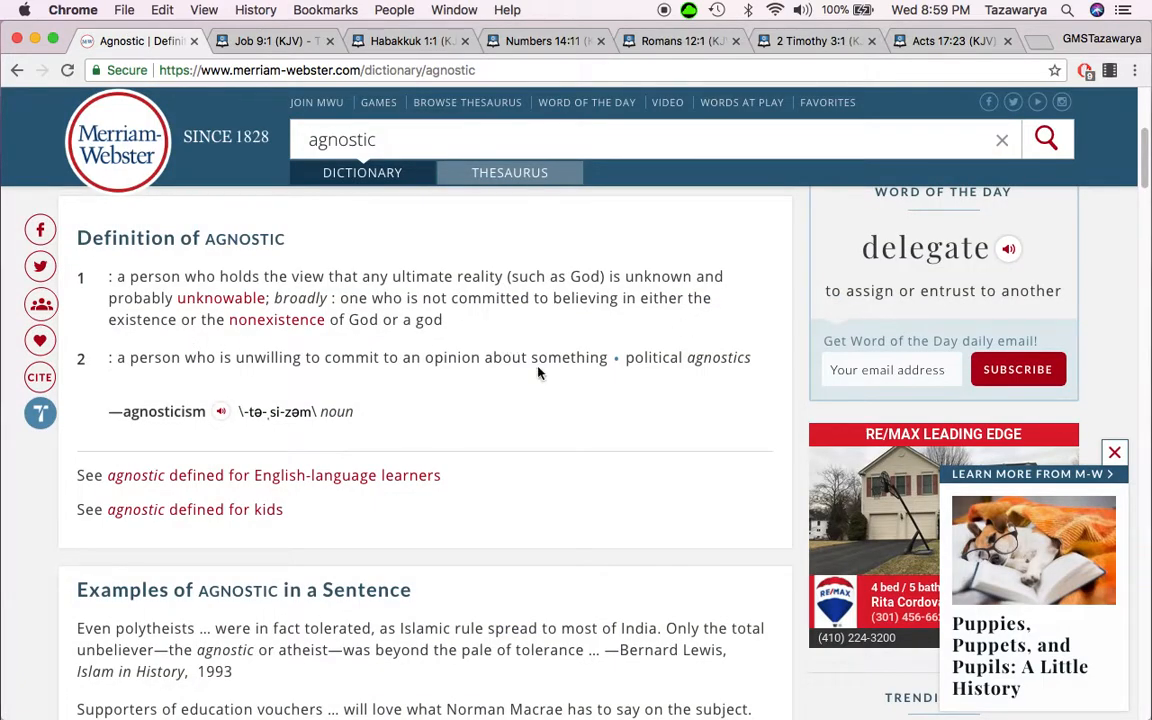
pyautogui.click(410, 41)
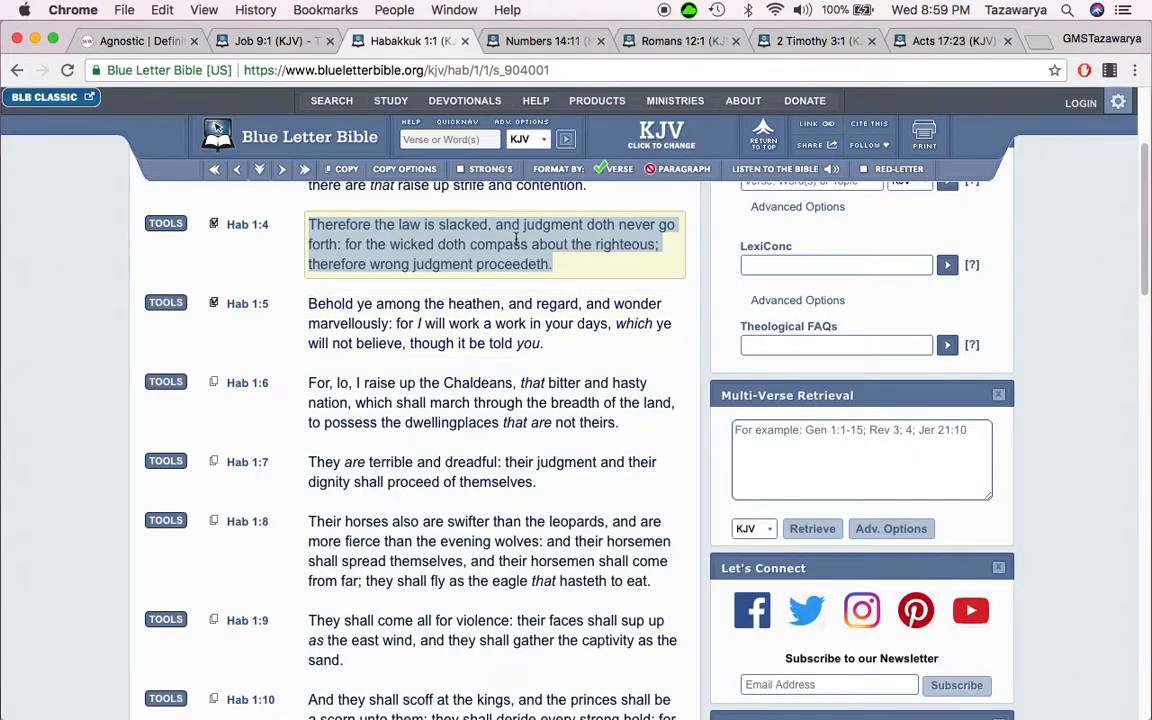
pyautogui.click(483, 323)
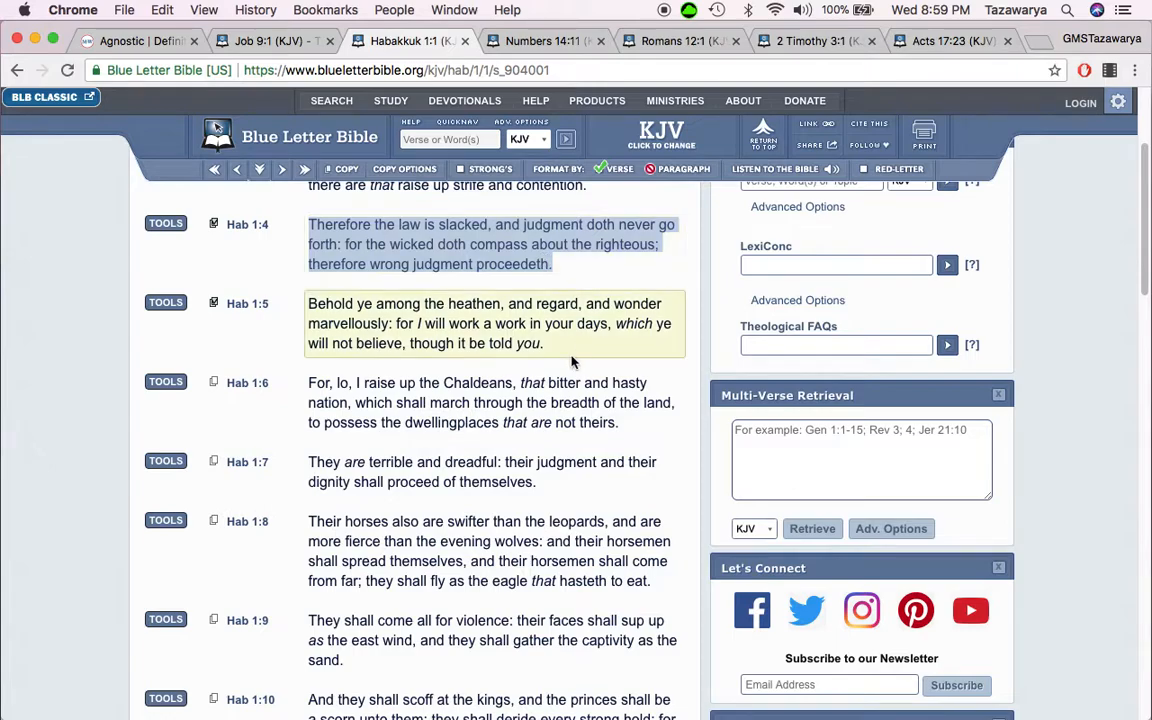
pyautogui.scroll(-3)
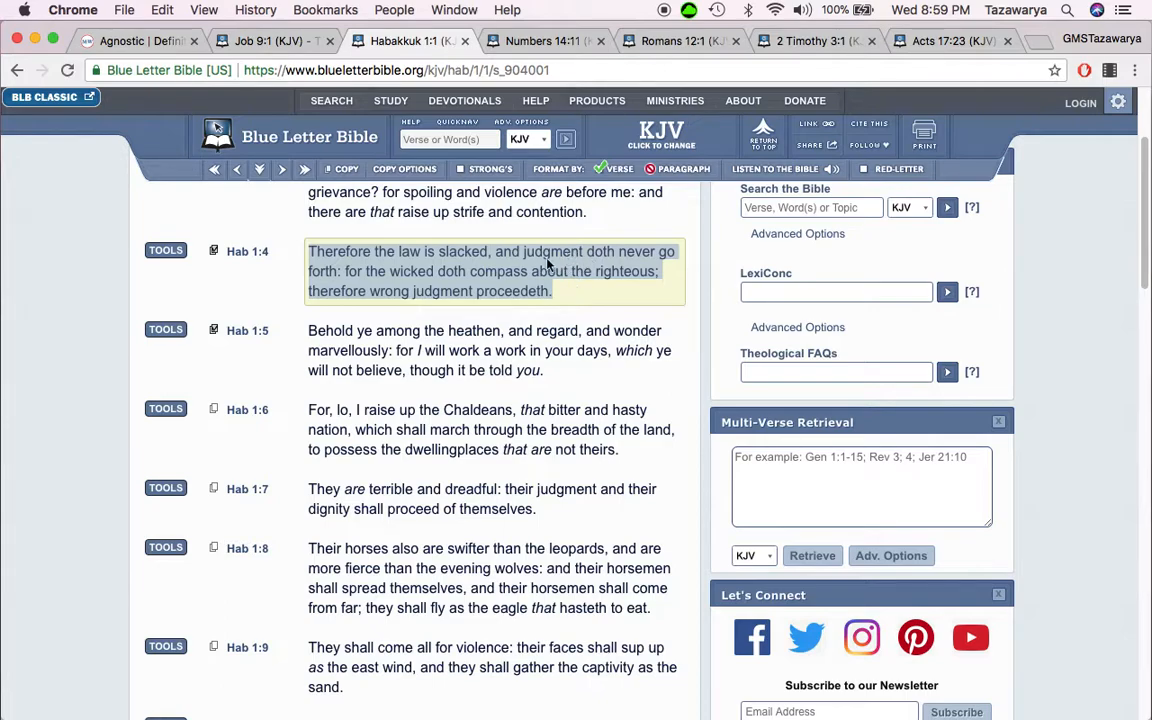
pyautogui.moveTo(535, 261)
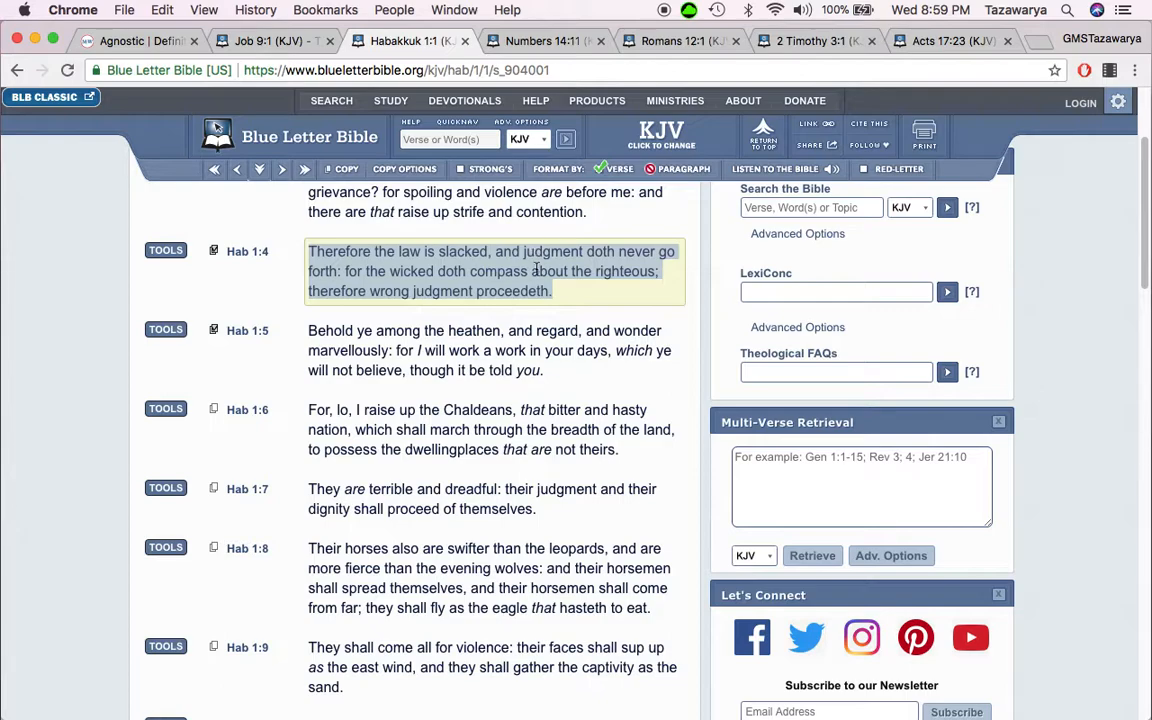
pyautogui.moveTo(343, 288)
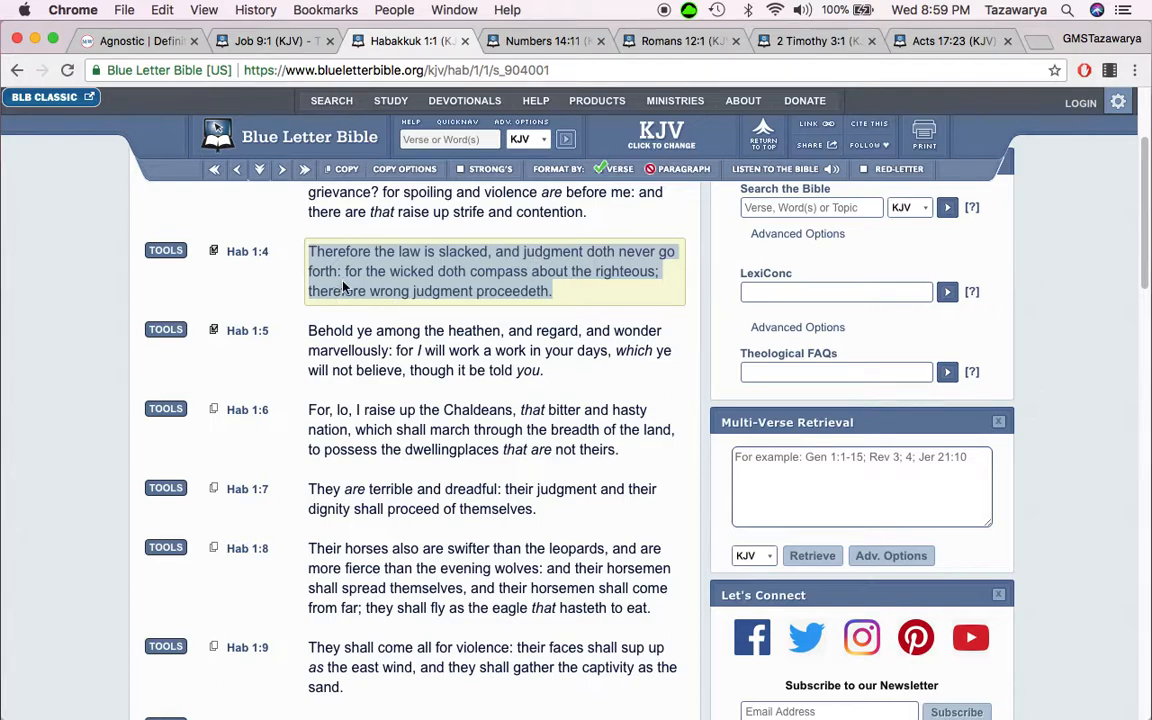
pyautogui.moveTo(584, 291)
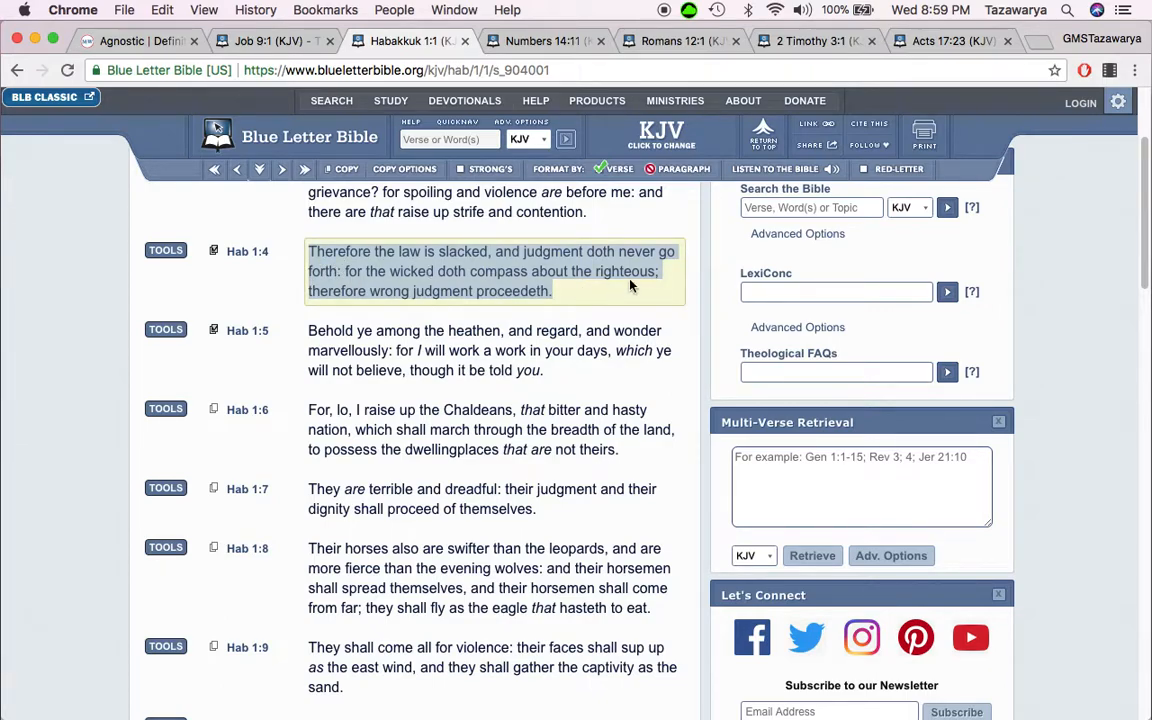
pyautogui.moveTo(668, 268)
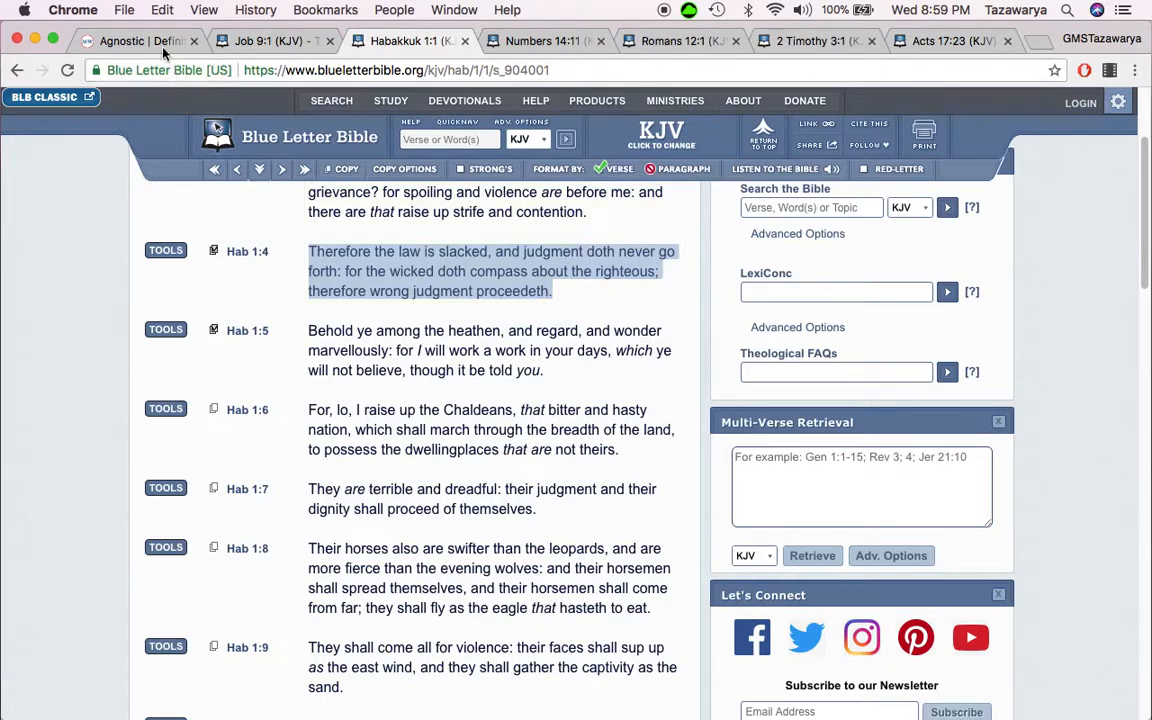
pyautogui.click(120, 41)
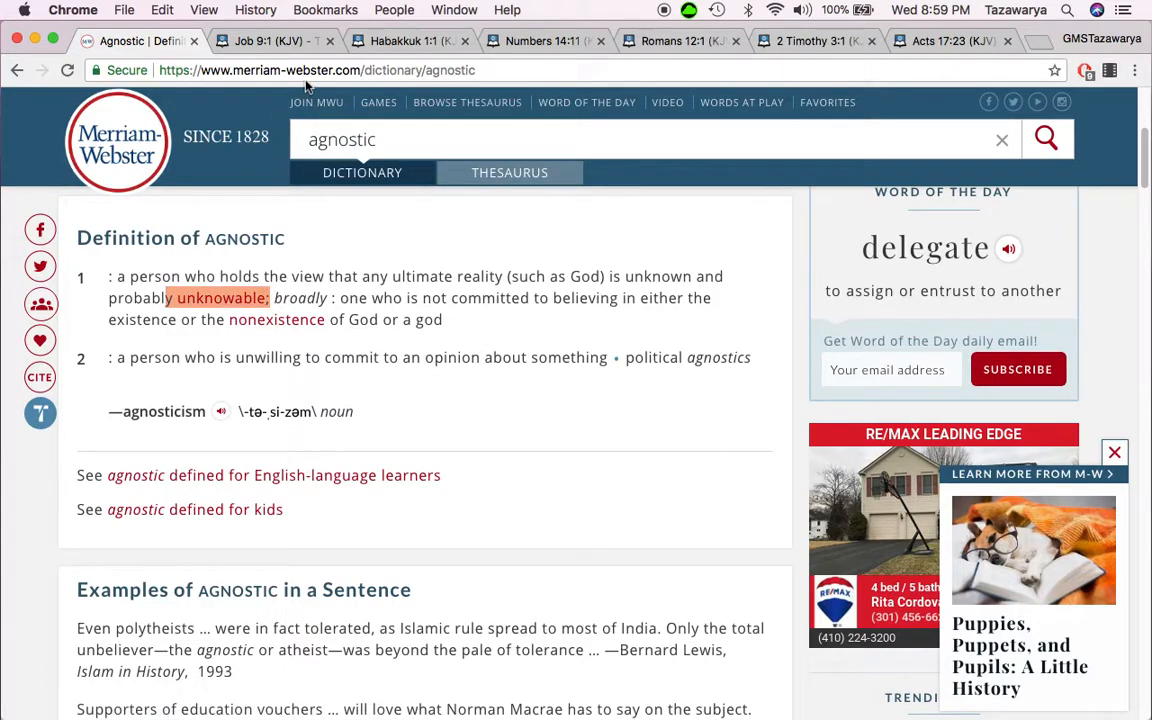
pyautogui.click(410, 41)
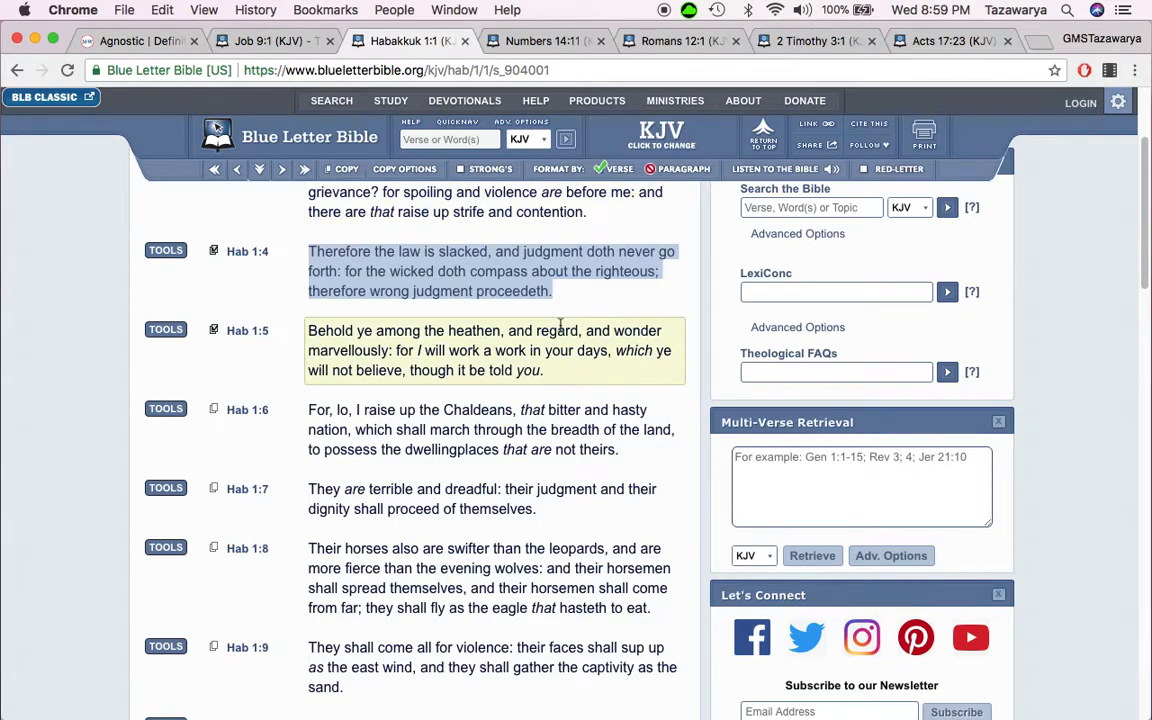
pyautogui.scroll(-3)
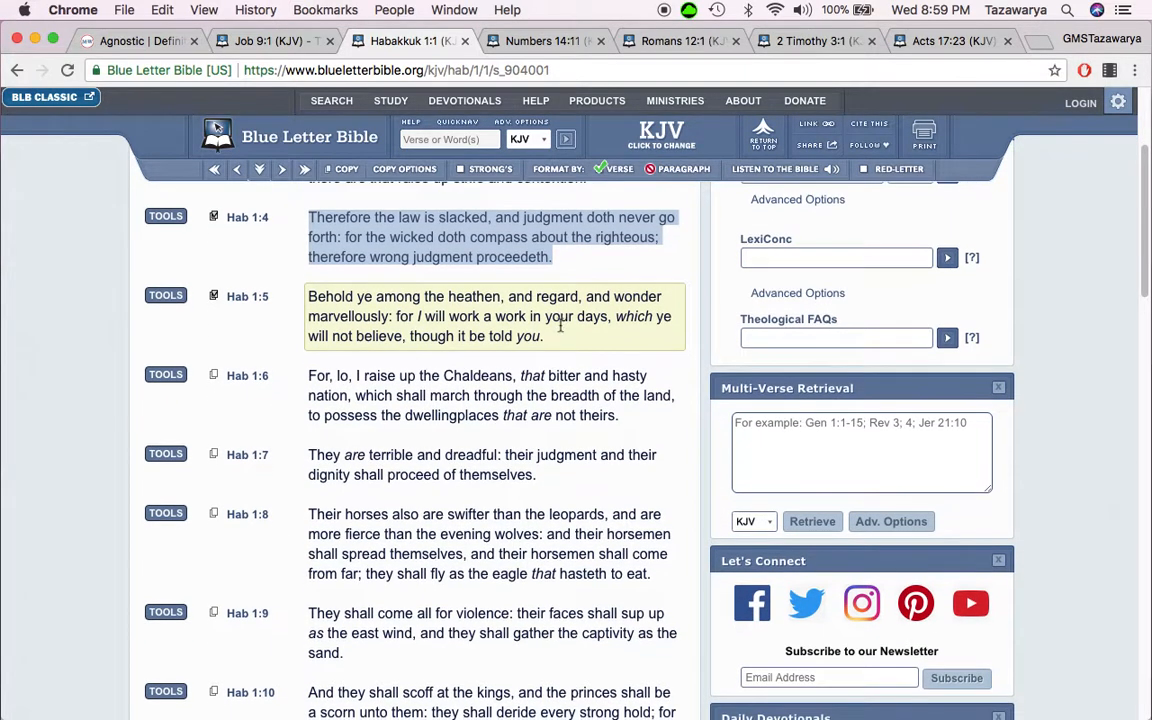
pyautogui.scroll(-3)
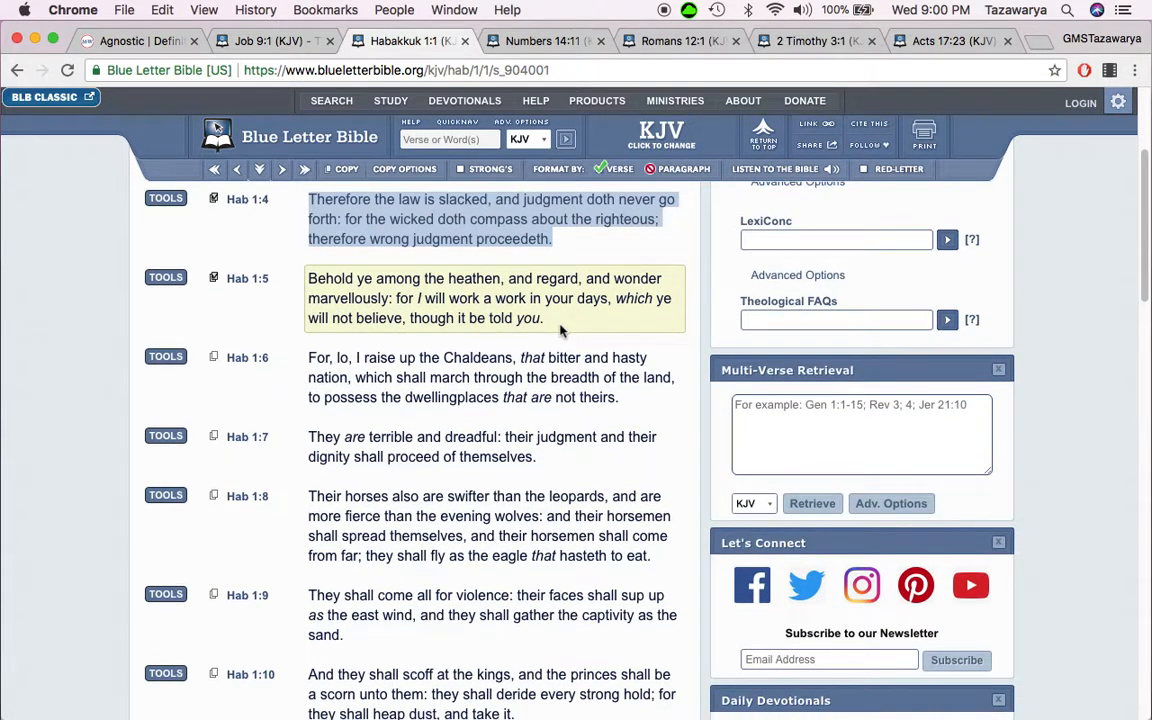
pyautogui.scroll(-3)
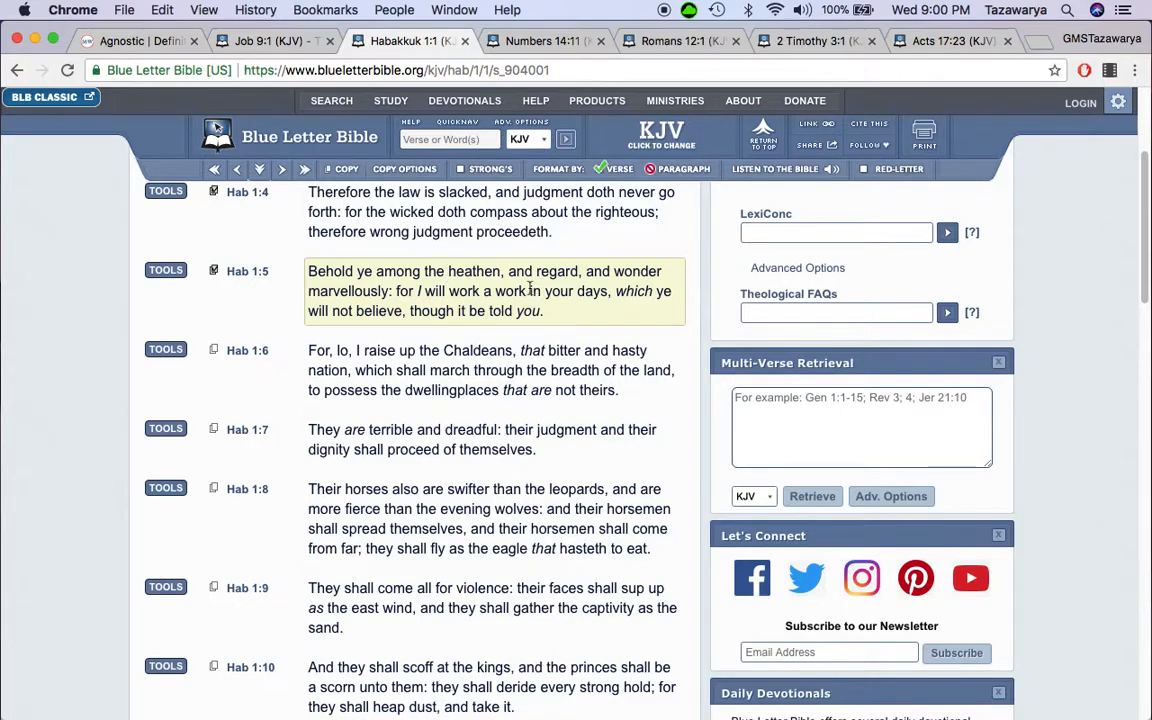
pyautogui.click(135, 41)
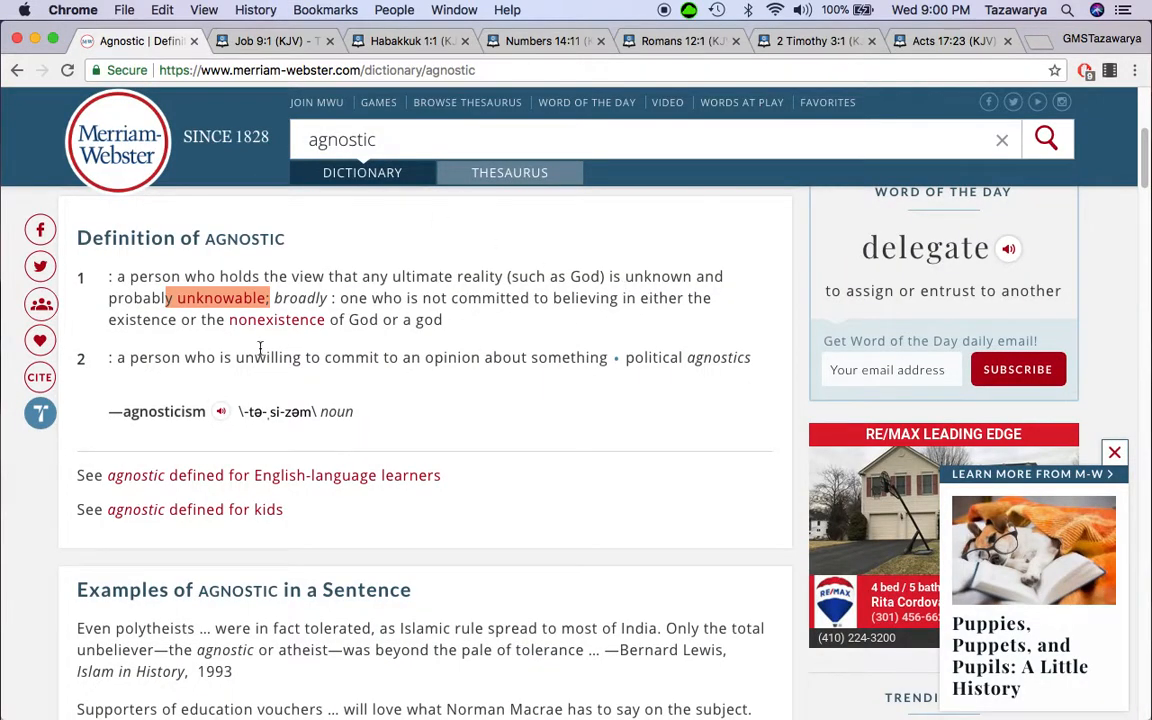
pyautogui.moveTo(188, 238); pyautogui.dragTo(442, 319)
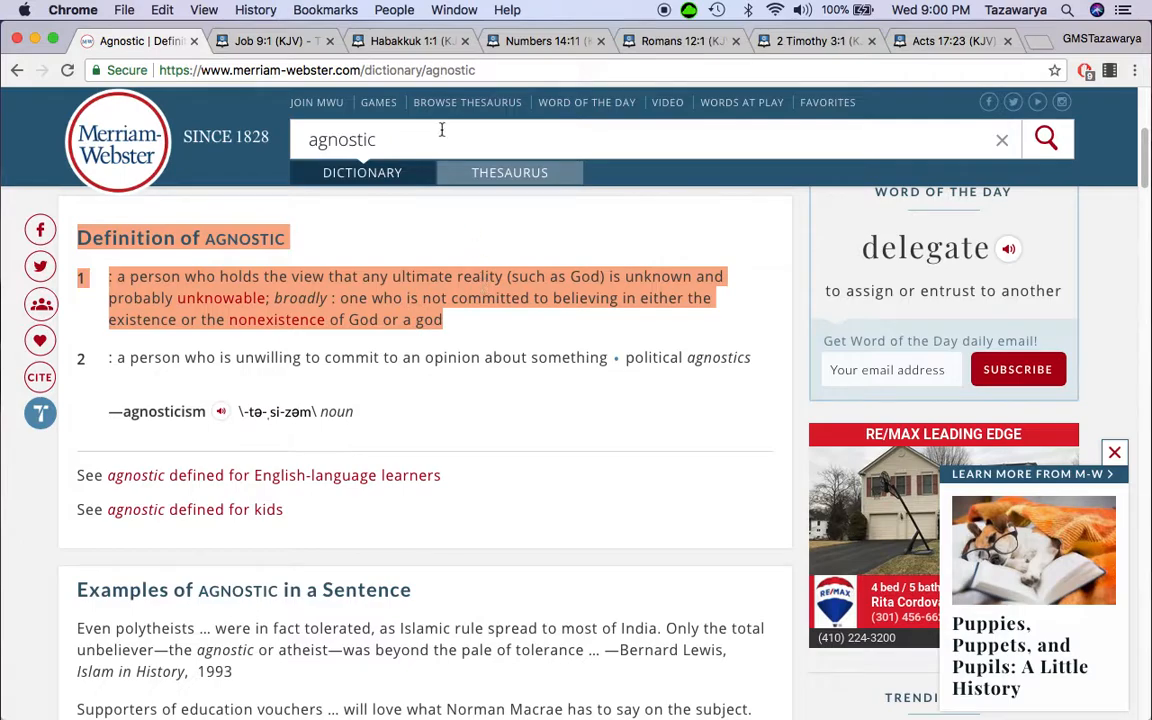
pyautogui.click(410, 40)
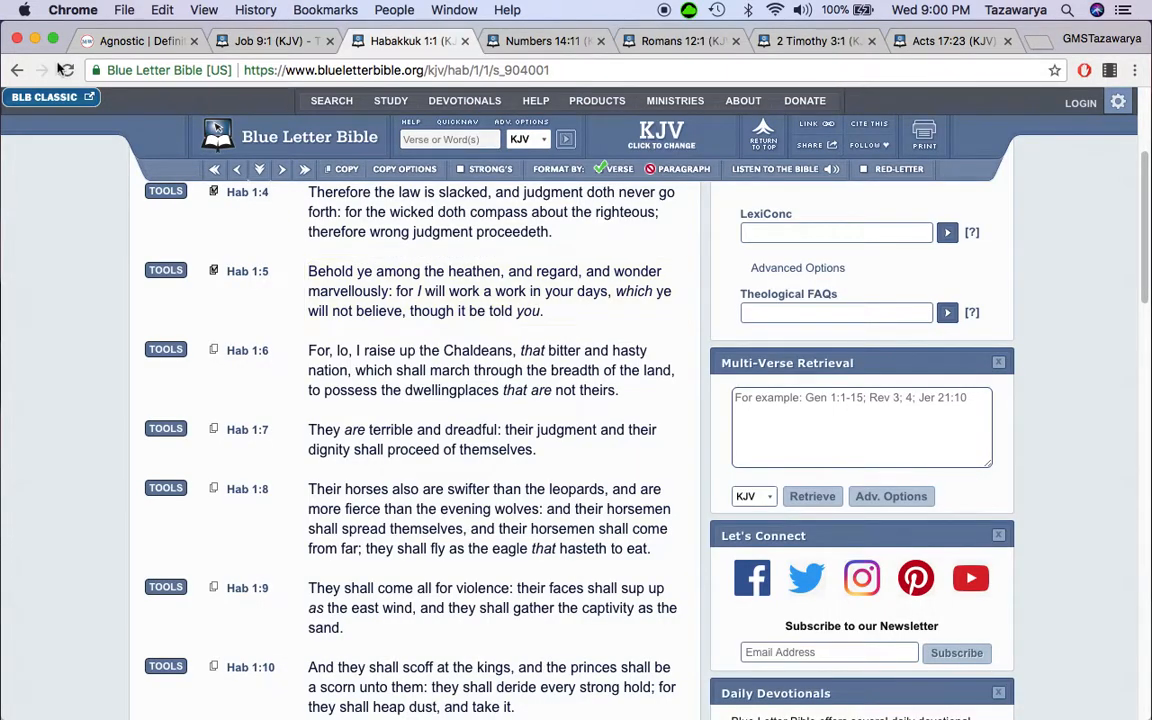
pyautogui.click(135, 40)
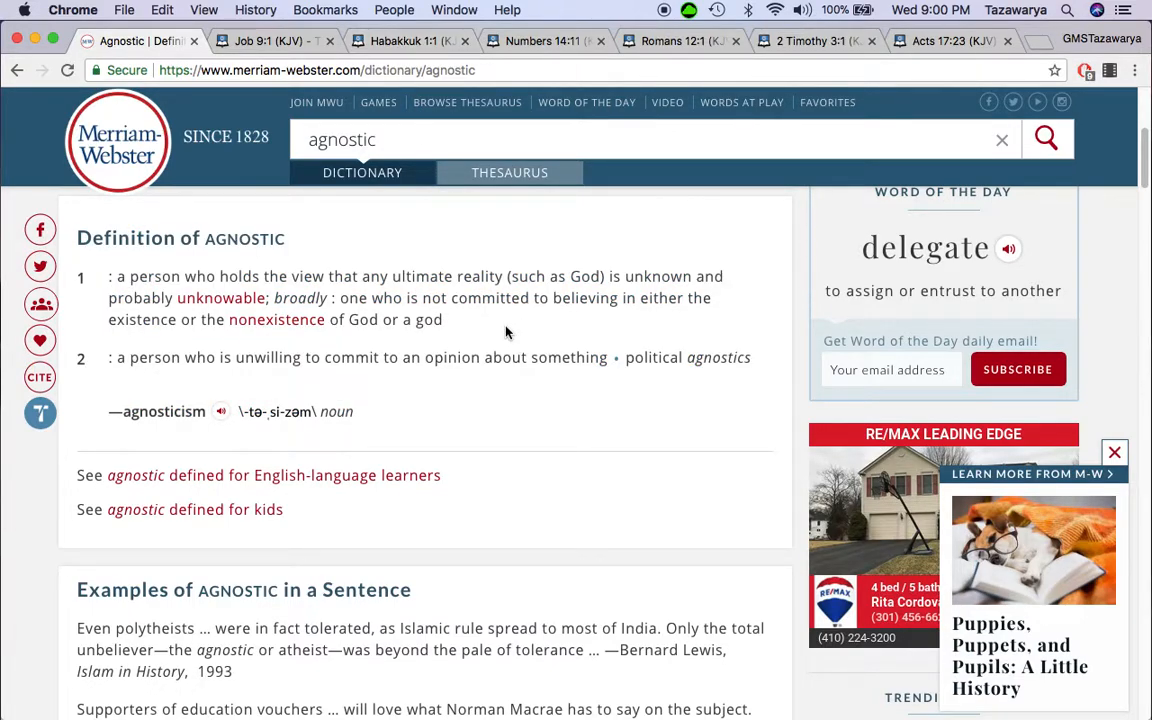
pyautogui.moveTo(349, 319); pyautogui.dragTo(444, 319)
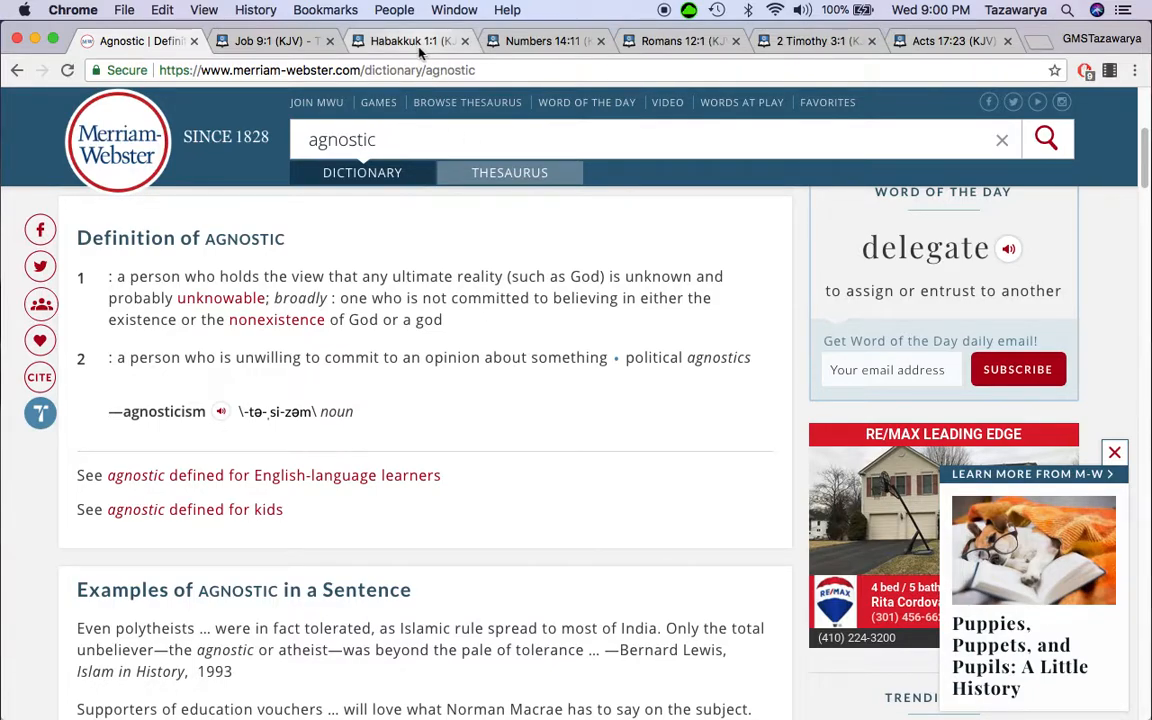
# Step: Read and select Habakkuk 1:5–1:6, glance at Job 9, then return to Habakkuk 1
pyautogui.click(410, 41)
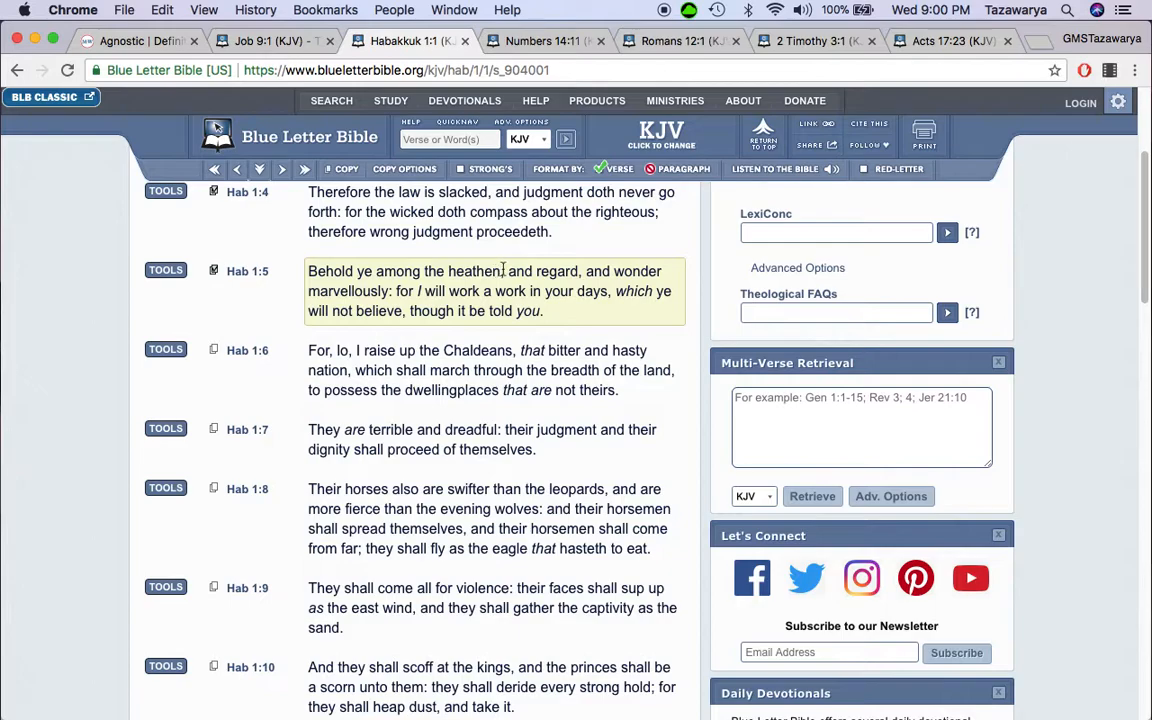
pyautogui.moveTo(395, 293)
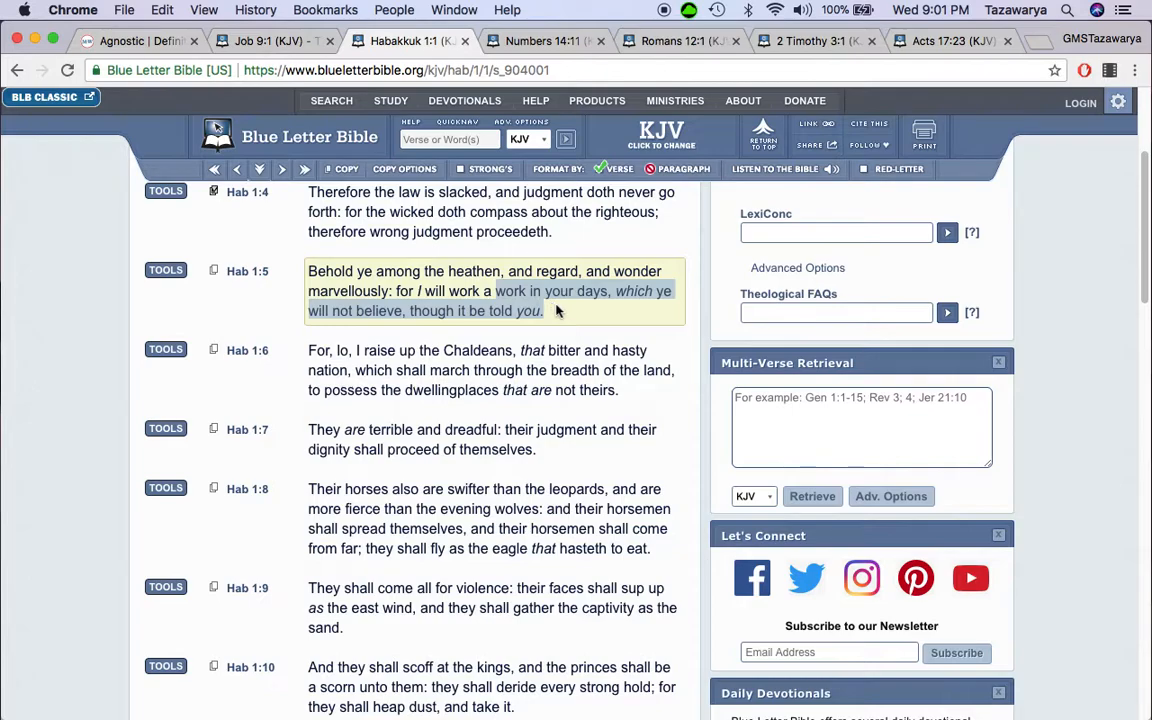
pyautogui.moveTo(567, 319)
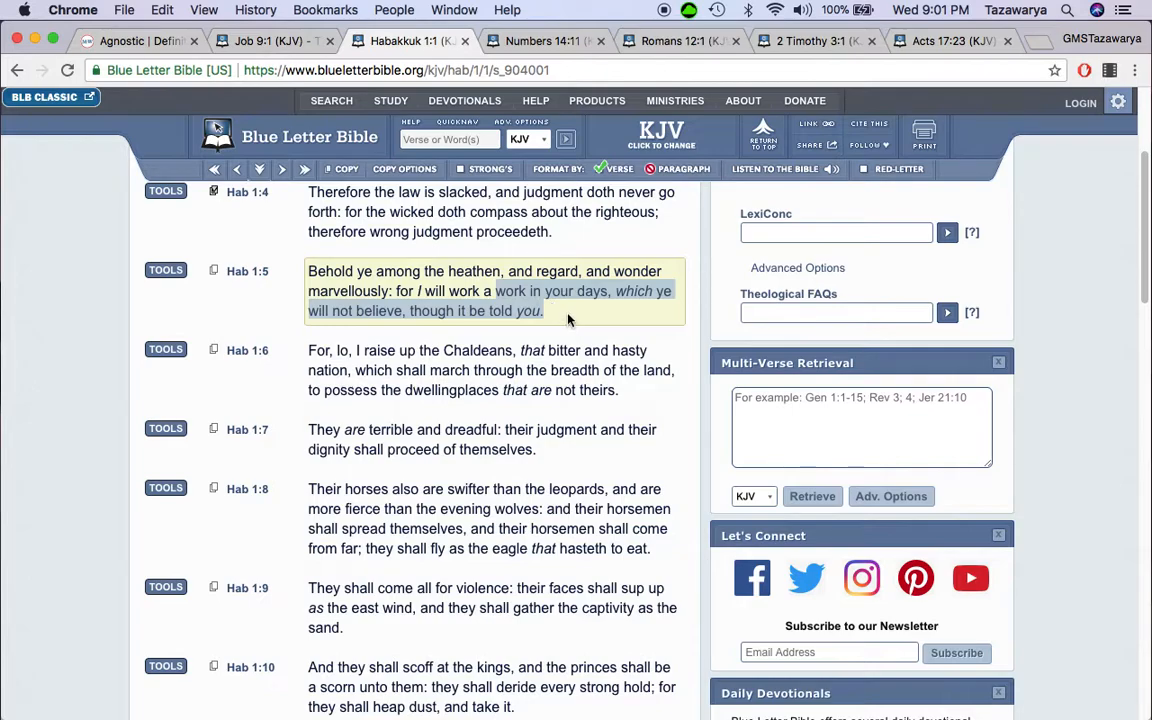
pyautogui.moveTo(583, 325)
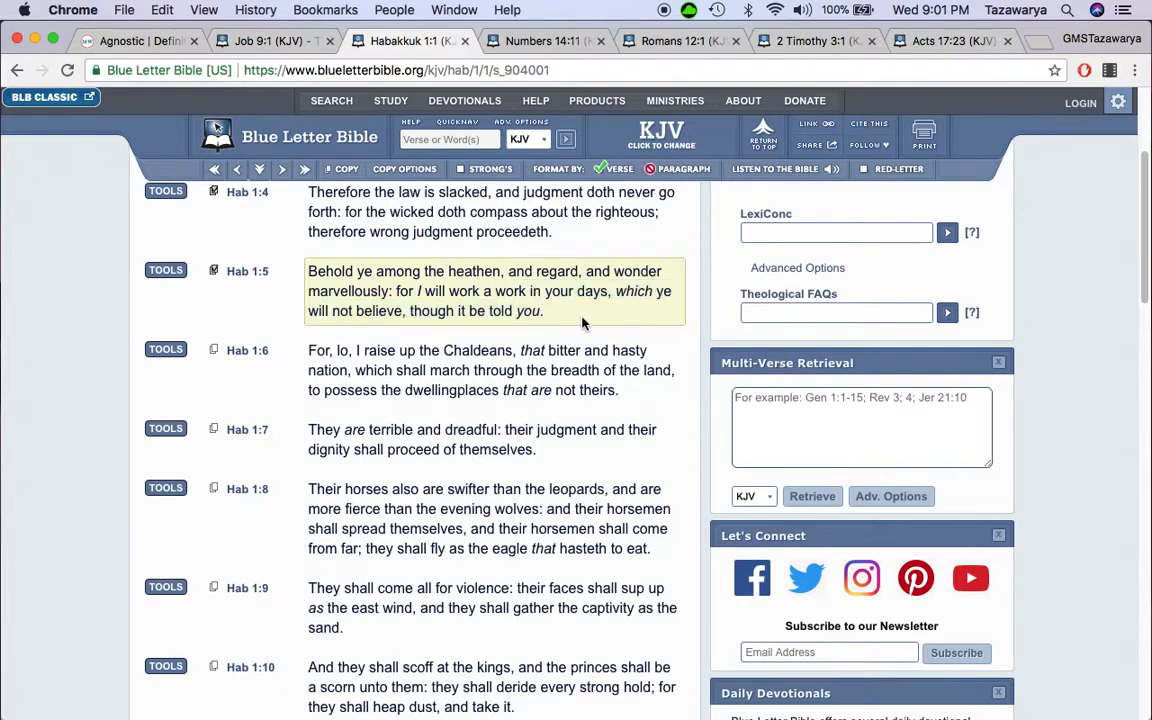
pyautogui.scroll(-3)
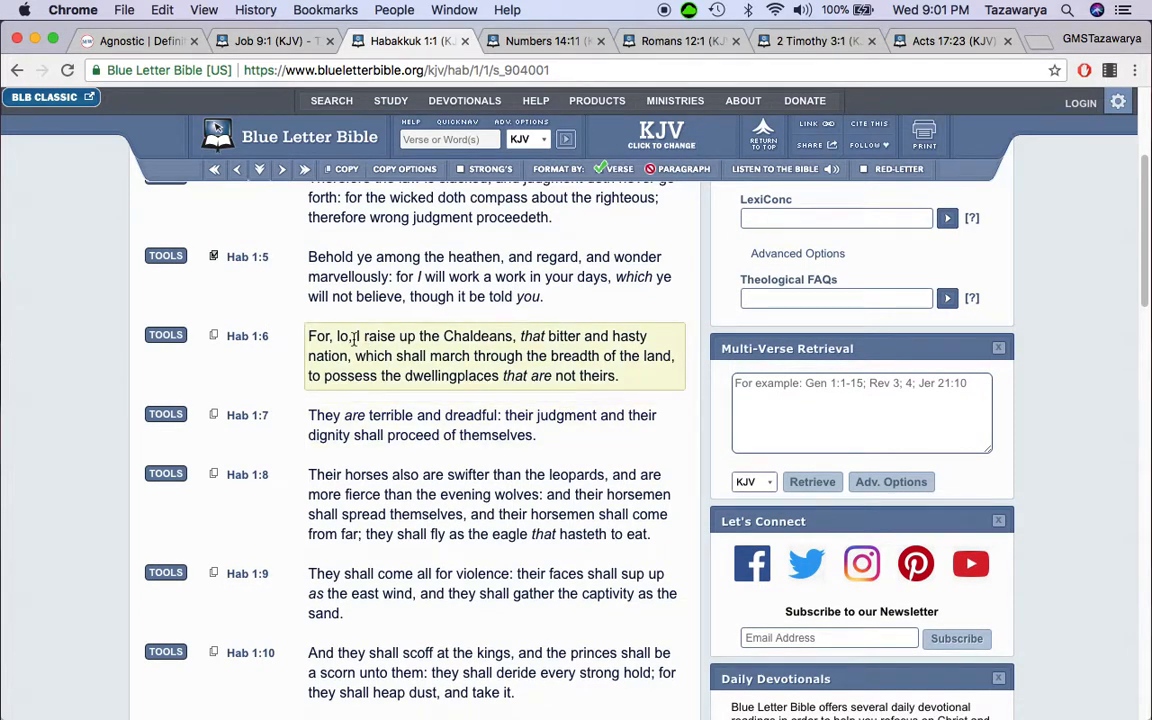
pyautogui.moveTo(355, 335); pyautogui.dragTo(655, 355)
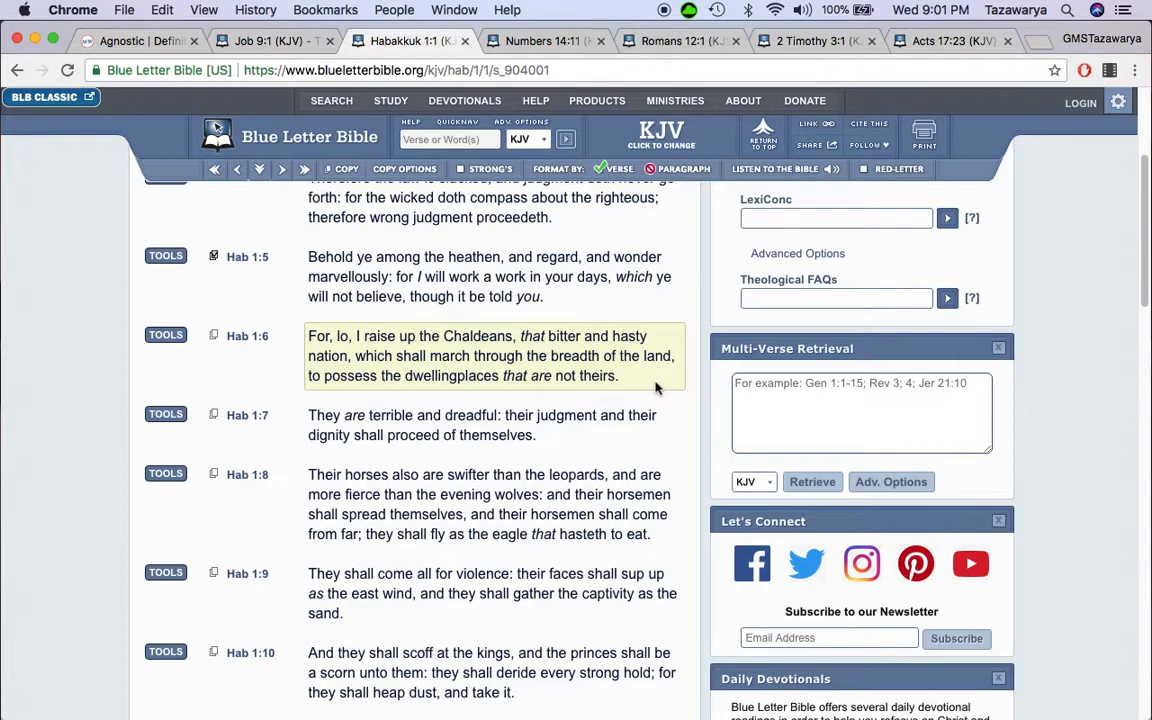
pyautogui.moveTo(633, 385)
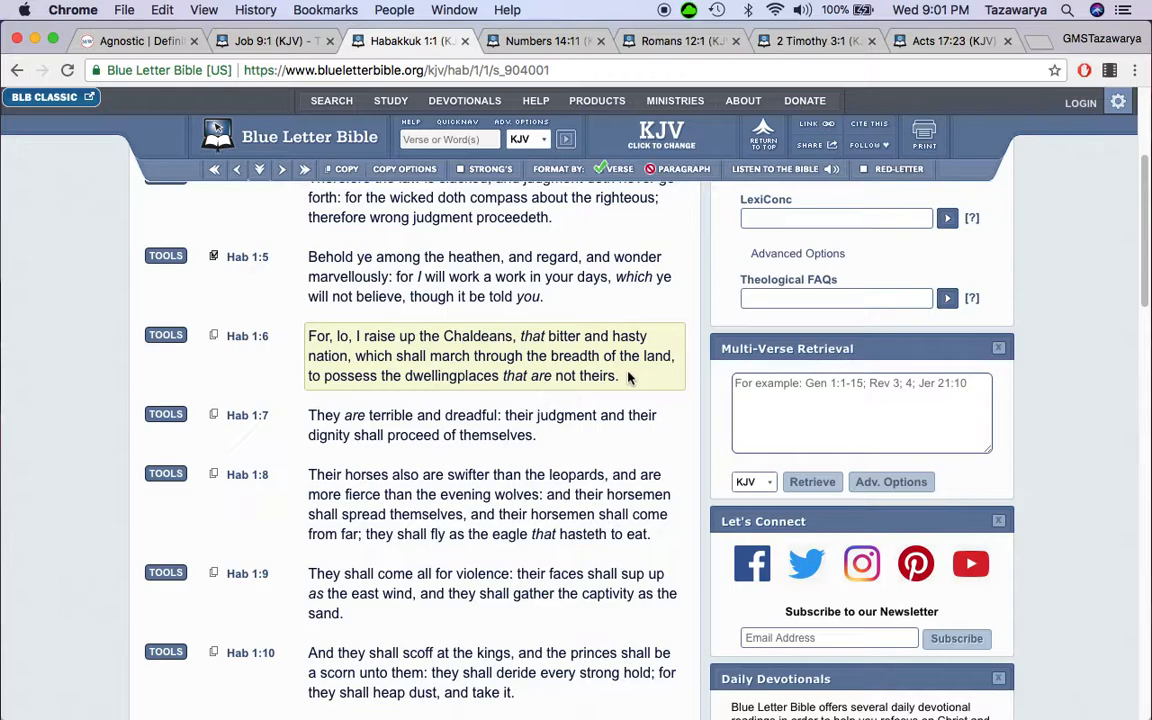
pyautogui.click(270, 41)
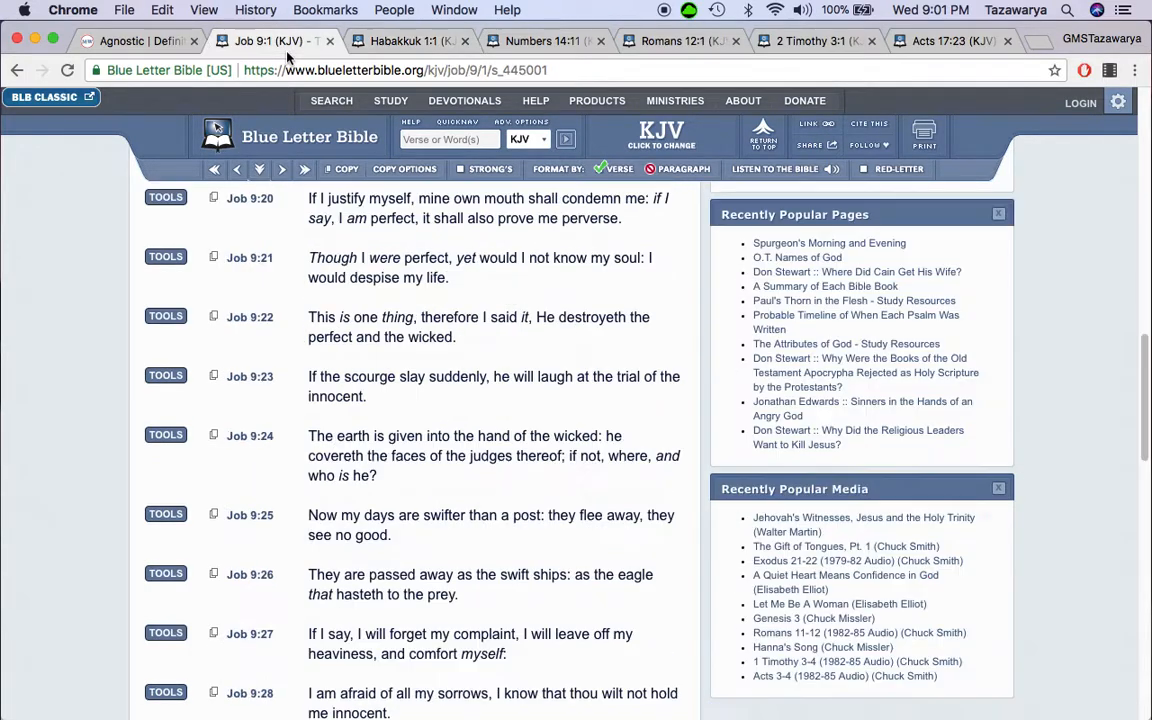
pyautogui.click(410, 41)
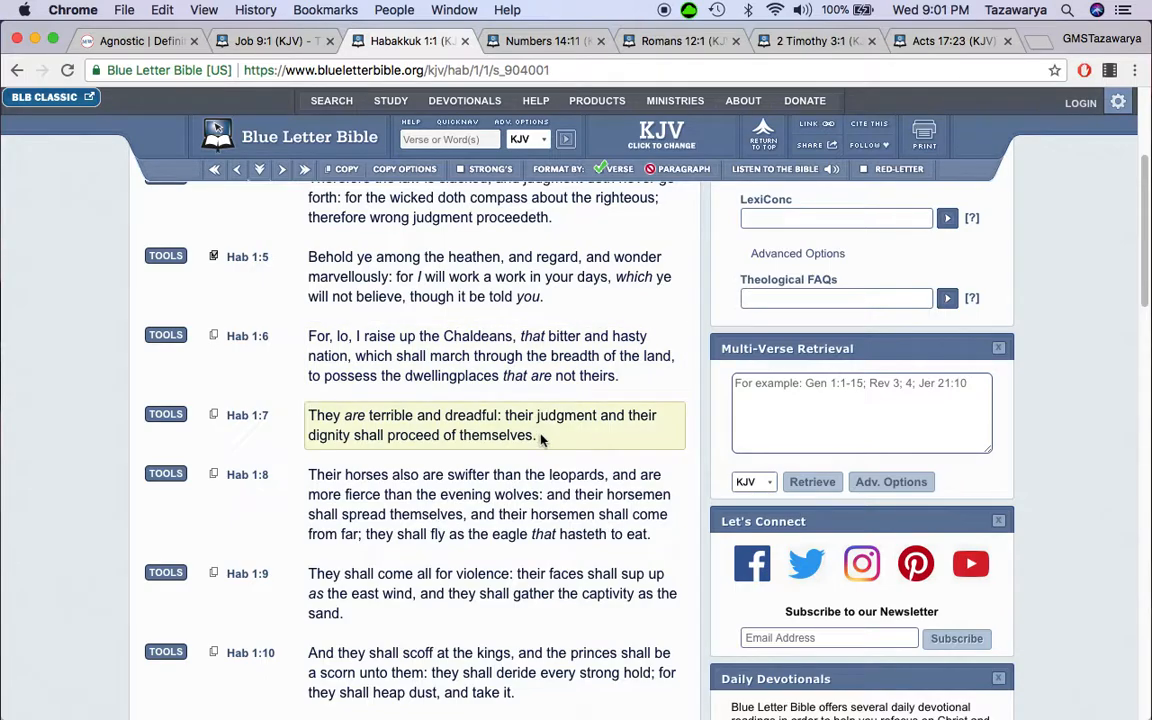
pyautogui.click(543, 40)
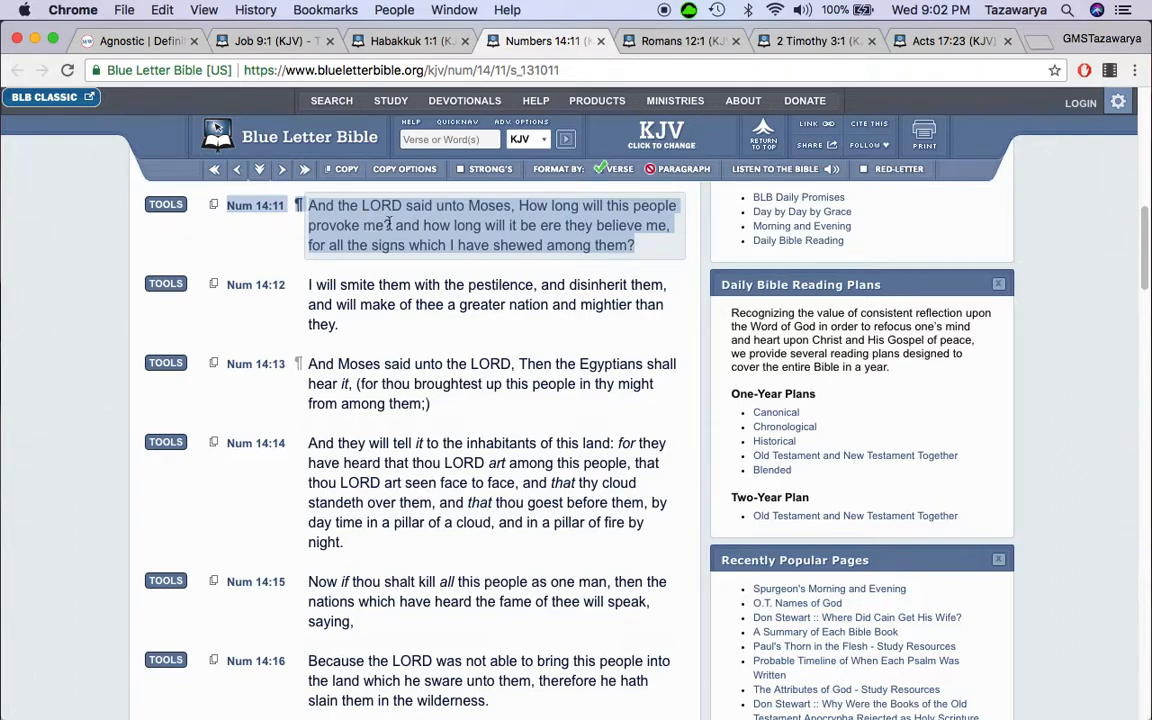
pyautogui.moveTo(375, 258)
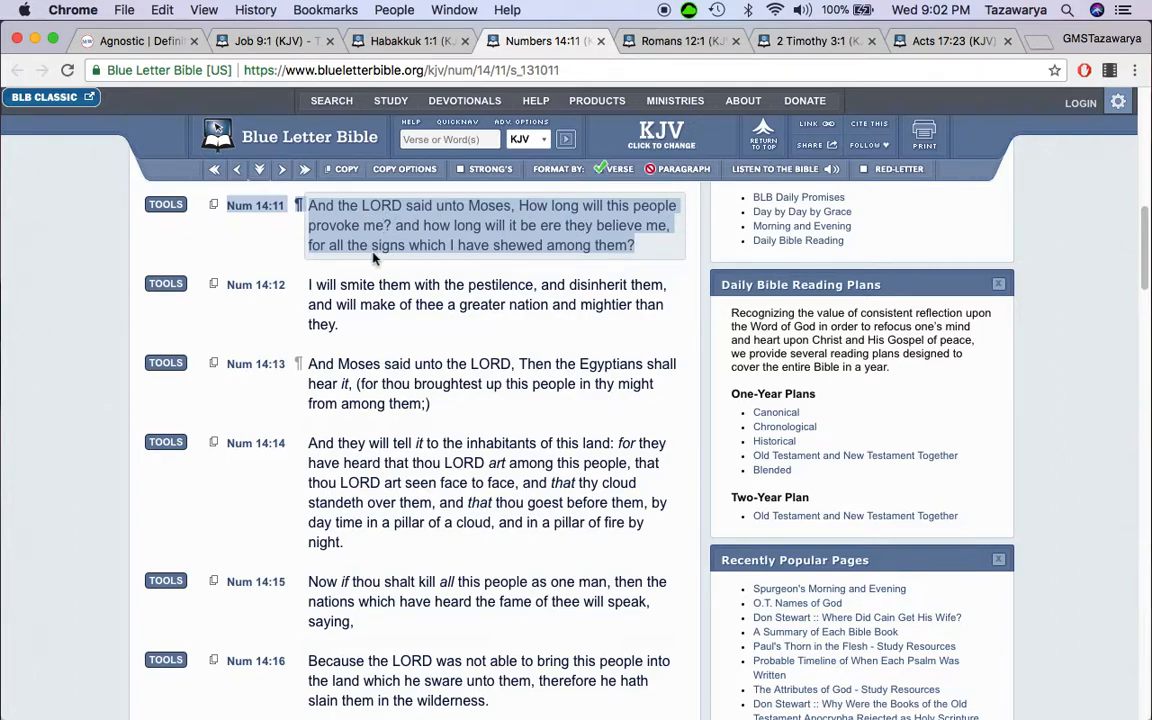
pyautogui.click(140, 40)
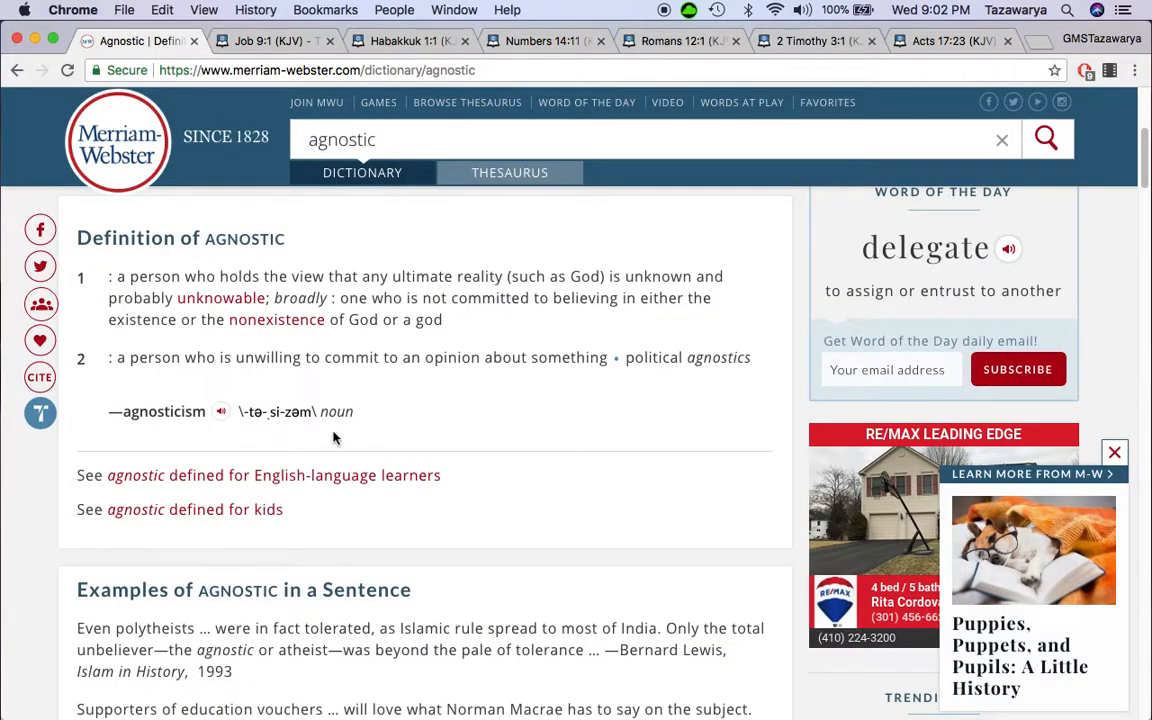
pyautogui.moveTo(277, 319)
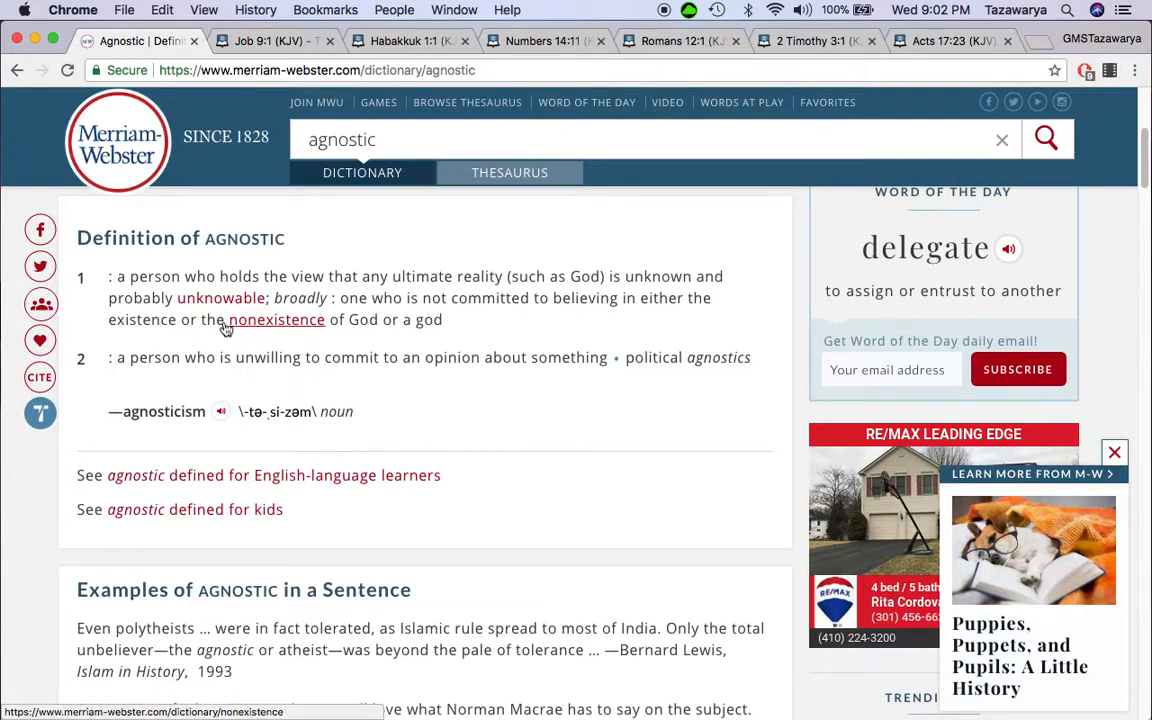
pyautogui.moveTo(317, 102)
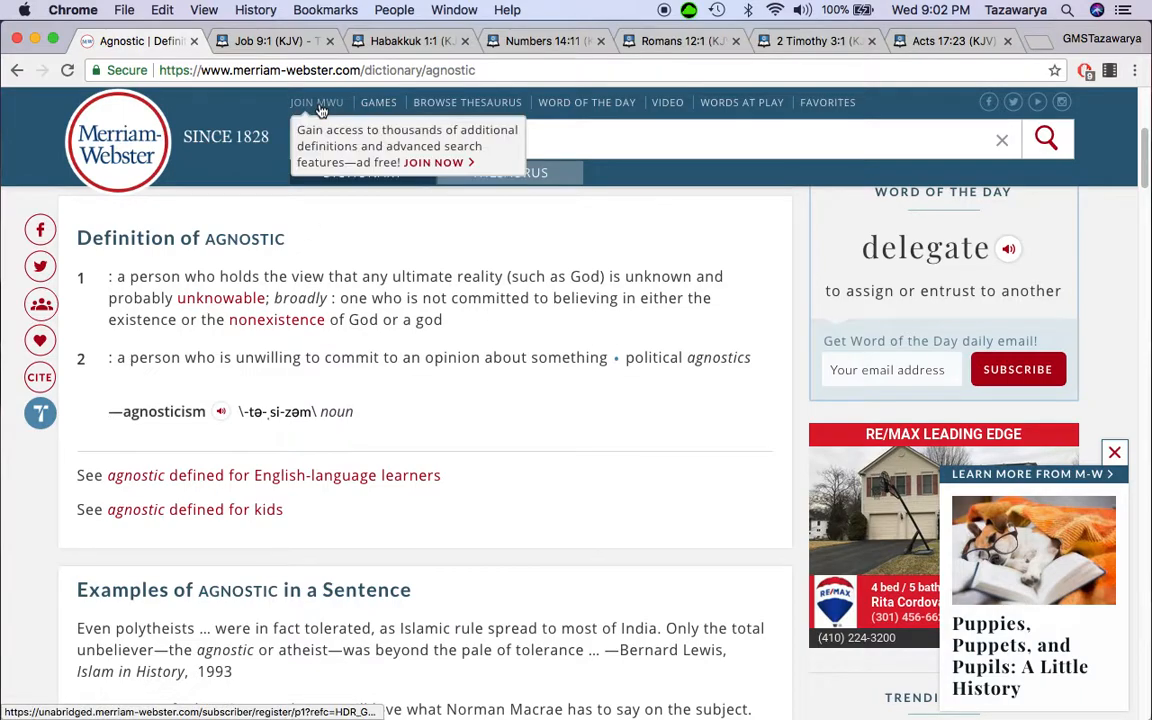
pyautogui.click(543, 41)
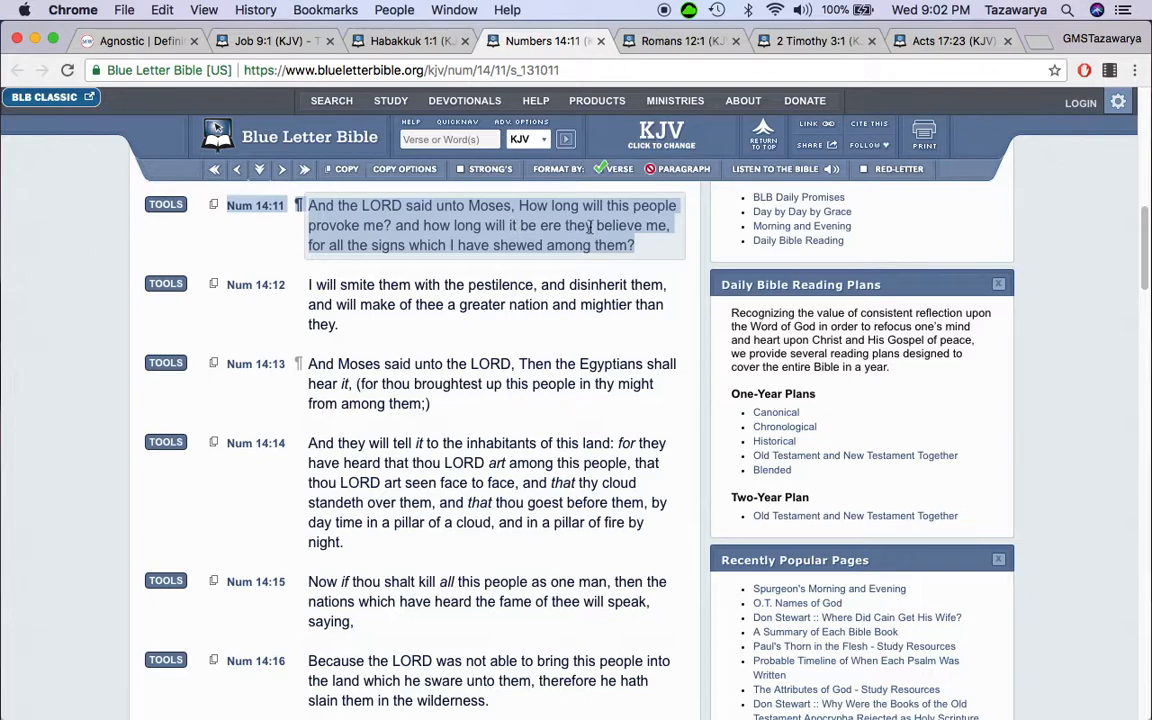
pyautogui.moveTo(672, 234)
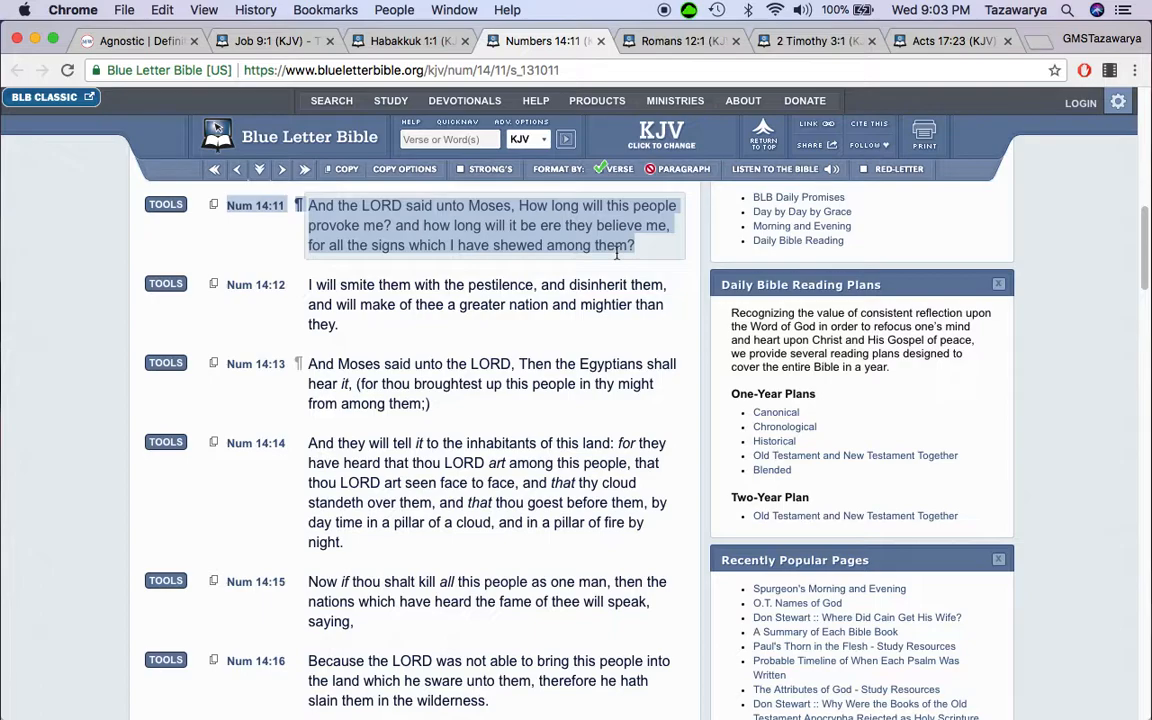
pyautogui.moveTo(597, 100)
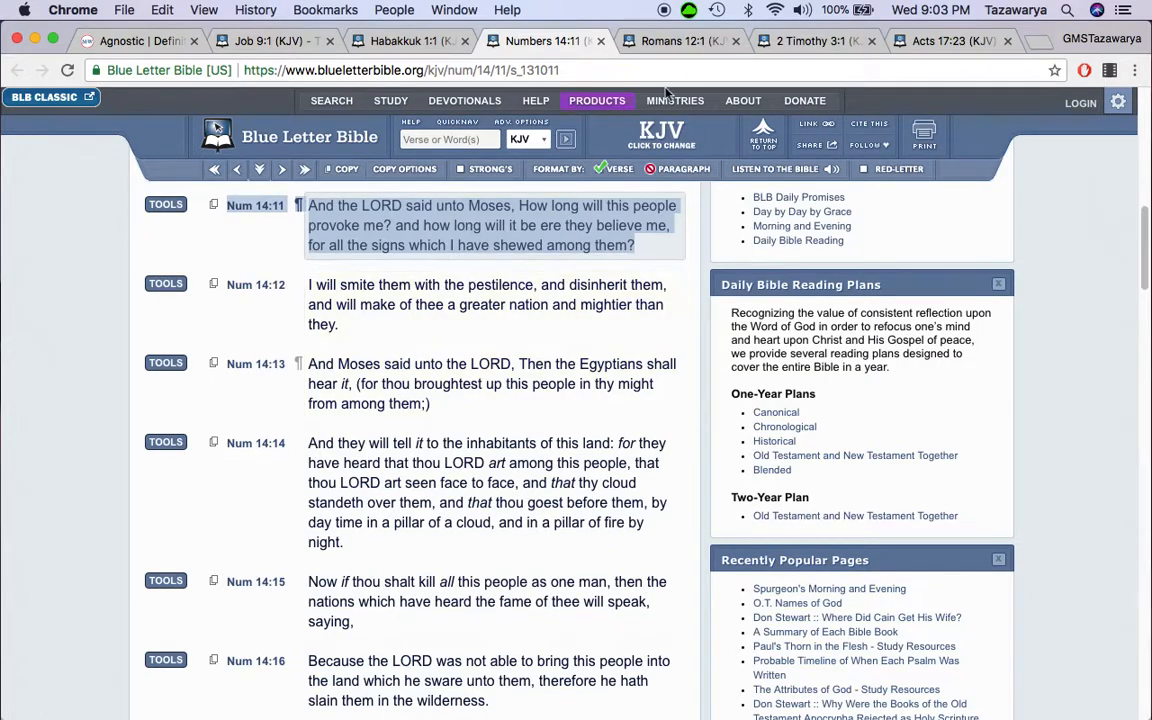
# Step: Open the Romans 12 tab and scroll down to verse 12:2
pyautogui.click(680, 41)
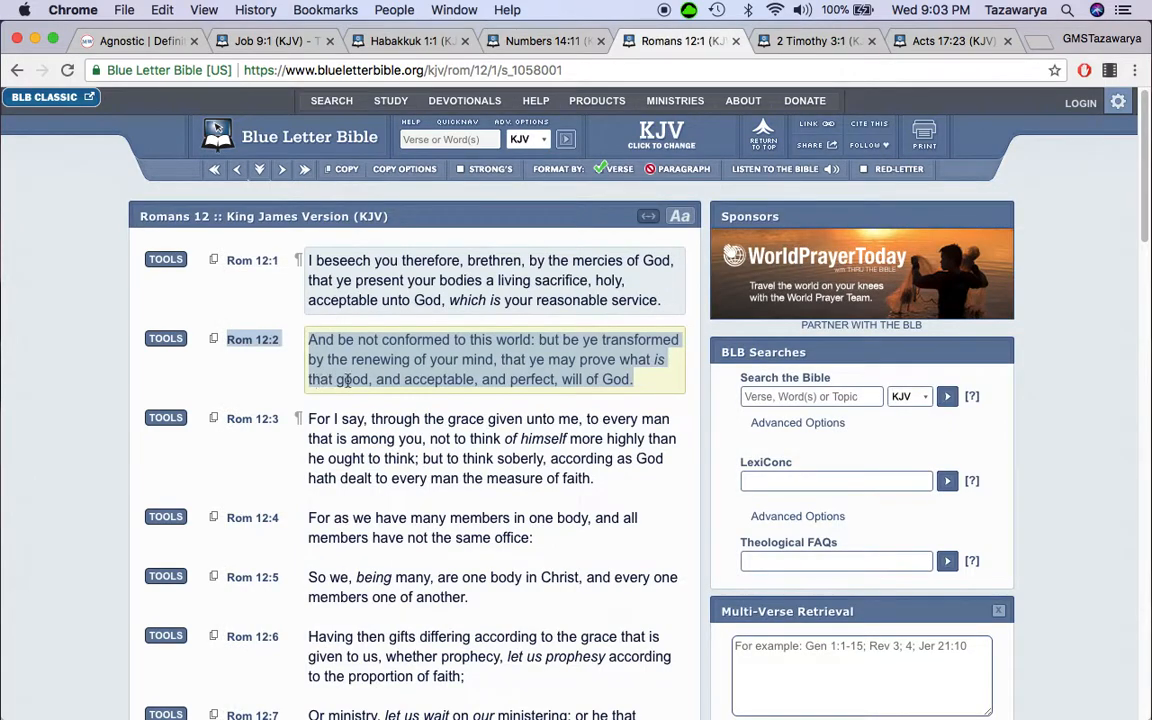
pyautogui.scroll(-3)
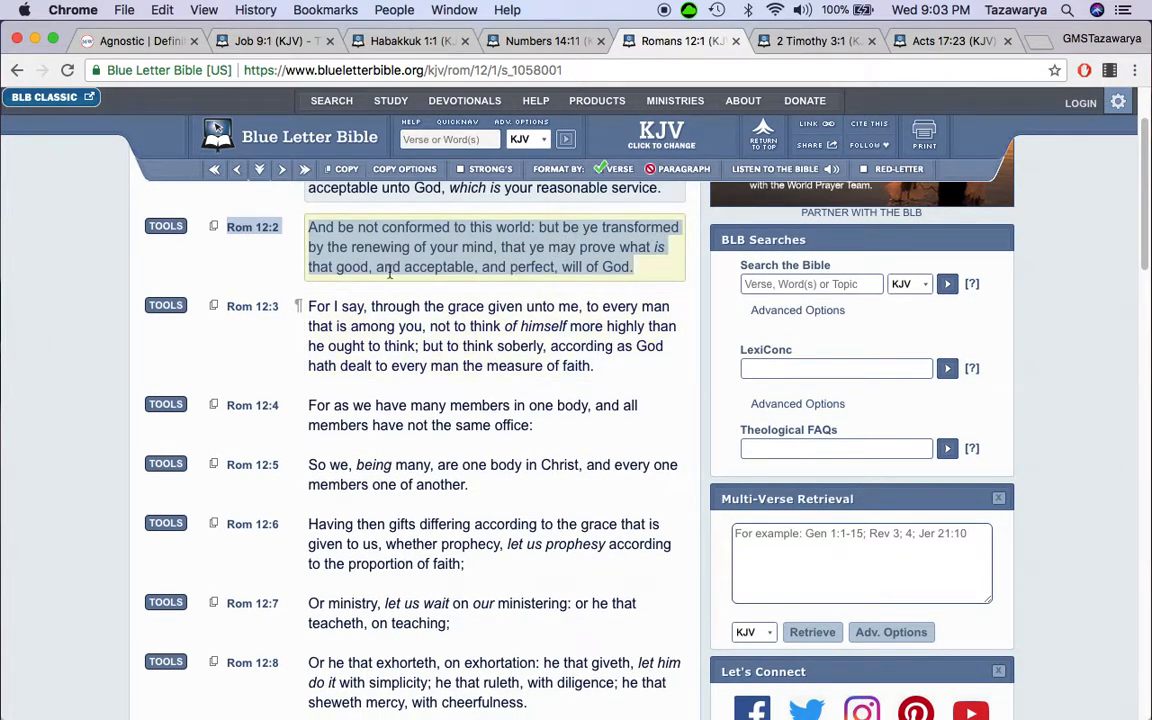
pyautogui.moveTo(512, 252)
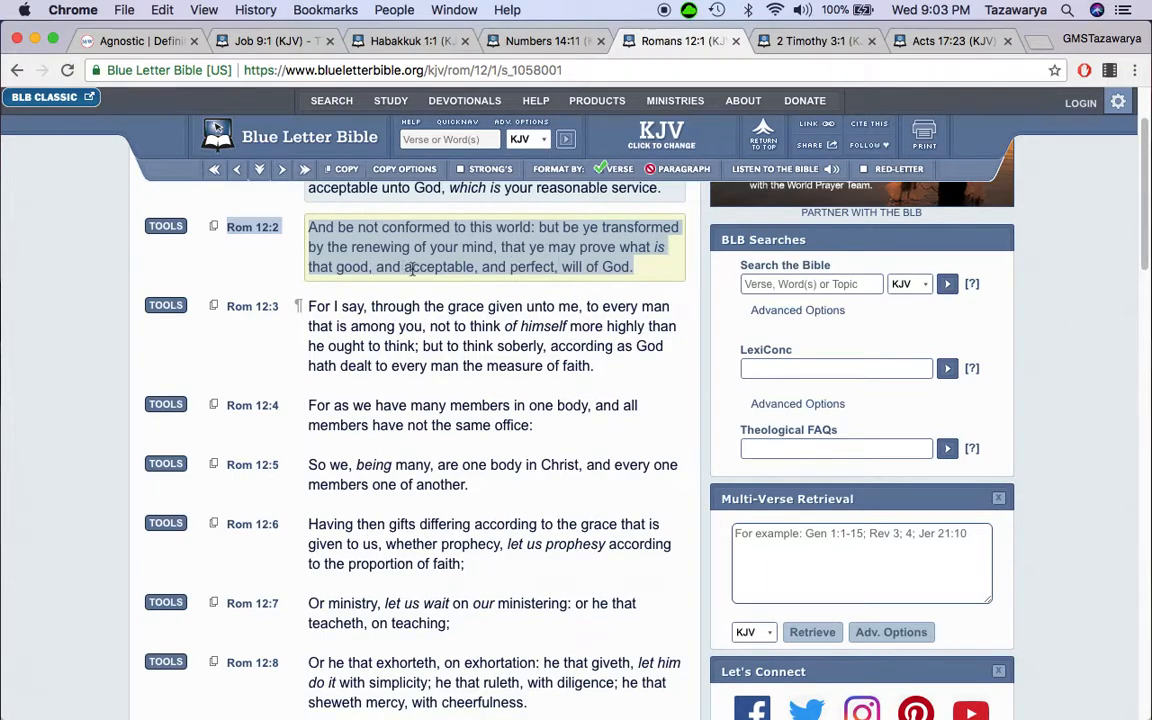
pyautogui.moveTo(655, 278)
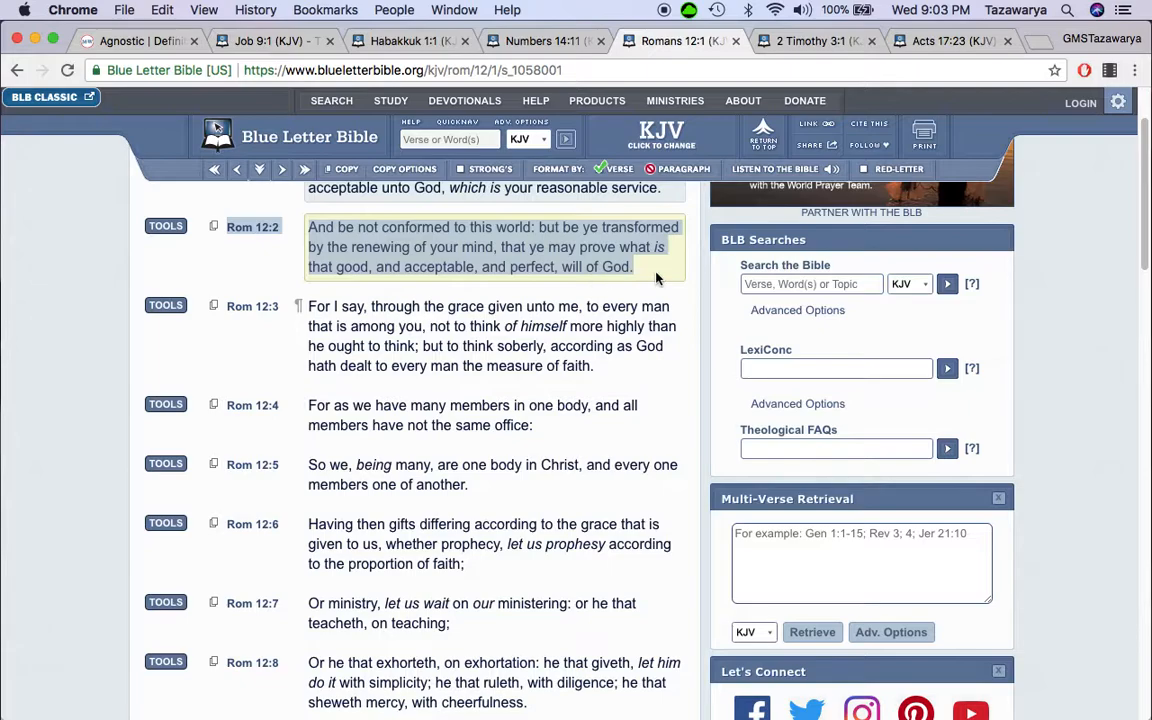
pyautogui.moveTo(362, 243)
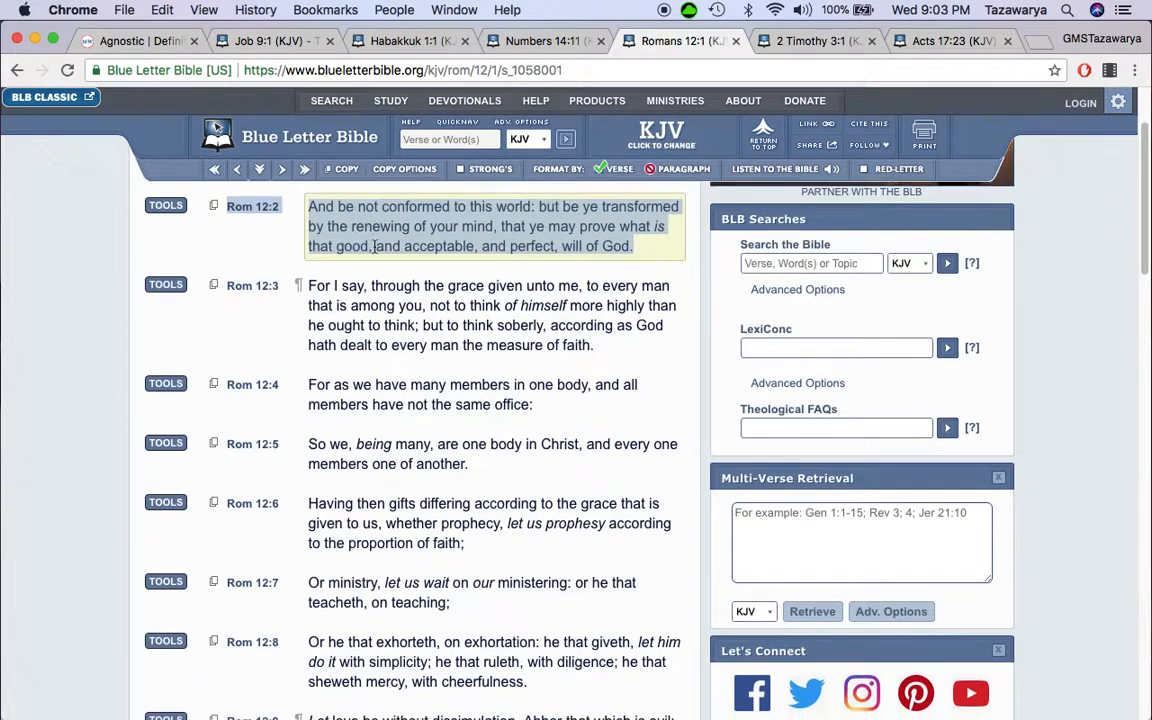
pyautogui.scroll(-3)
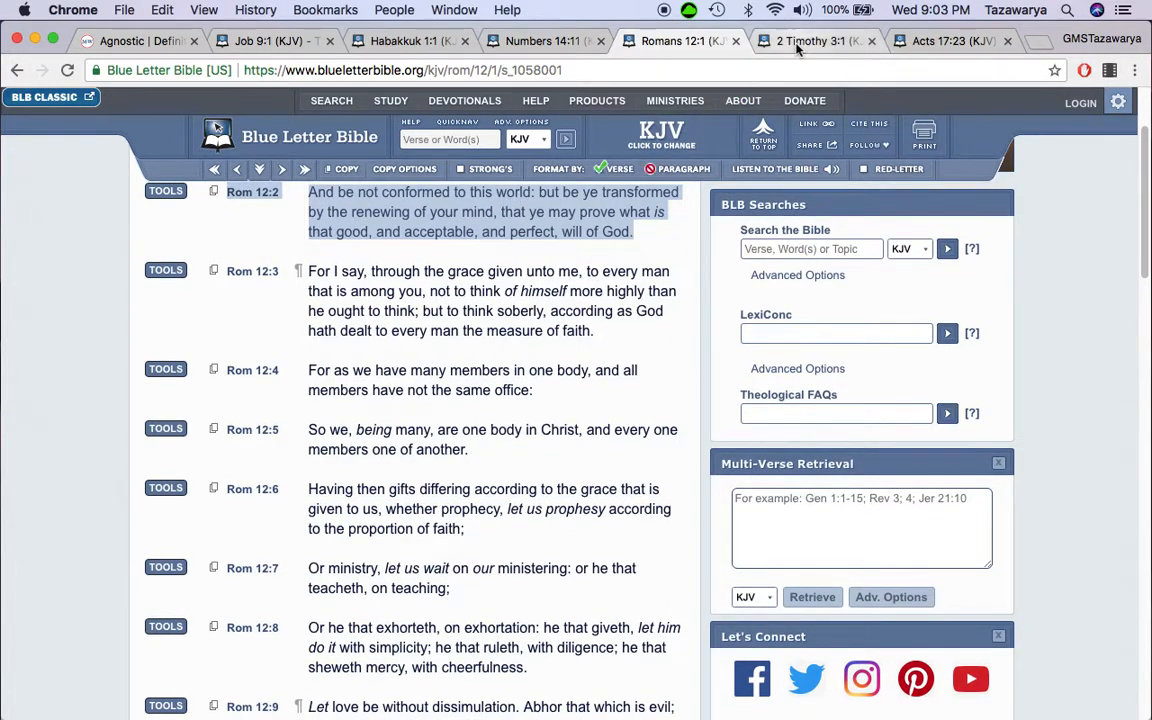
# Step: Open the 2 Timothy 3 tab and scroll to verses 3:16–3:17
pyautogui.click(810, 41)
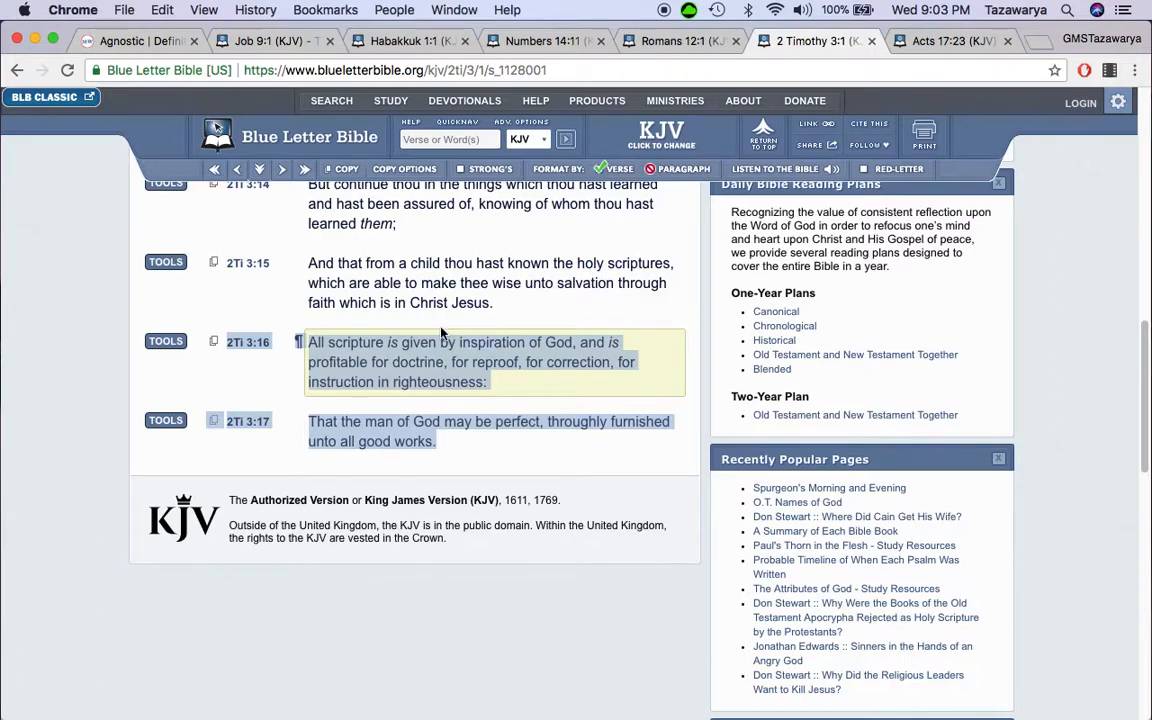
pyautogui.scroll(-3)
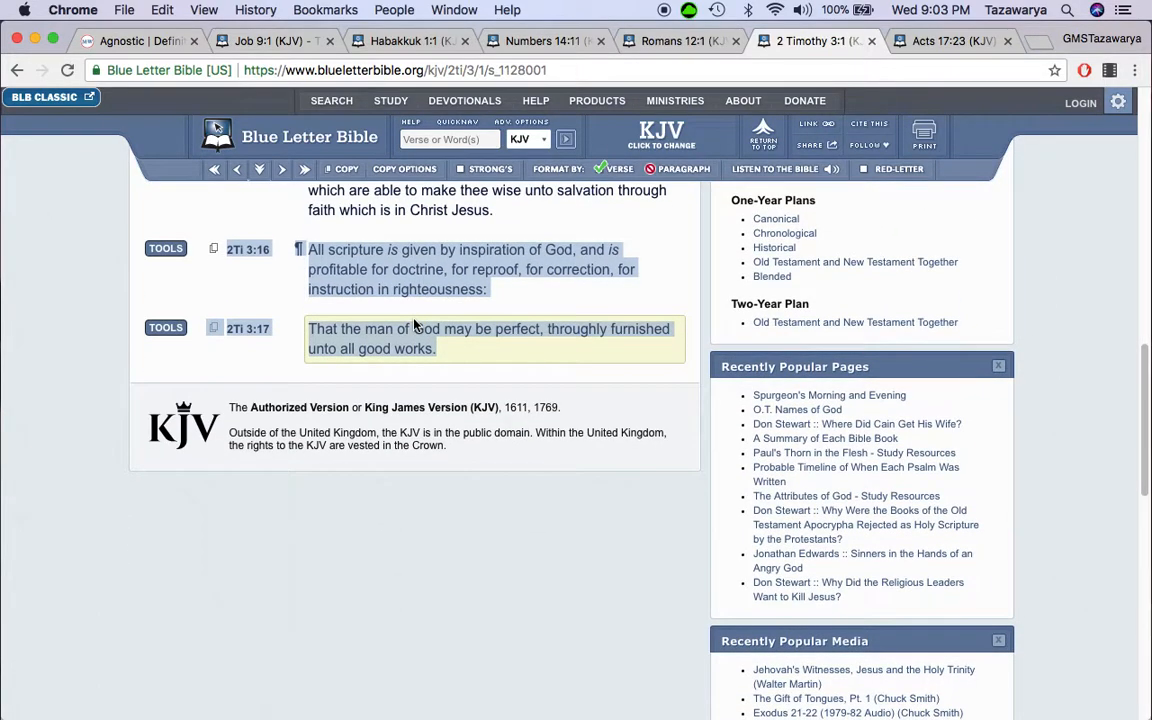
pyautogui.scroll(-3)
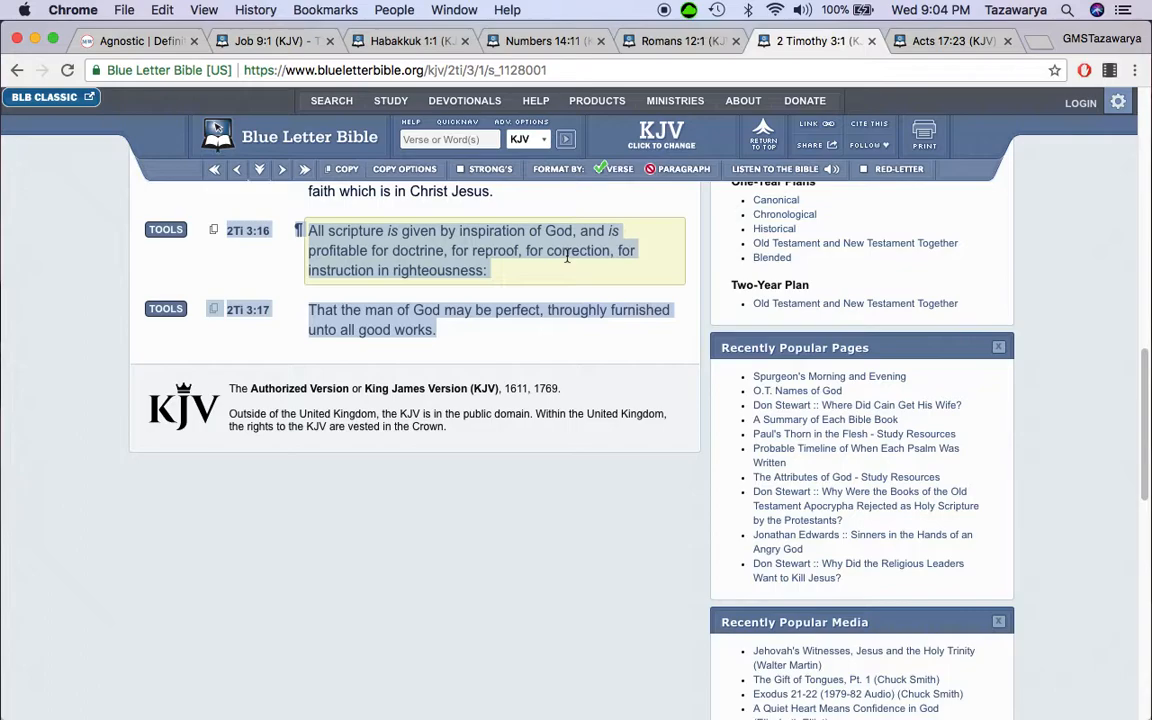
pyautogui.moveTo(430, 270)
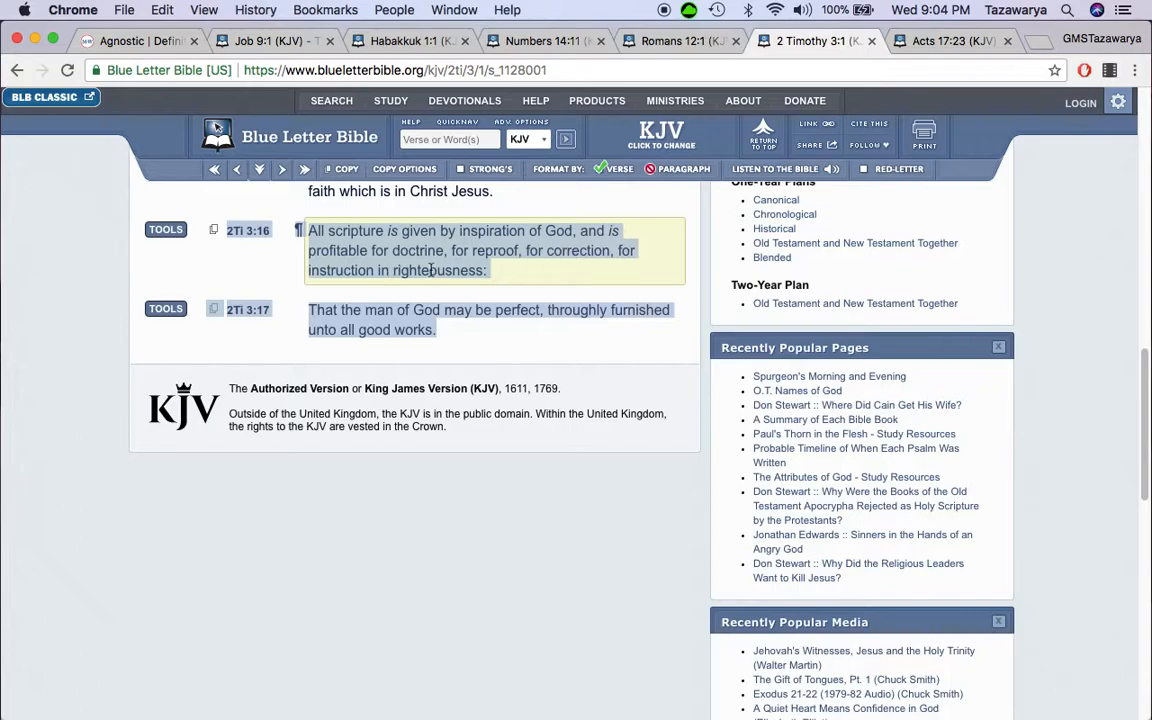
pyautogui.moveTo(497, 279)
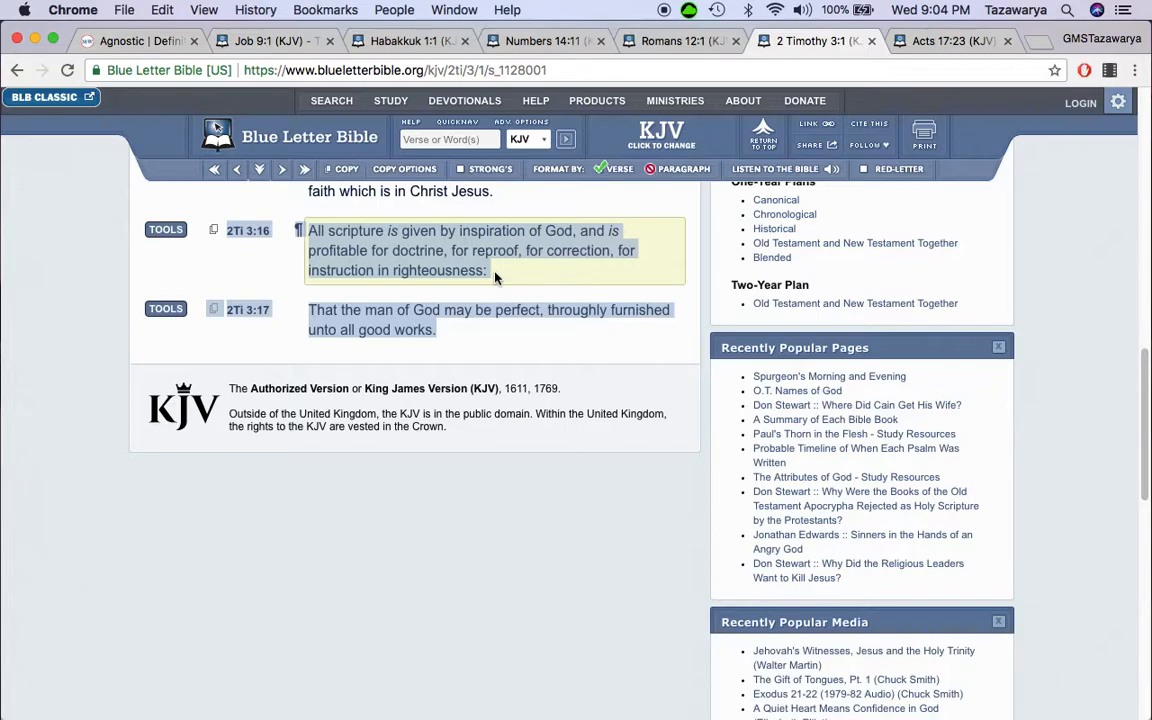
pyautogui.scroll(-3)
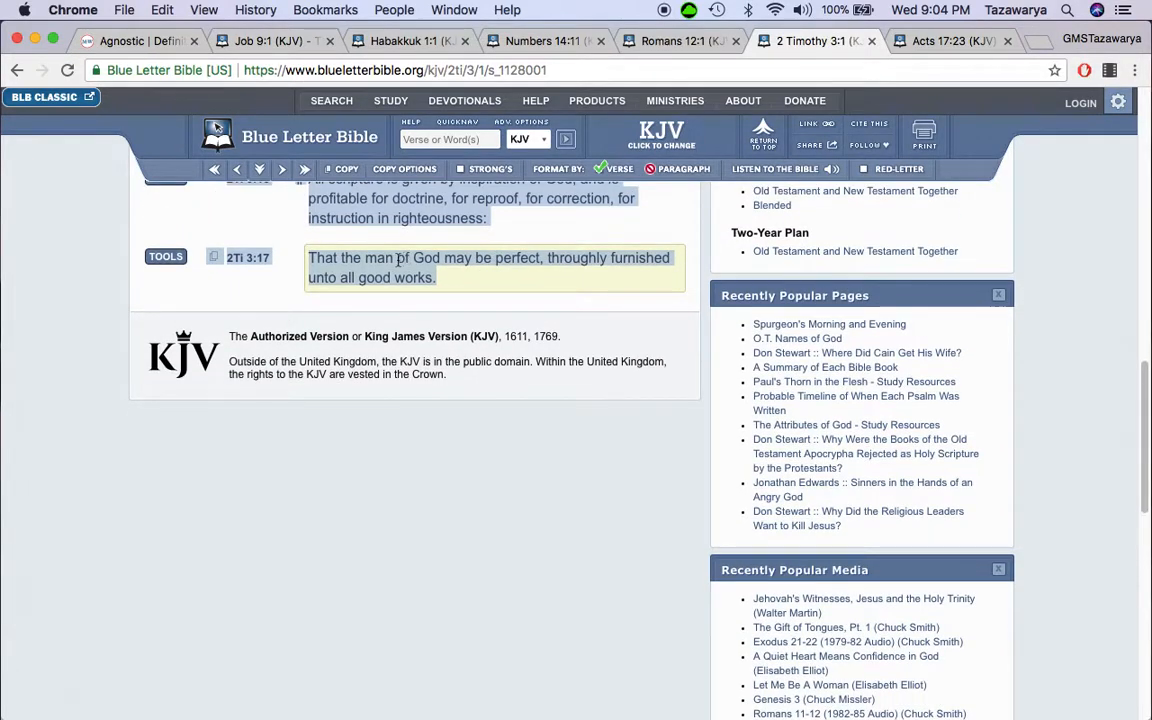
pyautogui.moveTo(519, 261)
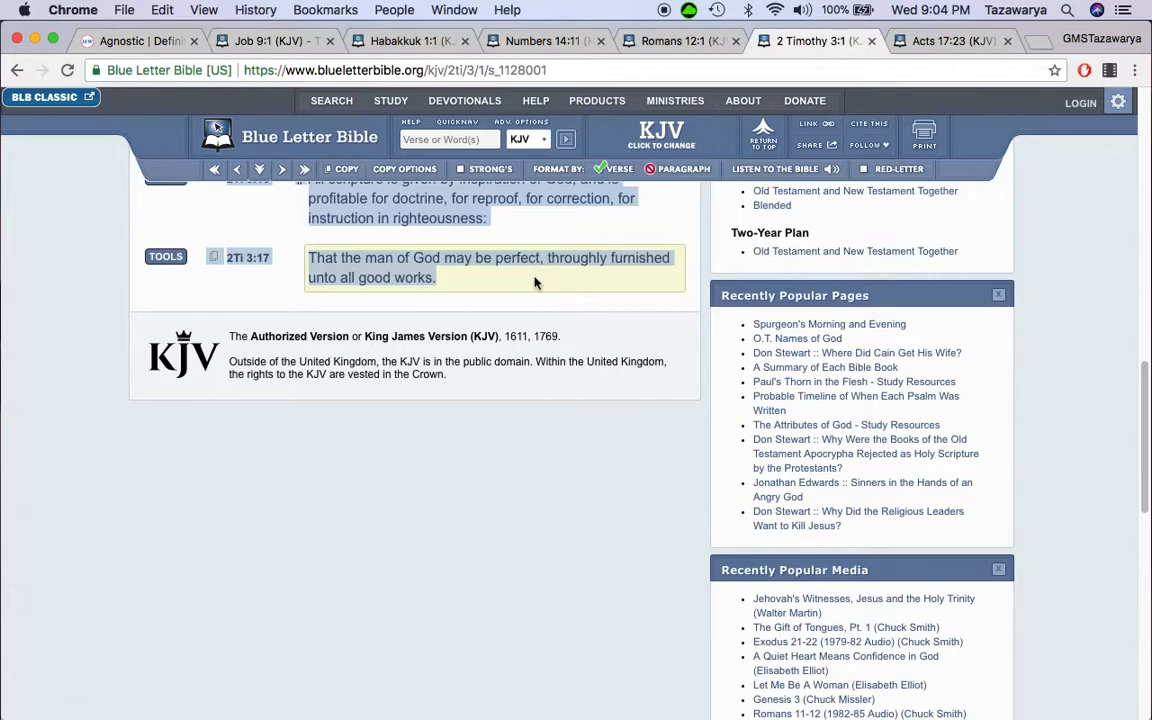
pyautogui.moveTo(632, 262)
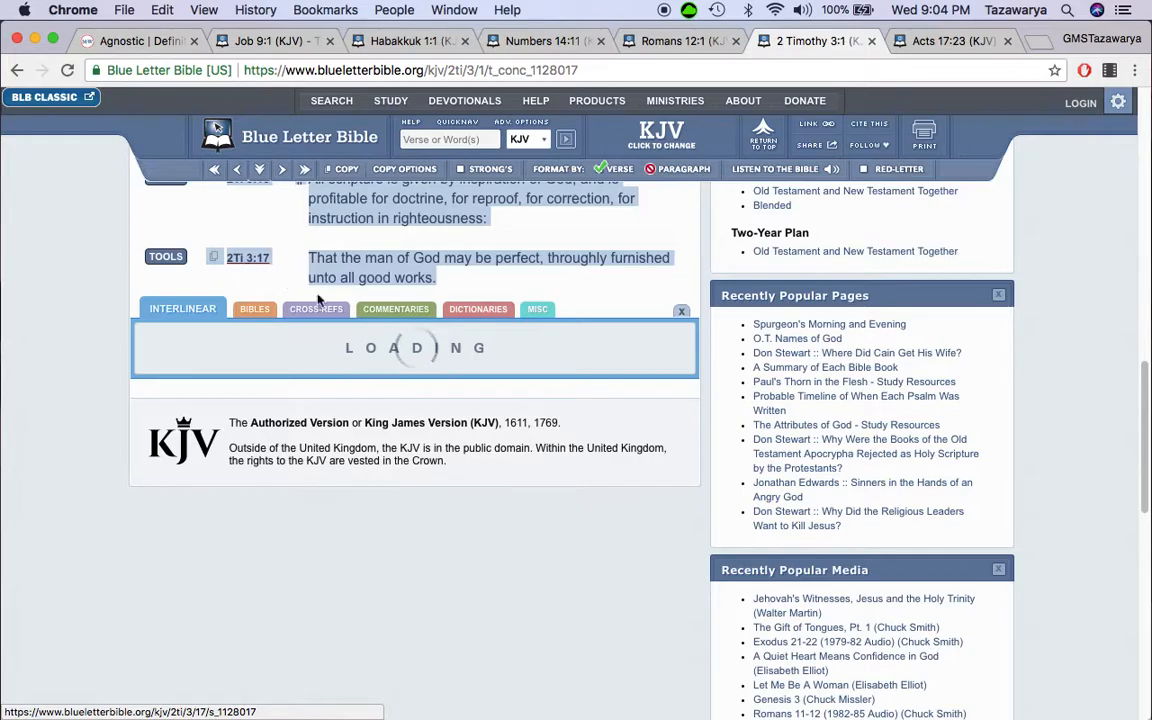
# Step: Open 2 Timothy 3:17's interlinear, view G739 'artios', play its pronunciation, and read the entry
pyautogui.click(183, 308)
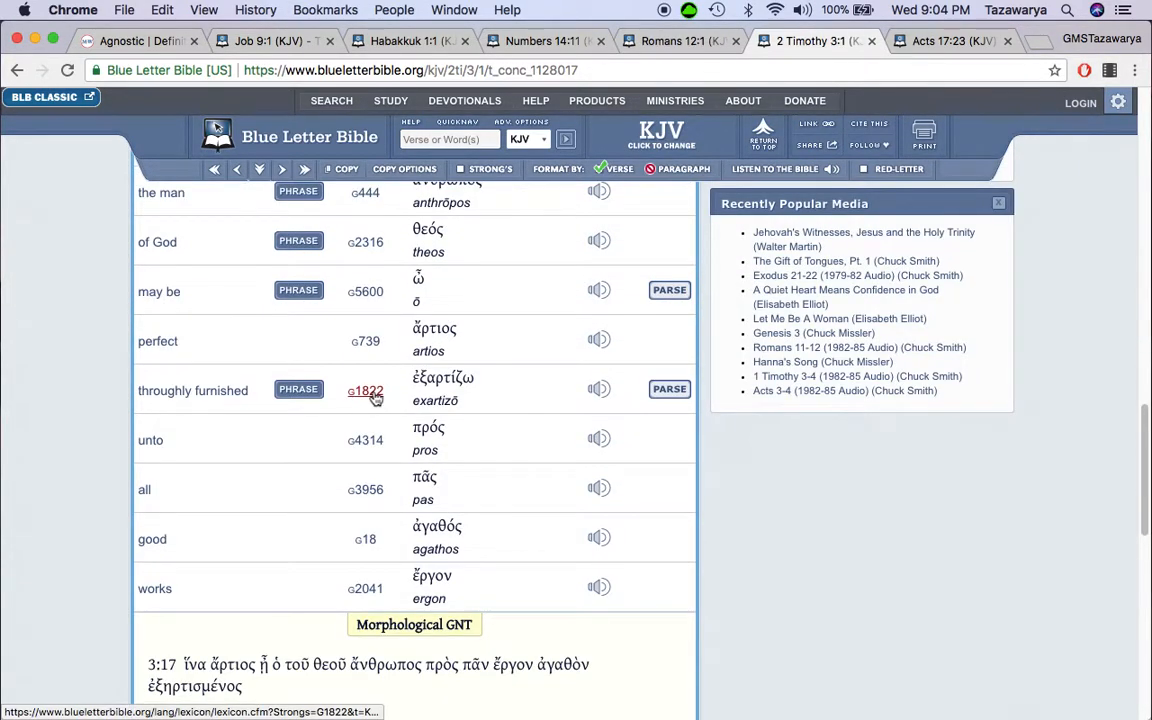
pyautogui.click(365, 341)
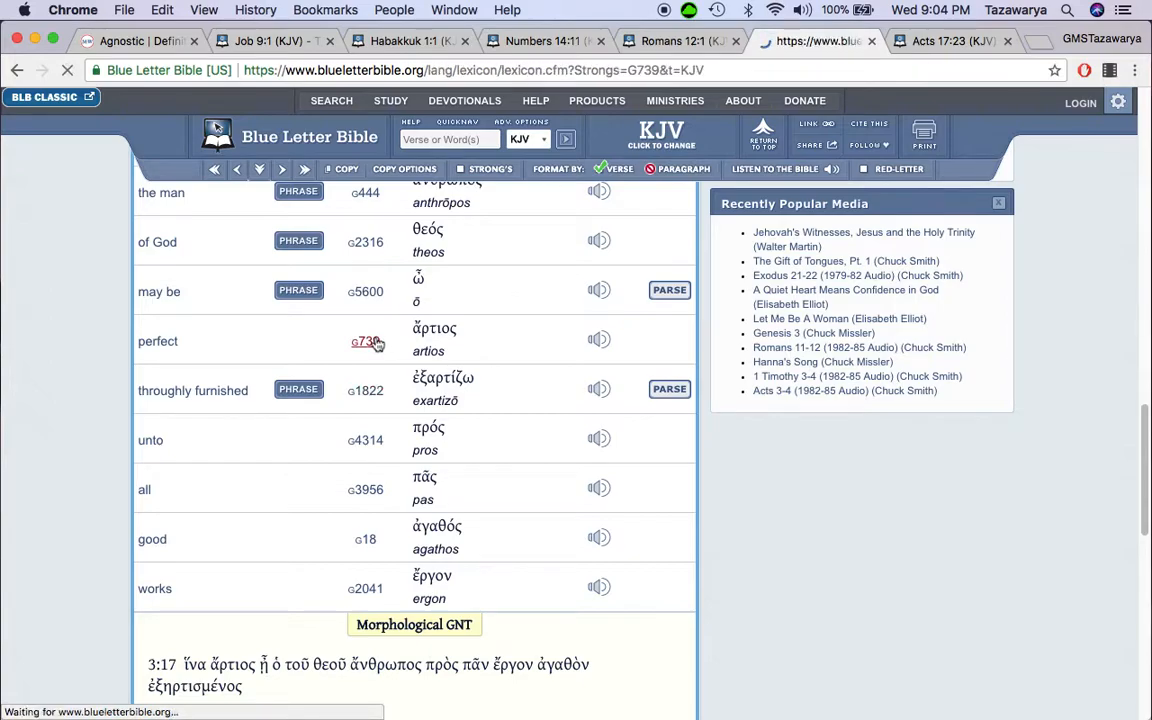
pyautogui.click(365, 341)
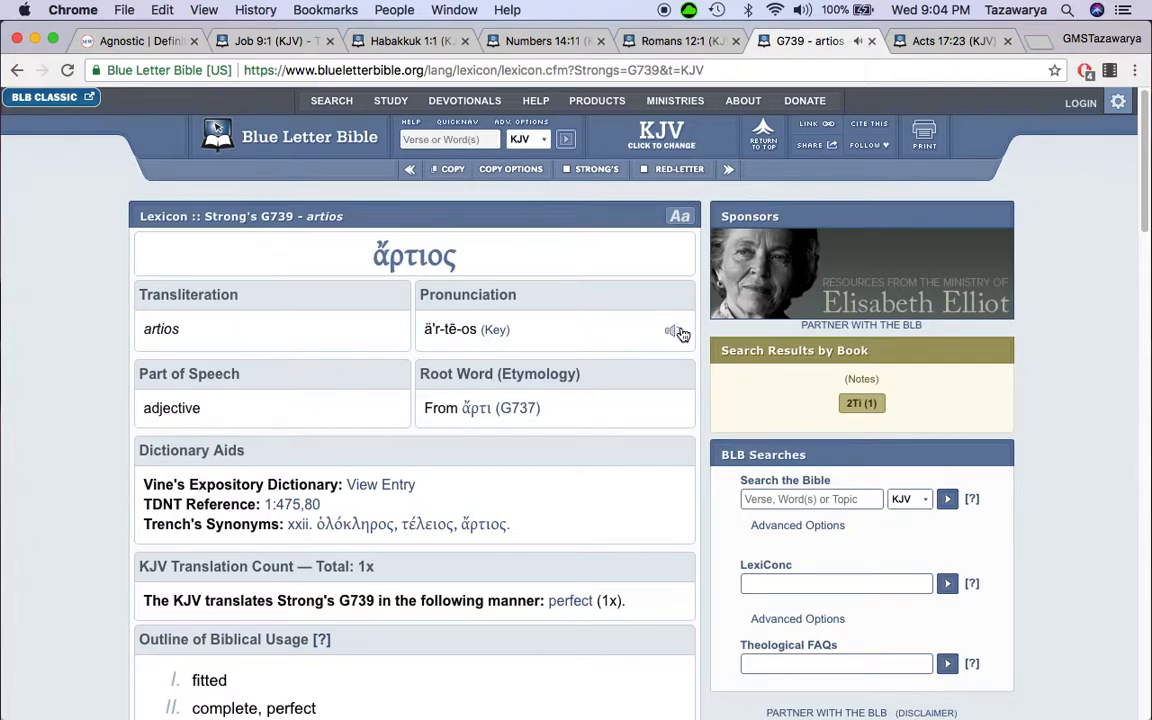
pyautogui.moveTo(650, 350)
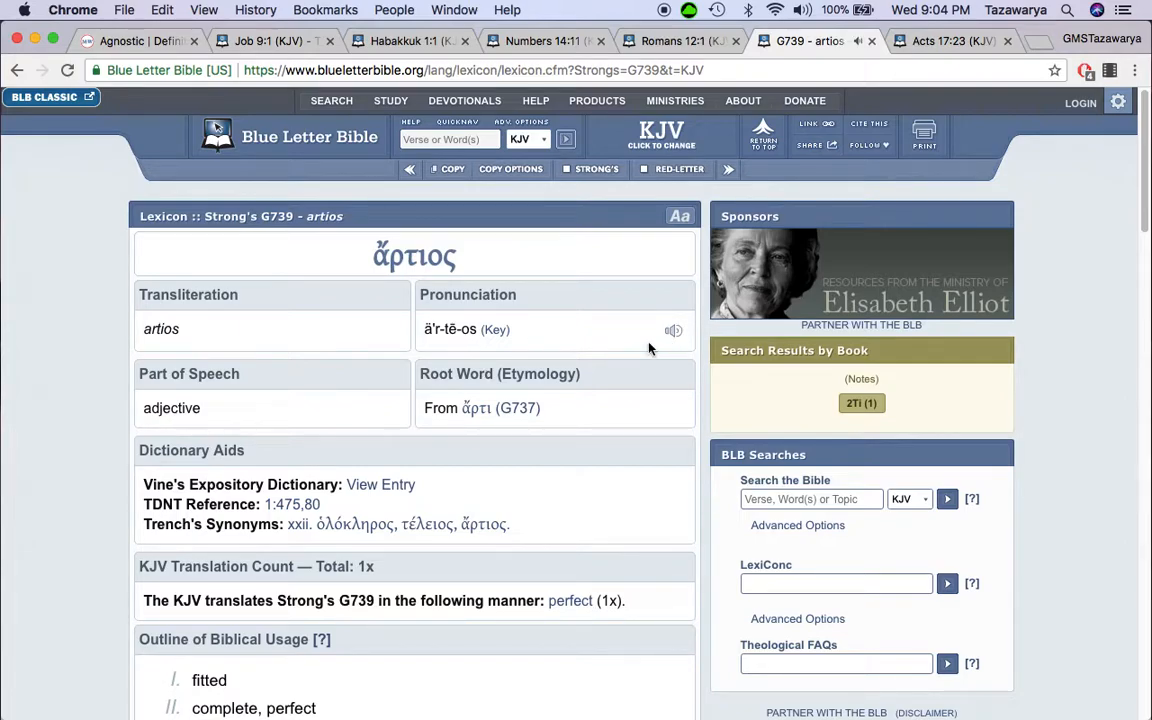
pyautogui.moveTo(672, 362)
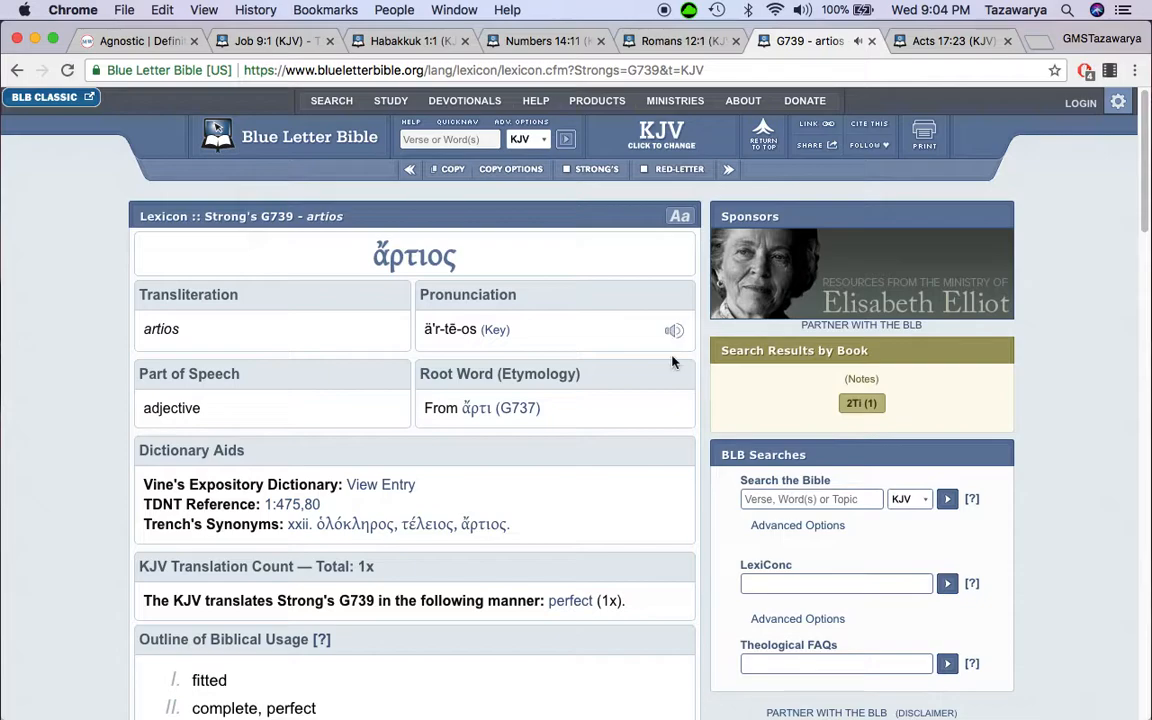
pyautogui.scroll(-3)
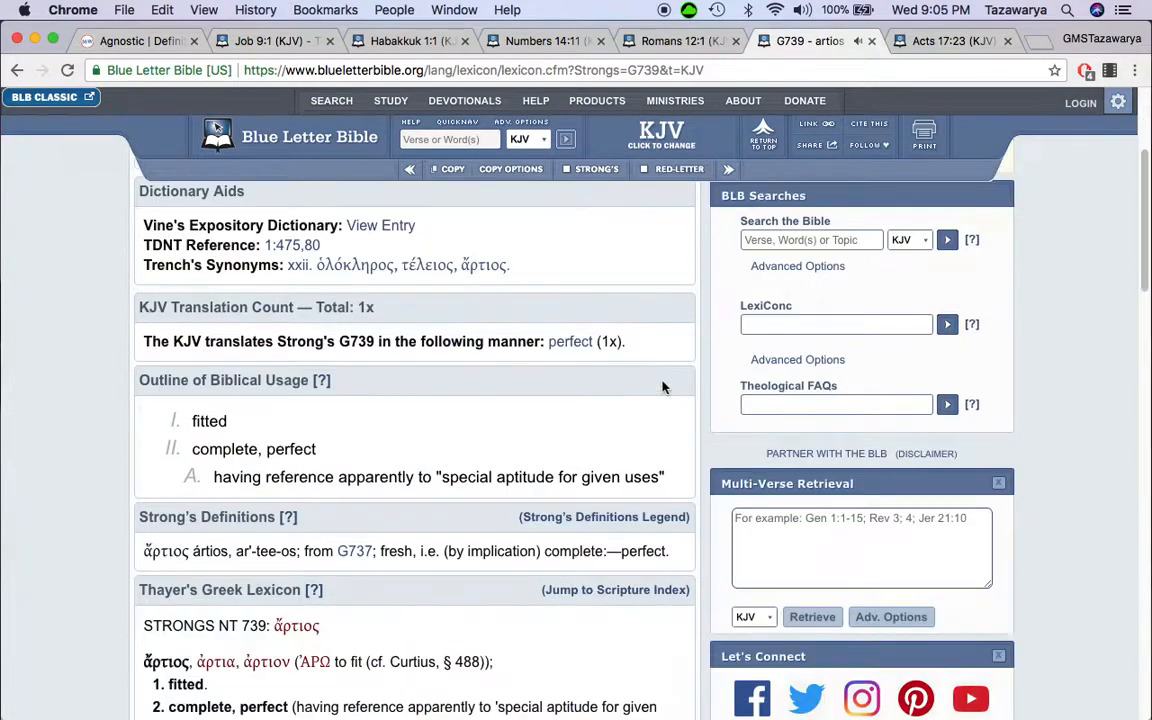
pyautogui.scroll(-3)
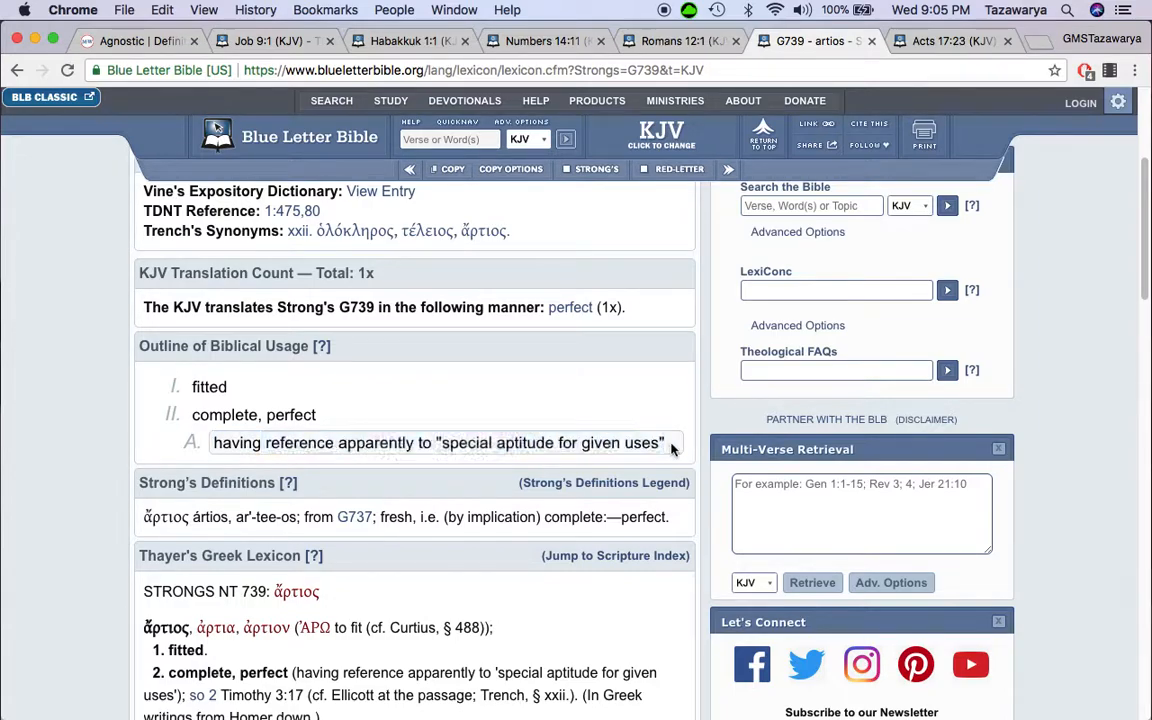
pyautogui.scroll(-3)
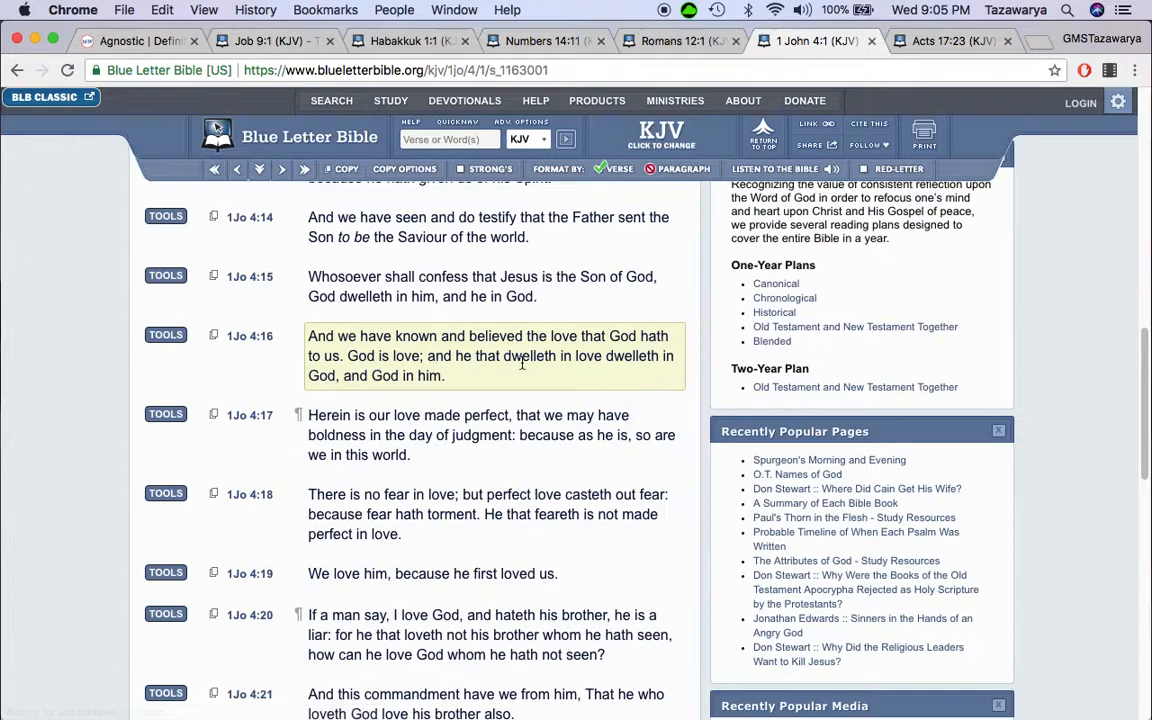
# Step: Read down 1 John 2, then run a KJV search for 'unction' finding 1 John 2:20
pyautogui.scroll(-3)
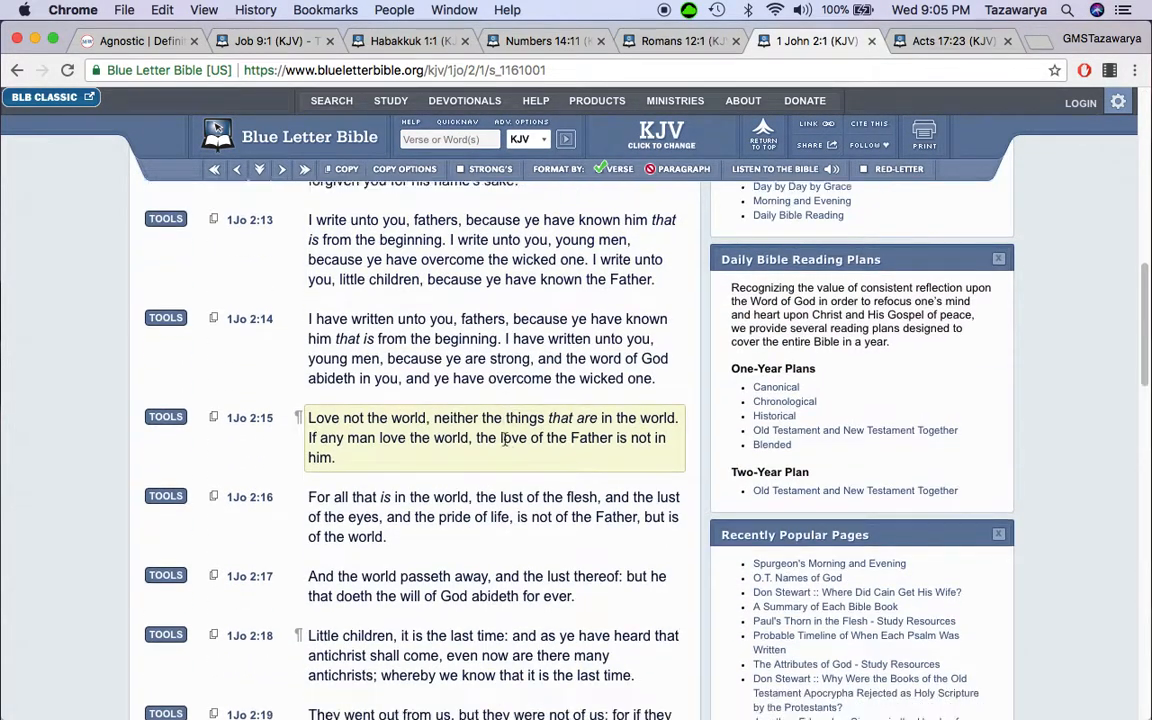
pyautogui.scroll(-3)
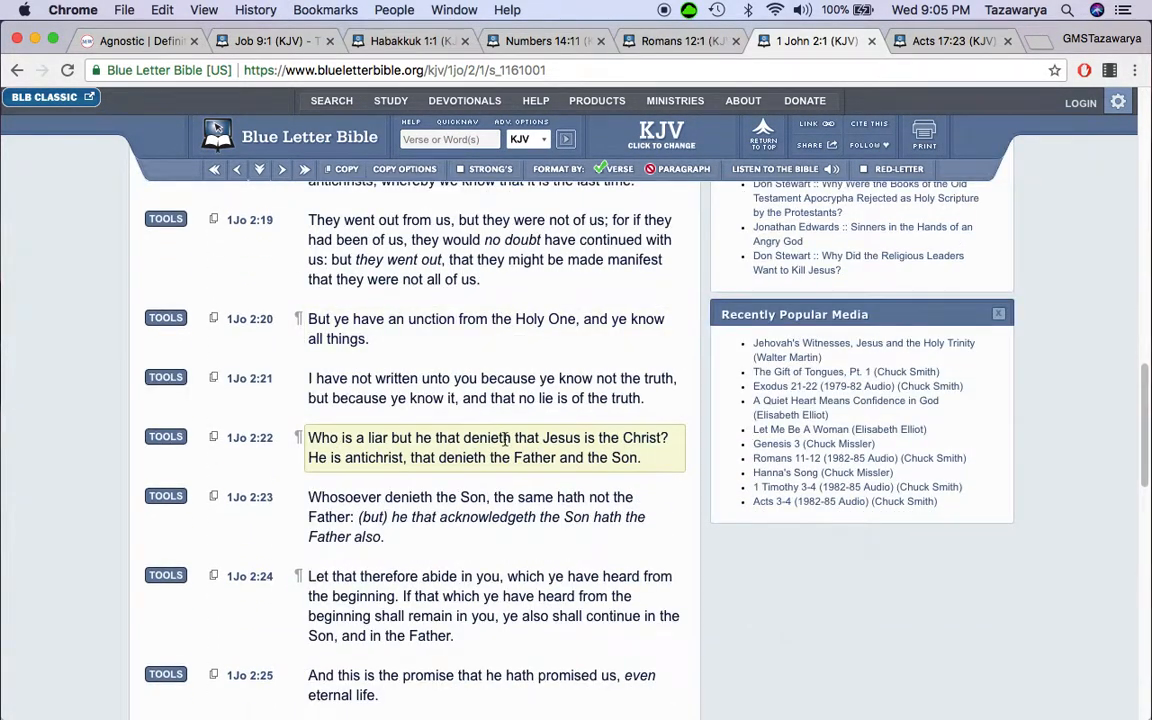
pyautogui.scroll(-3)
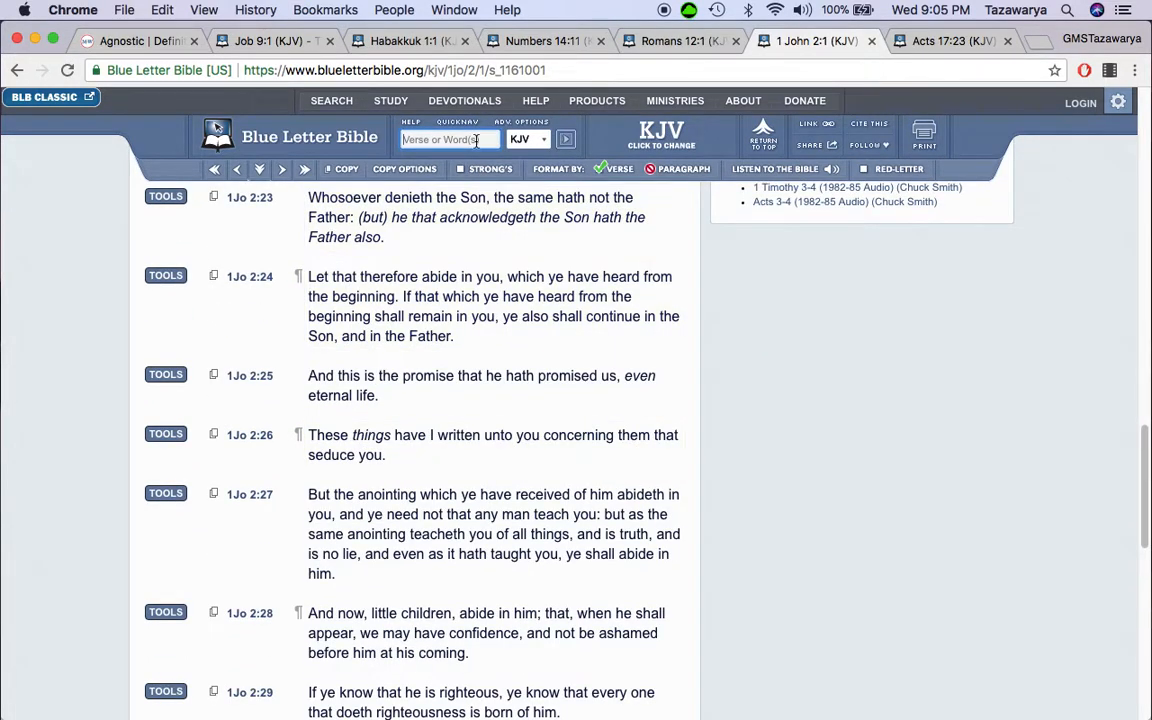
pyautogui.write('un')
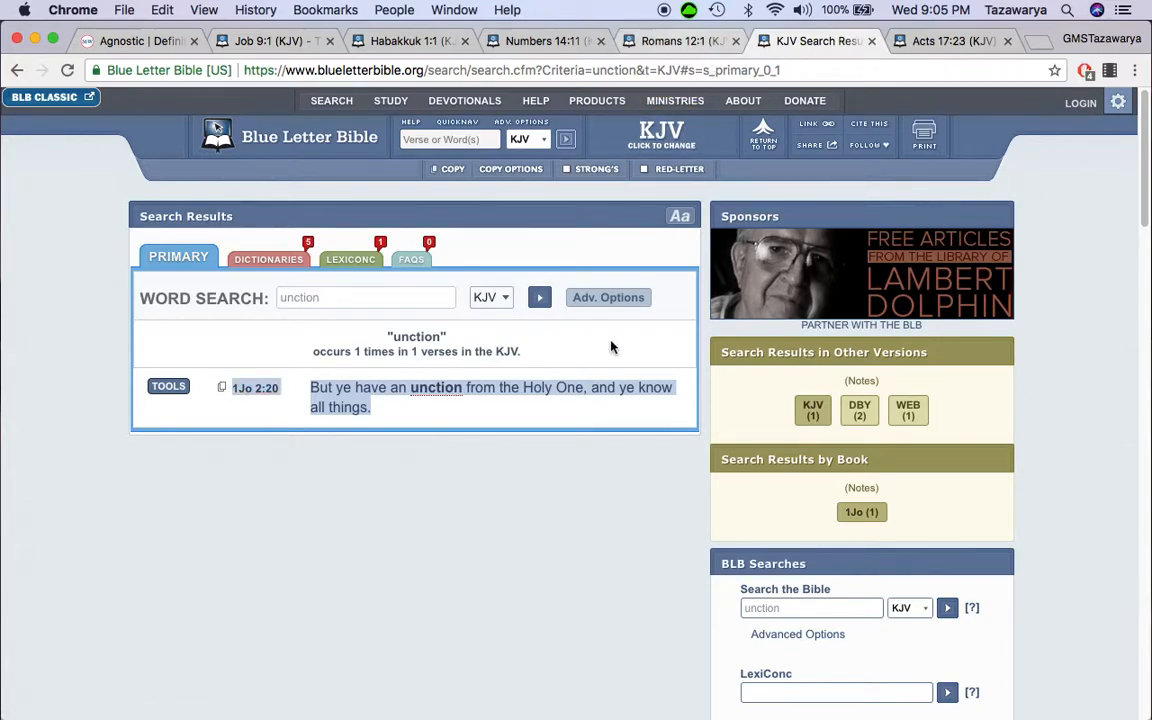
pyautogui.tripleClick(490, 387)
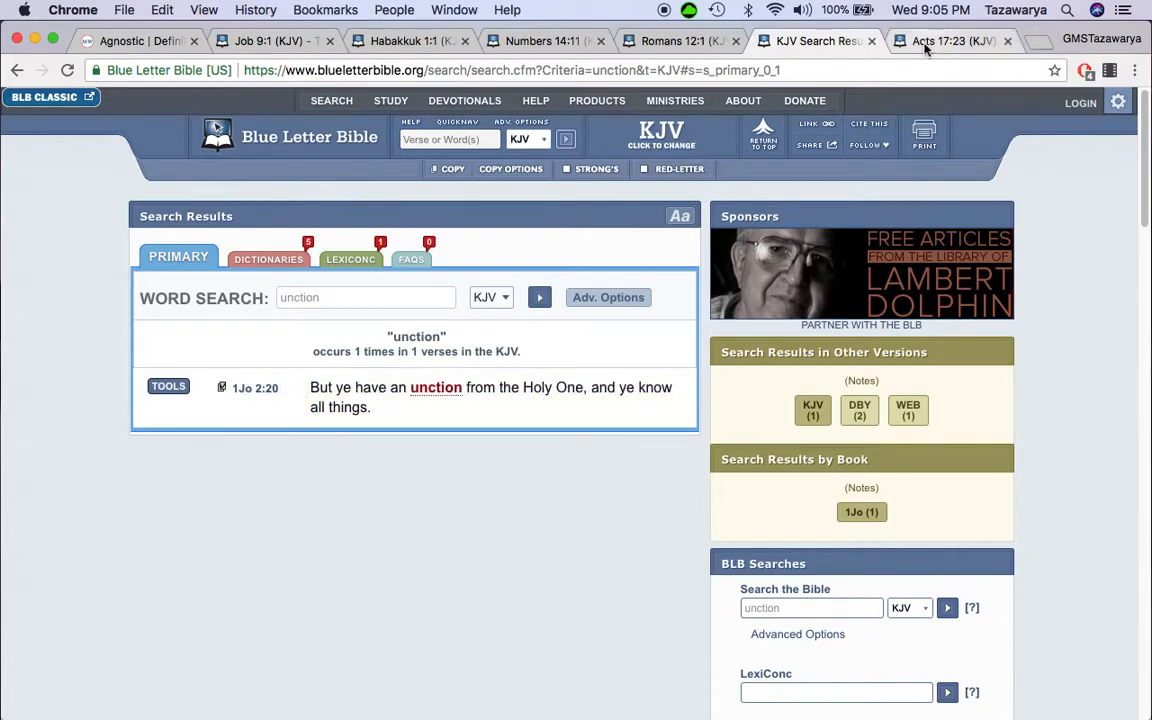
# Step: Read Acts 17:23–25 after checking the agnostic definition, then bring up John 3's closing verses
pyautogui.click(950, 41)
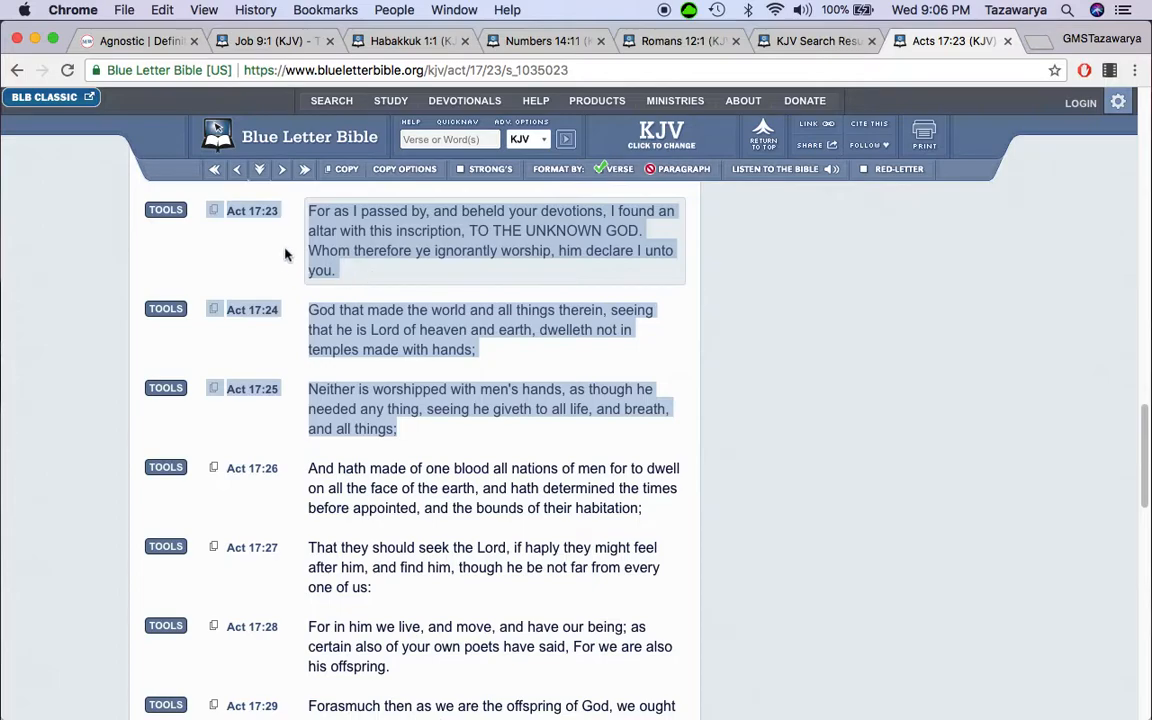
pyautogui.moveTo(413, 215)
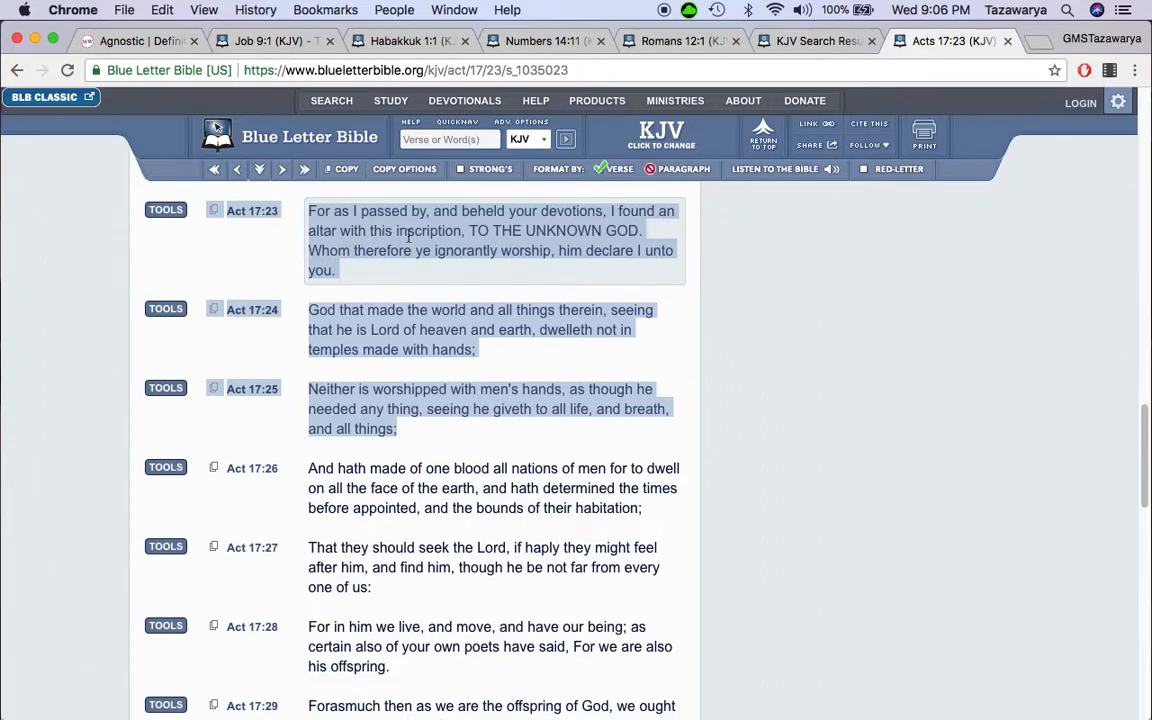
pyautogui.moveTo(615, 242)
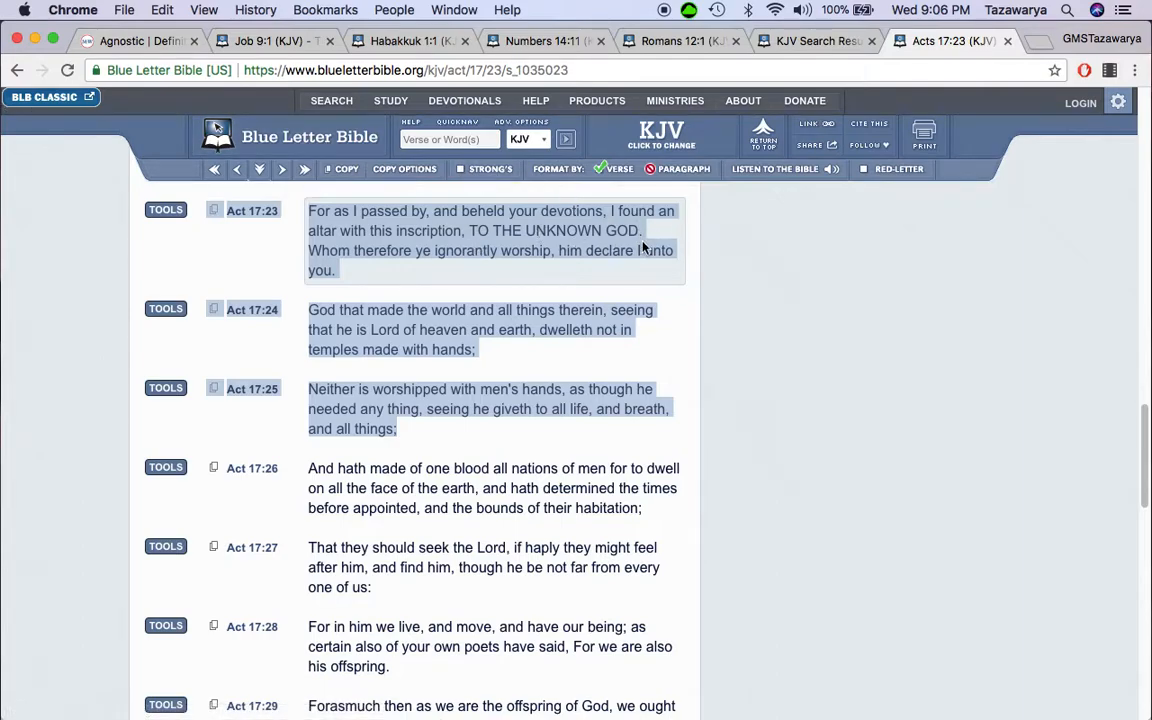
pyautogui.click(130, 41)
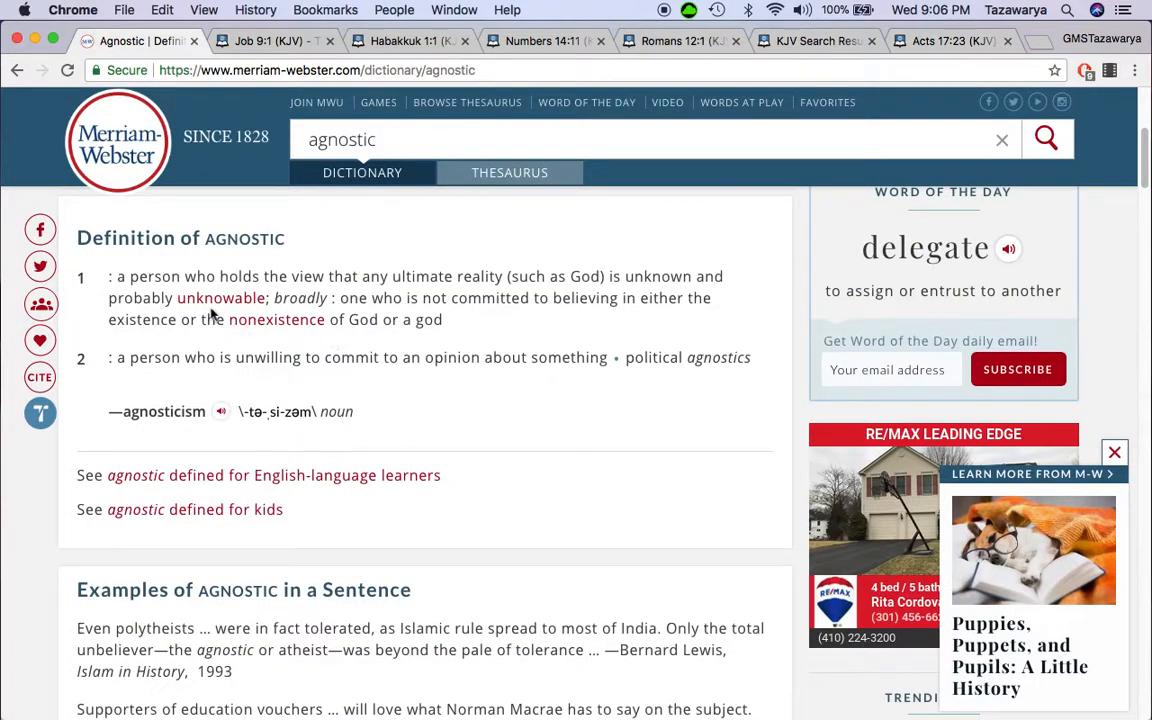
pyautogui.click(940, 41)
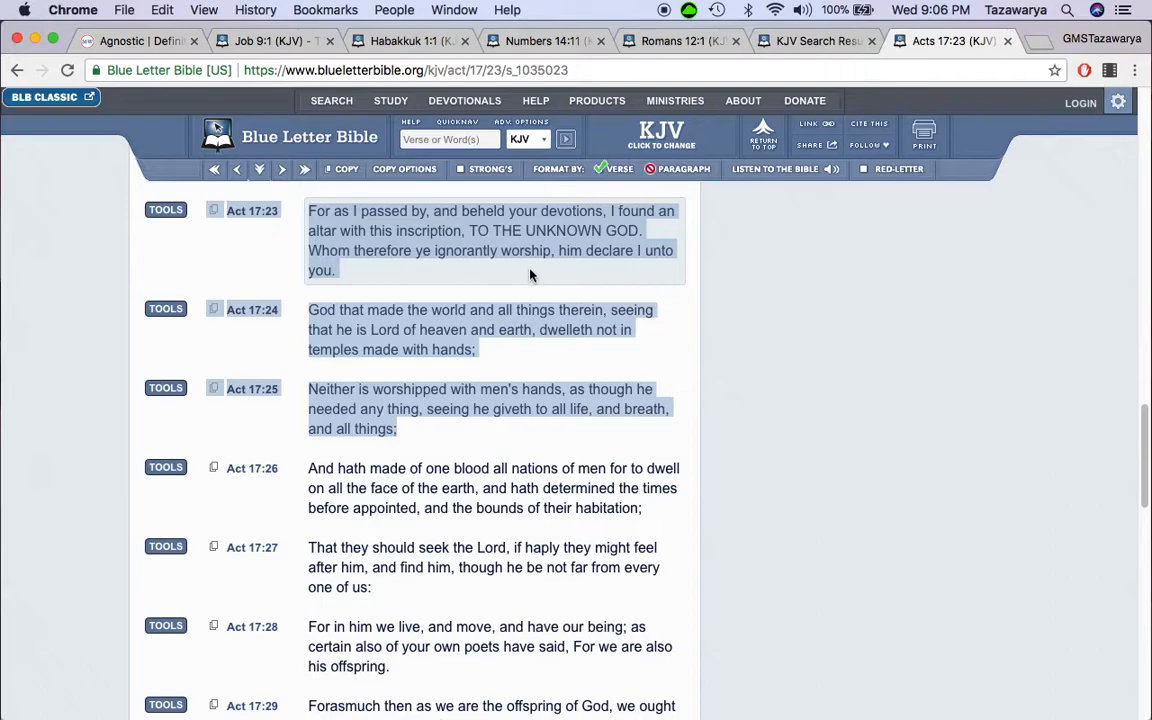
pyautogui.scroll(-3)
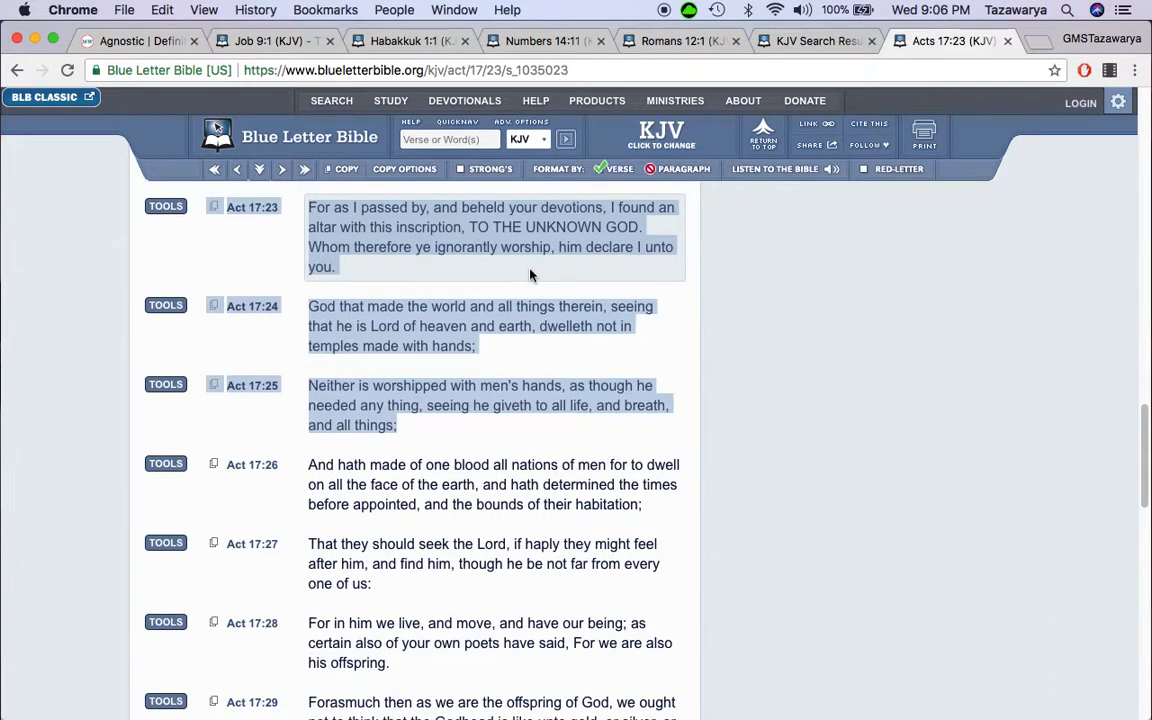
pyautogui.scroll(-3)
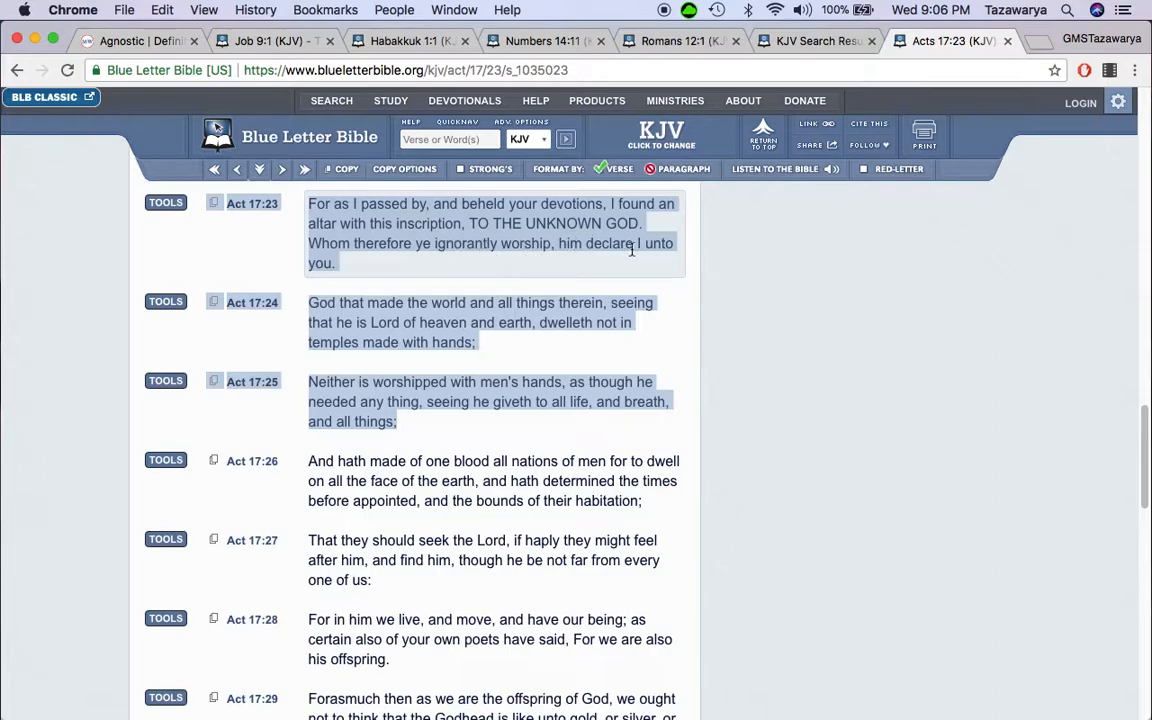
pyautogui.moveTo(690, 282)
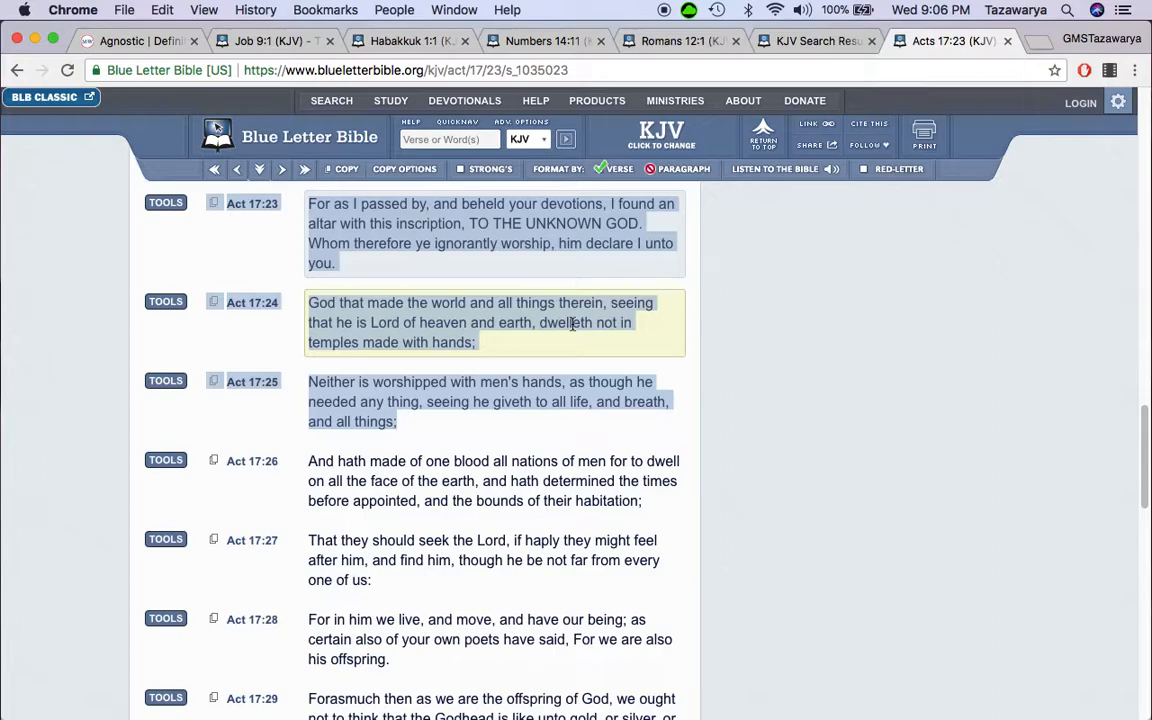
pyautogui.click(260, 41)
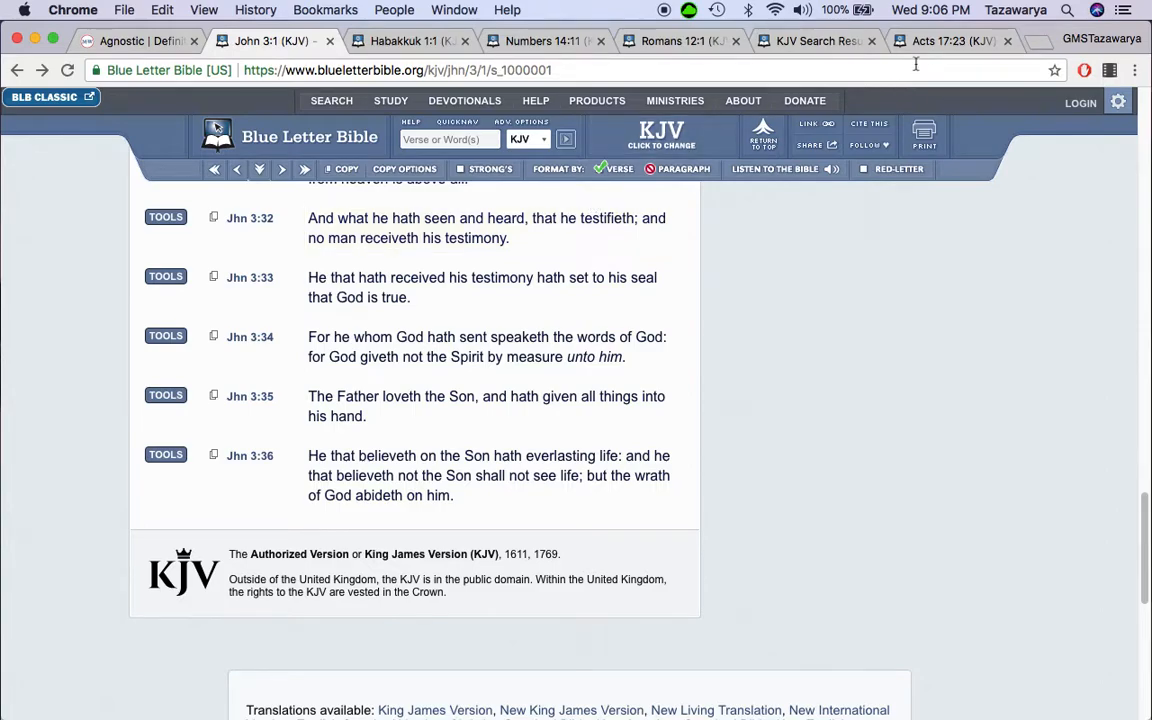
# Step: Go back to the Acts 17:23 passage tab
pyautogui.click(950, 41)
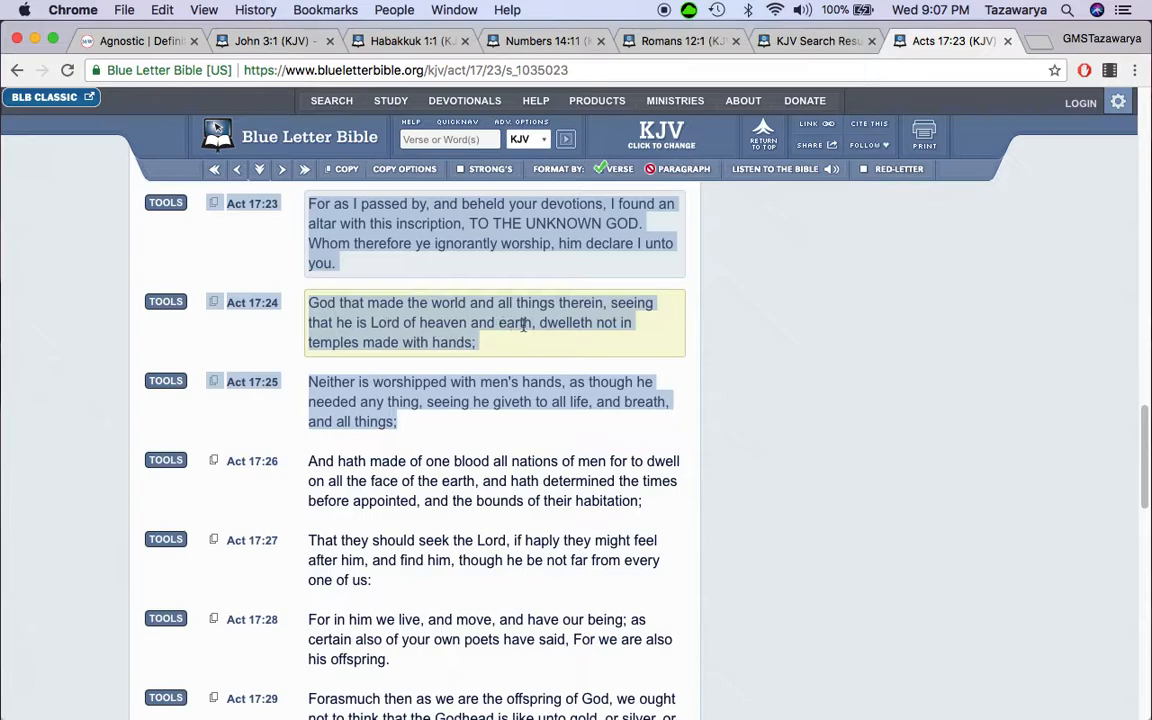
pyautogui.moveTo(390, 342)
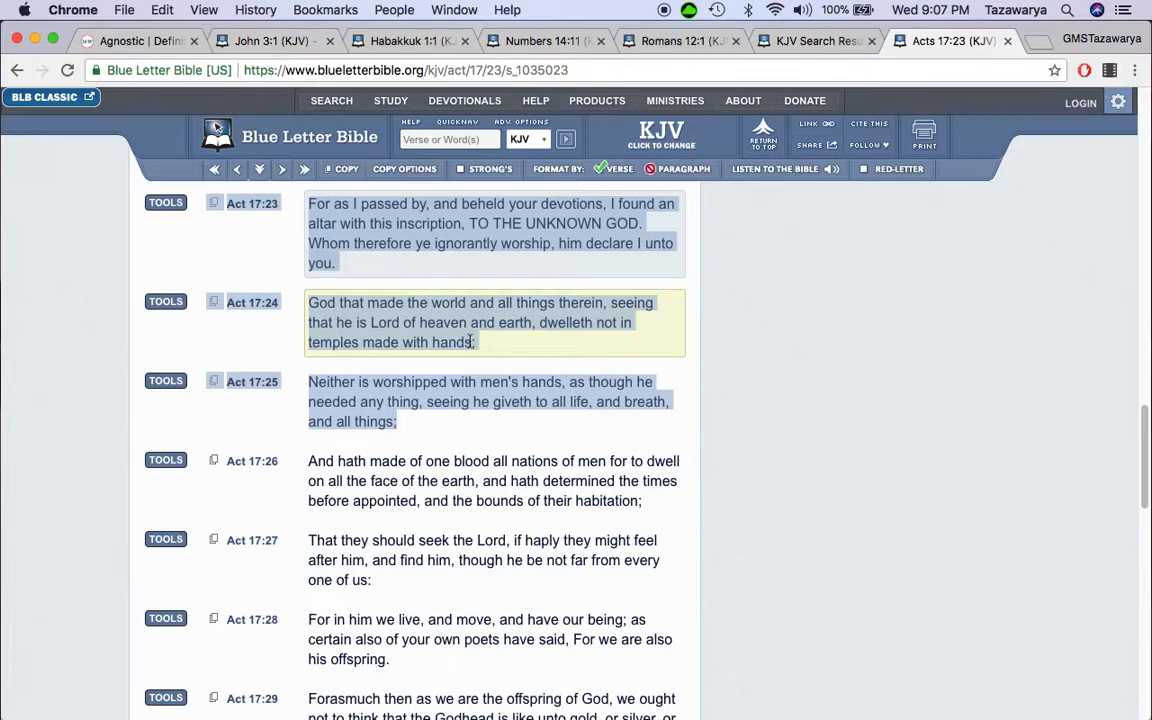
pyautogui.moveTo(489, 347)
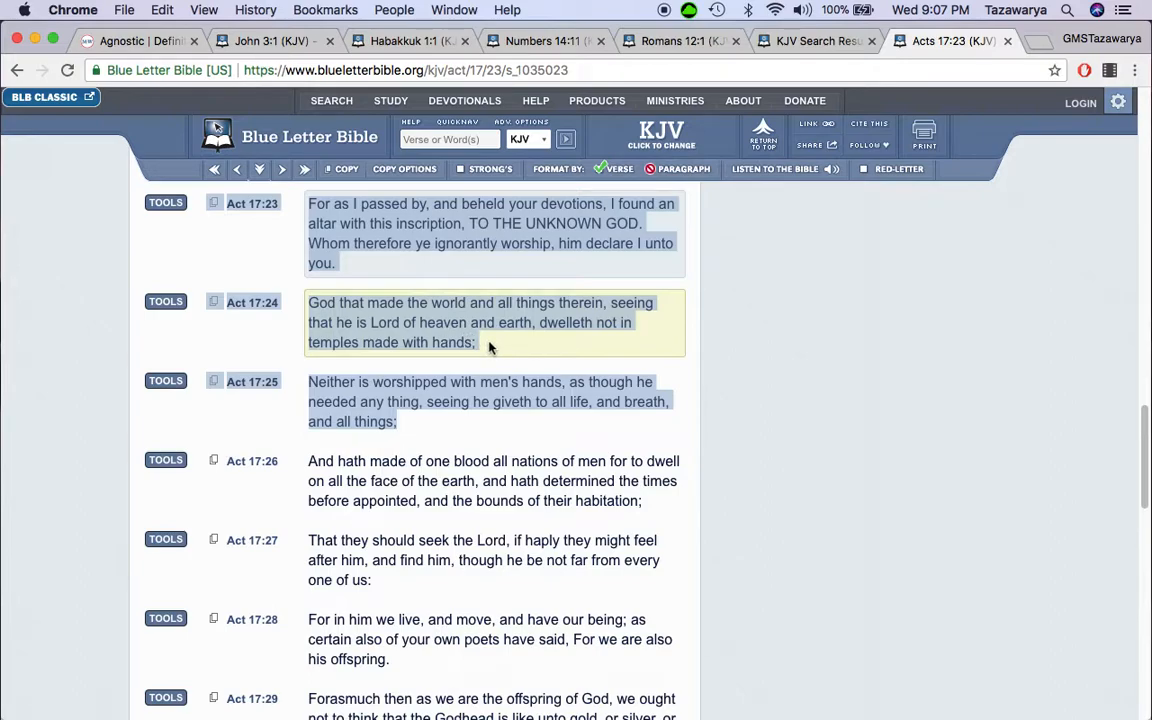
pyautogui.moveTo(390, 381)
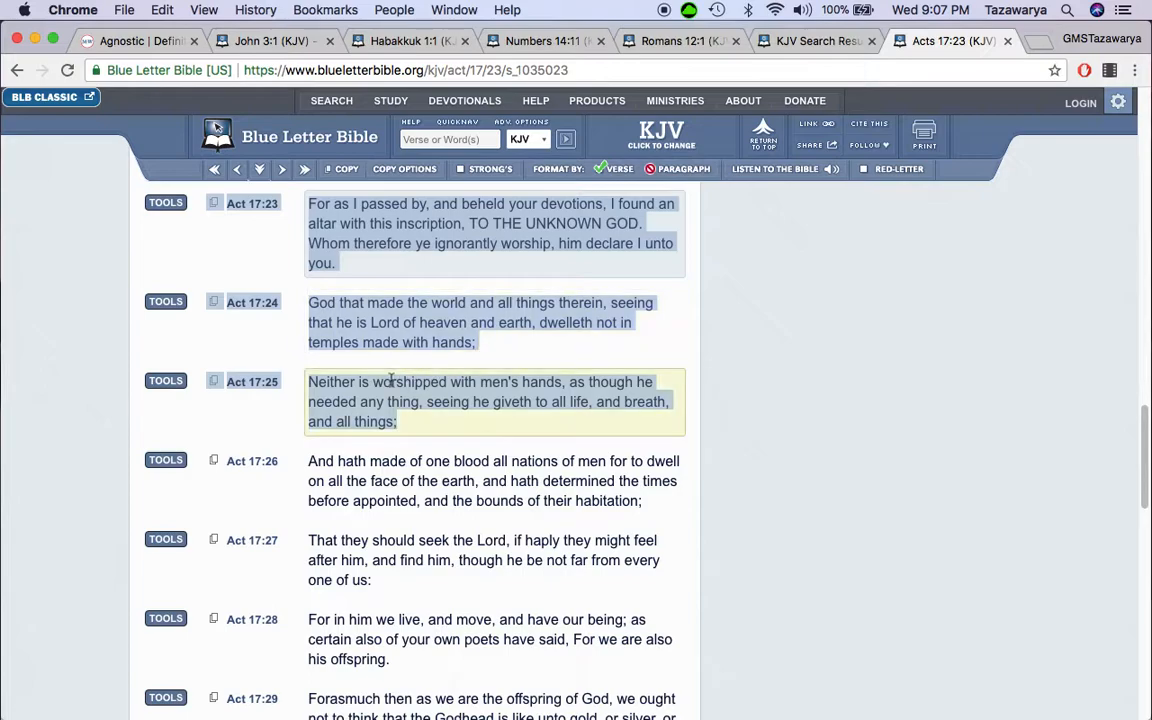
pyautogui.moveTo(535, 395)
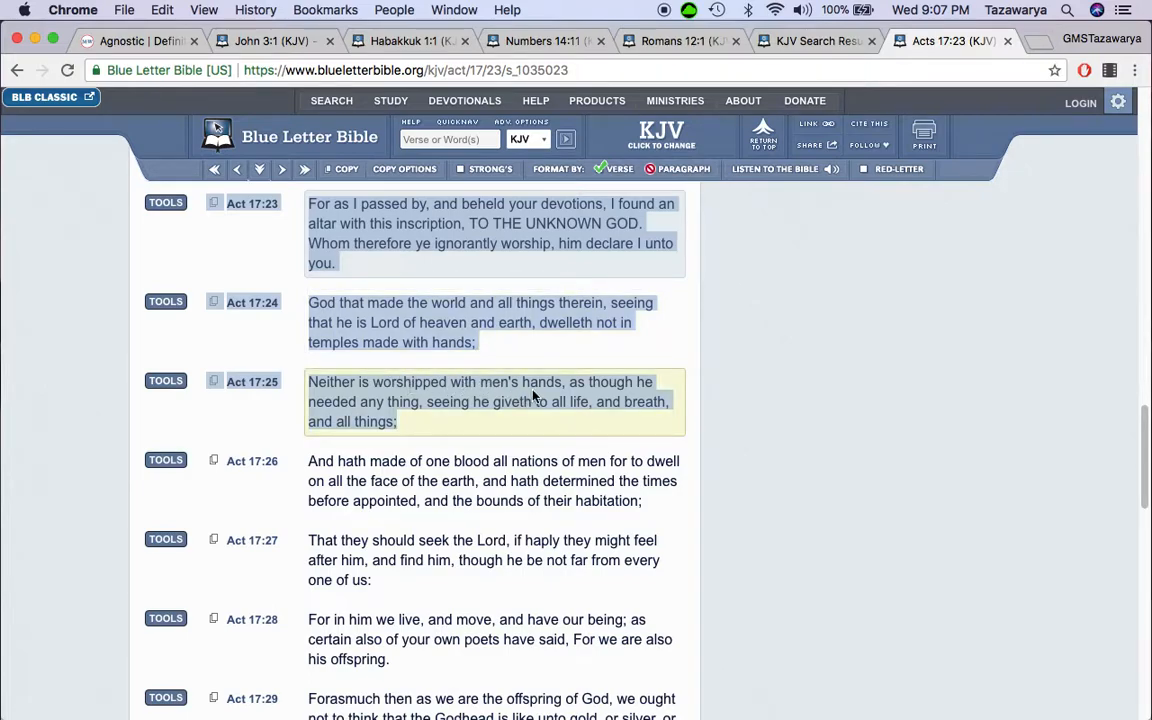
pyautogui.moveTo(450, 399)
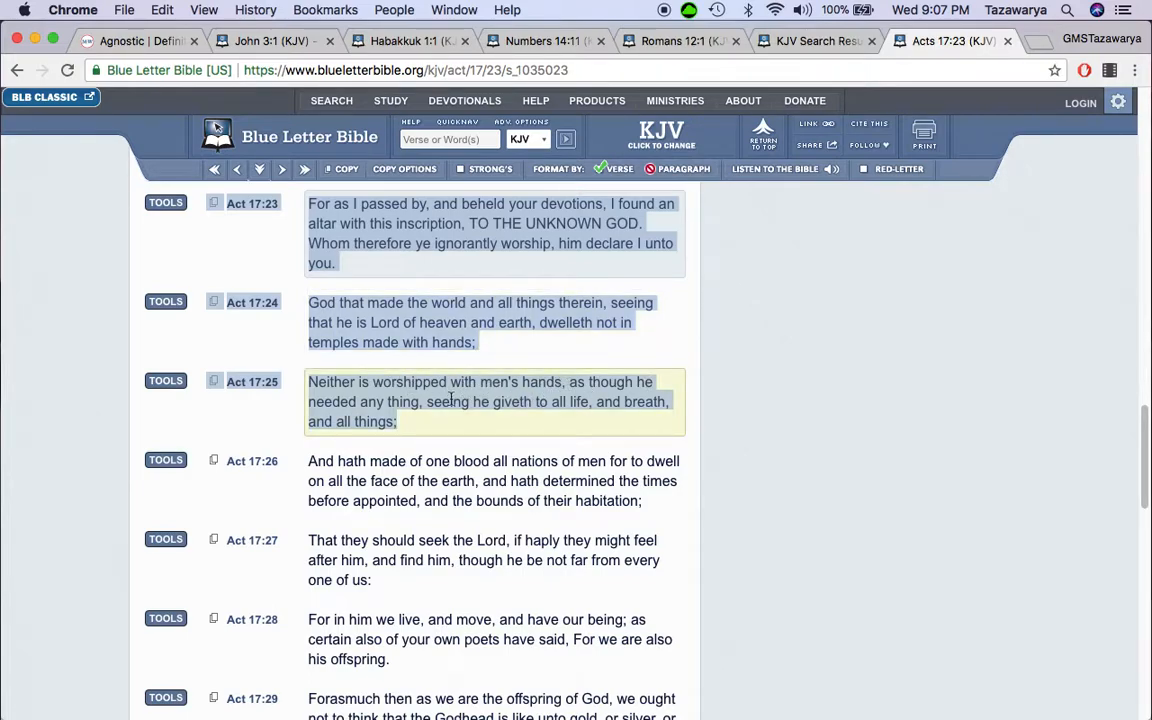
pyautogui.moveTo(510, 425)
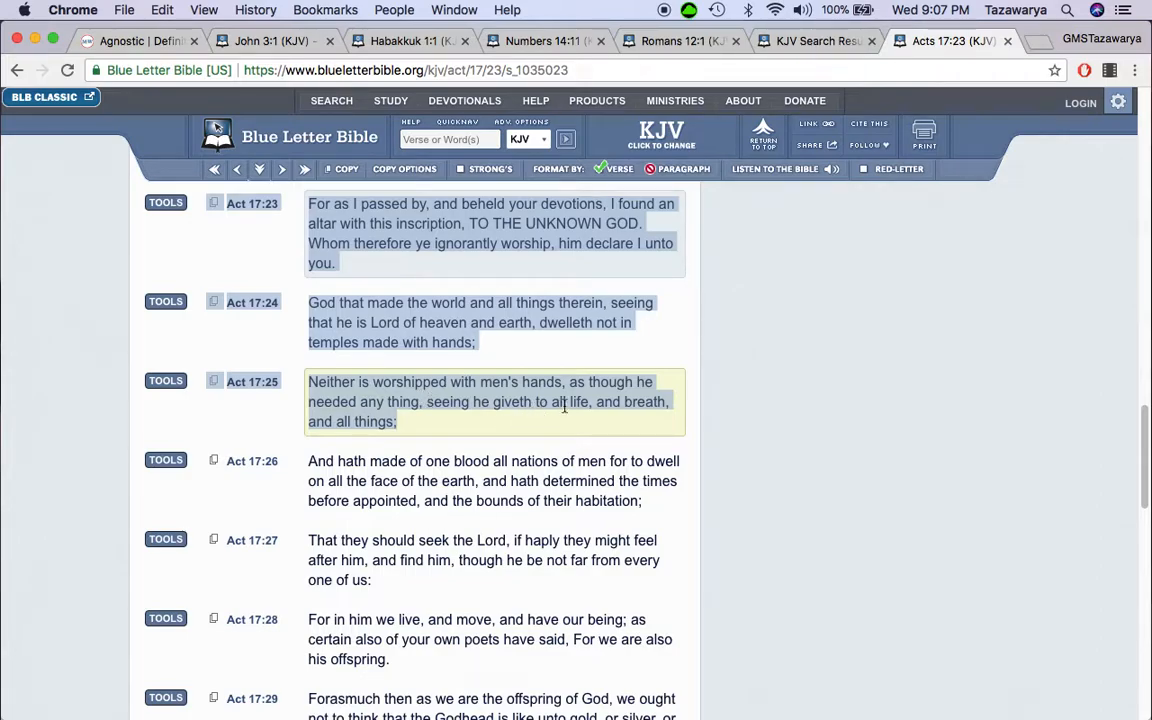
pyautogui.moveTo(435, 419)
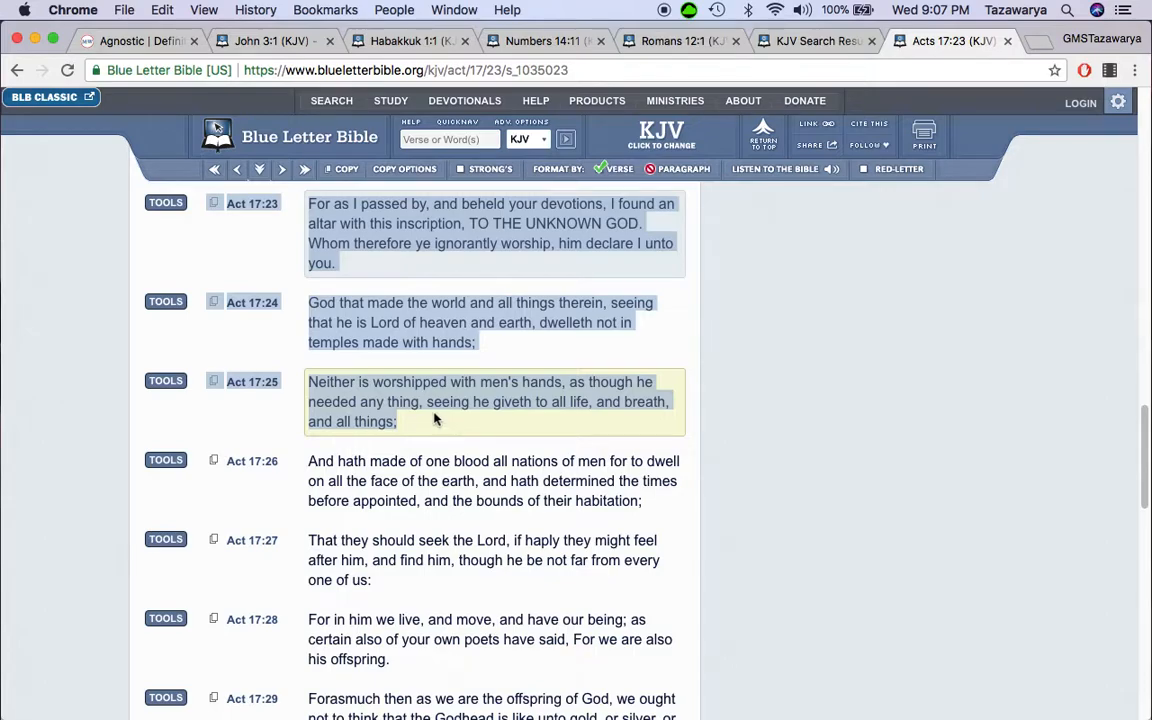
pyautogui.moveTo(505, 427)
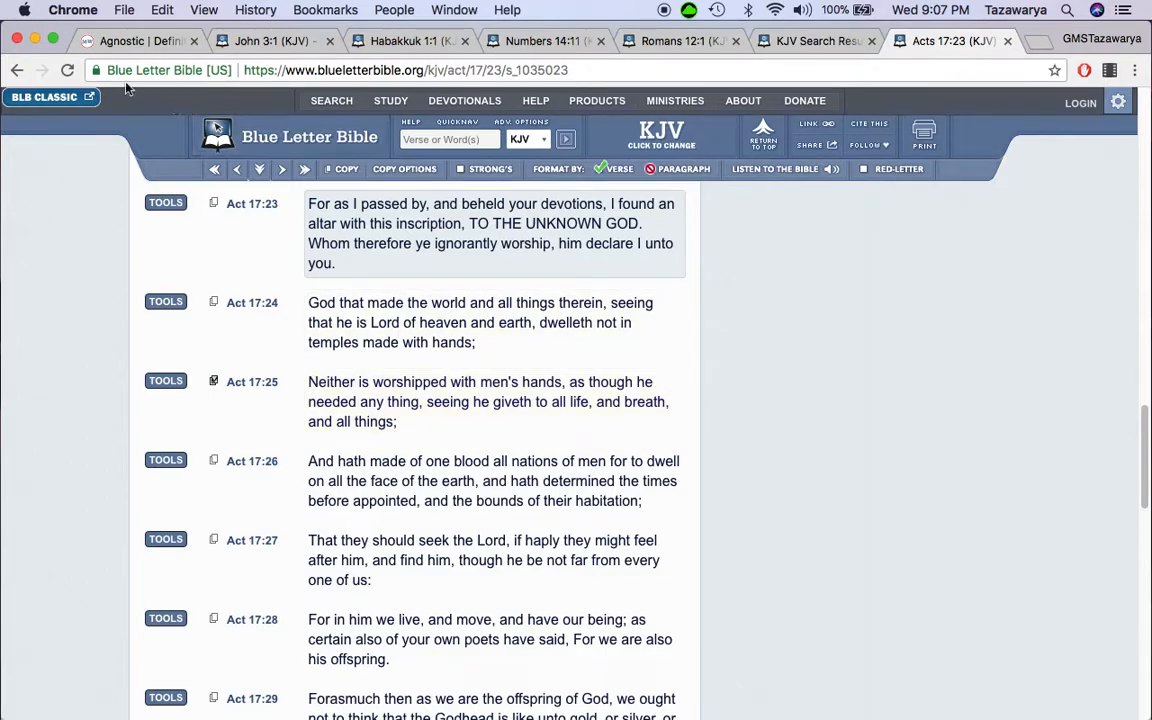
# Step: Check the agnostic definition, then highlight 'TO THE UNKNOWN GOD' in Acts 17:23
pyautogui.click(135, 41)
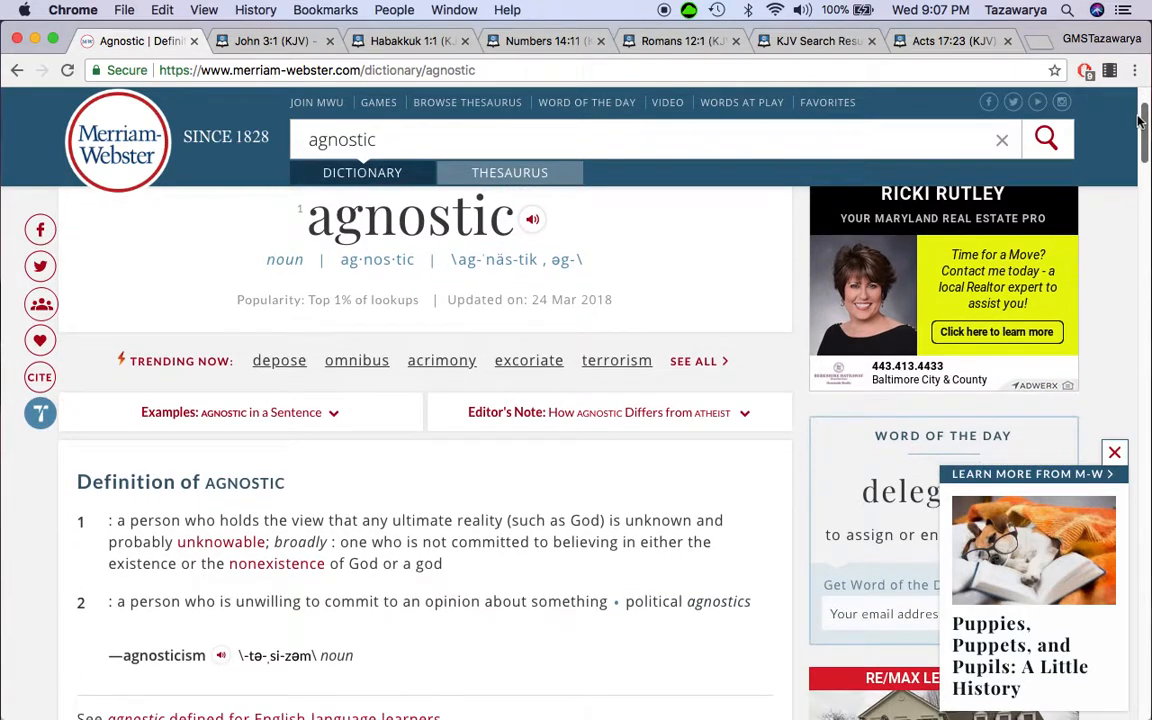
pyautogui.click(950, 41)
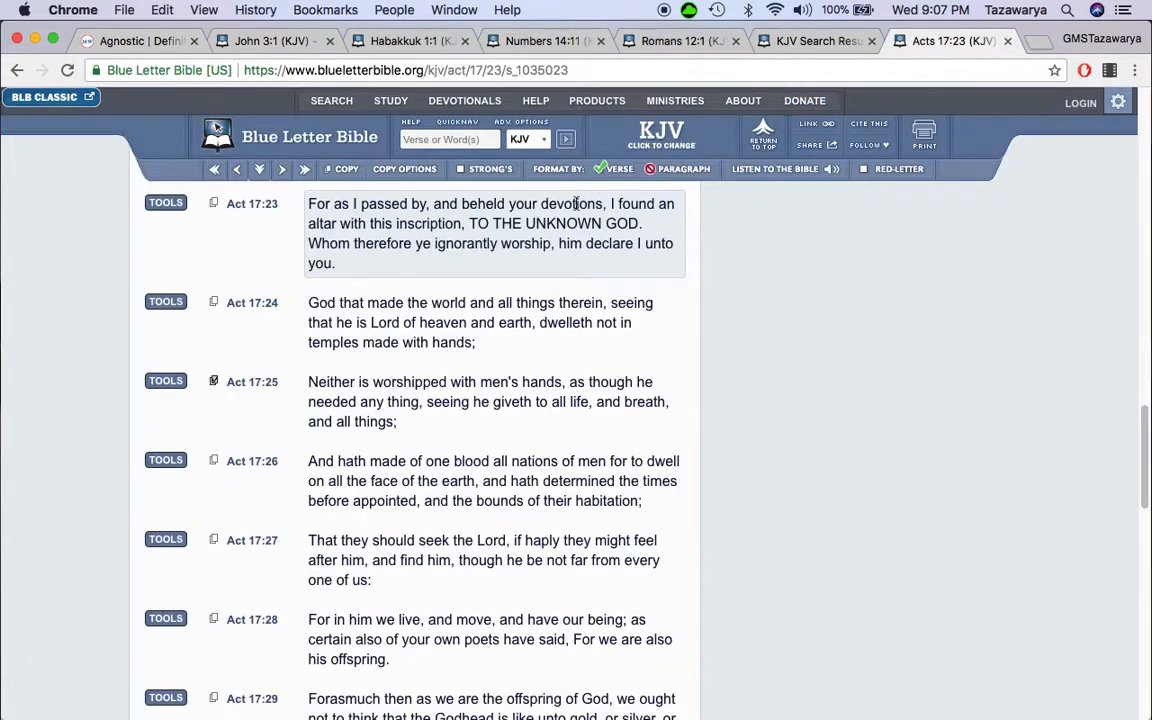
pyautogui.moveTo(468, 223); pyautogui.dragTo(645, 223)
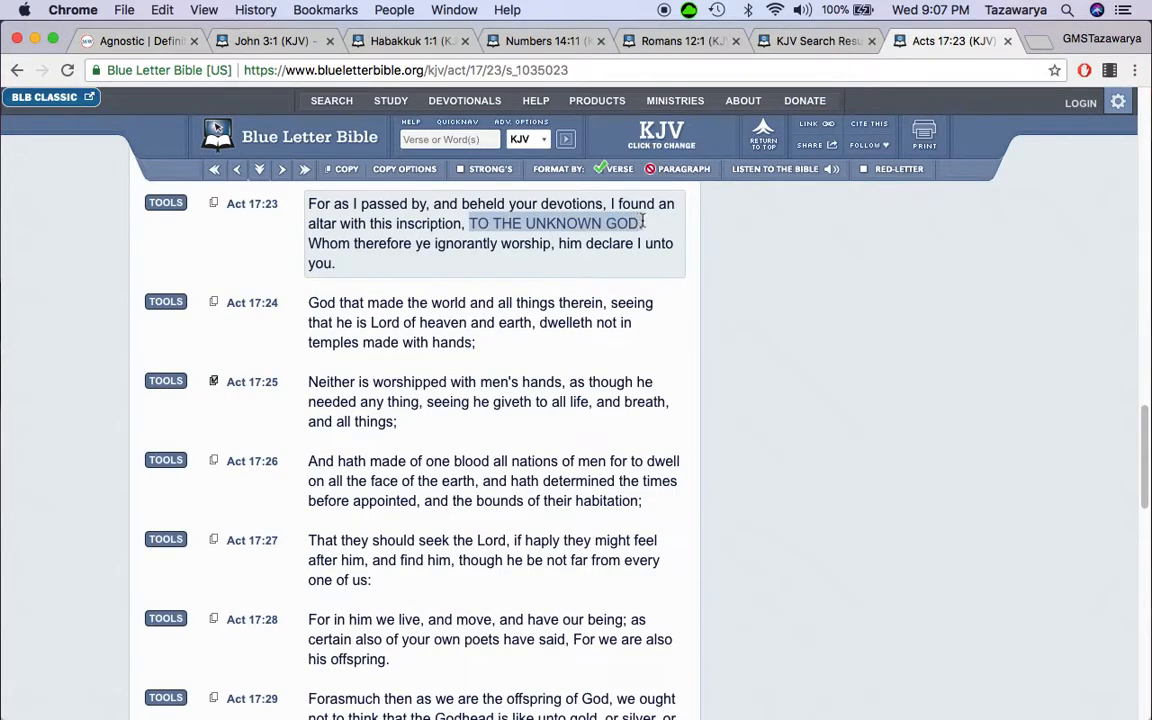